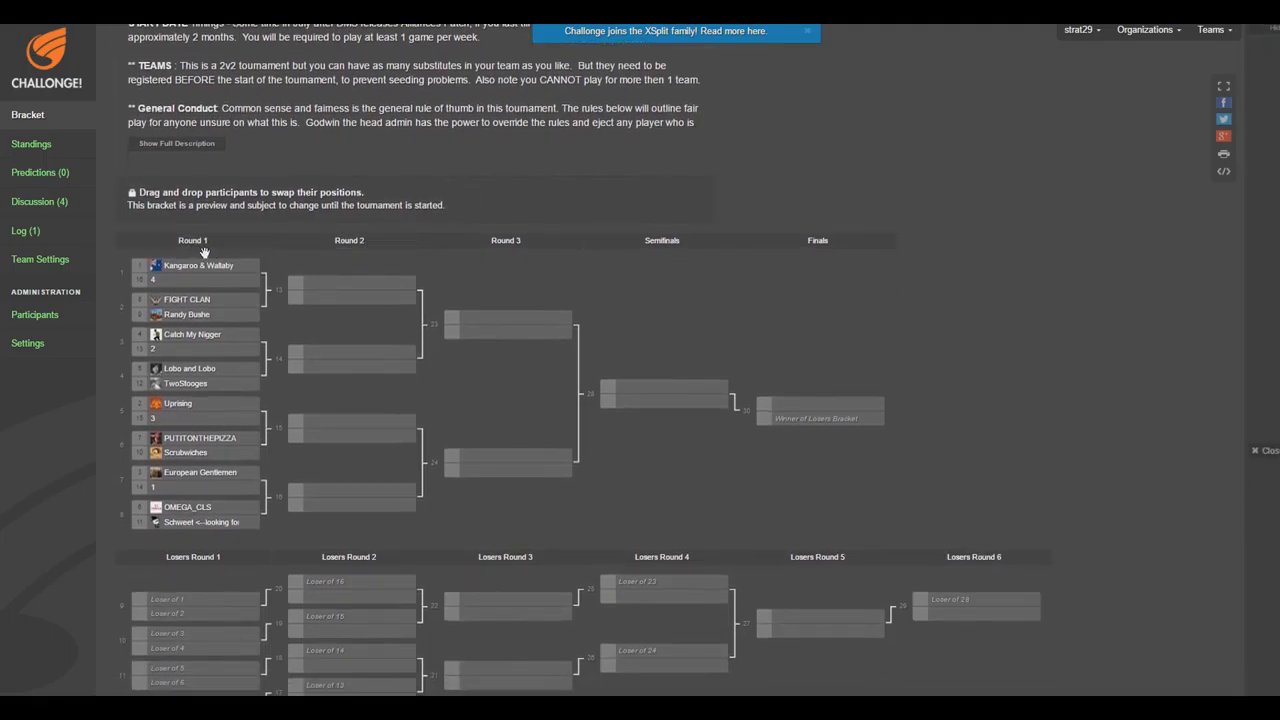
pyautogui.moveTo(280, 363)
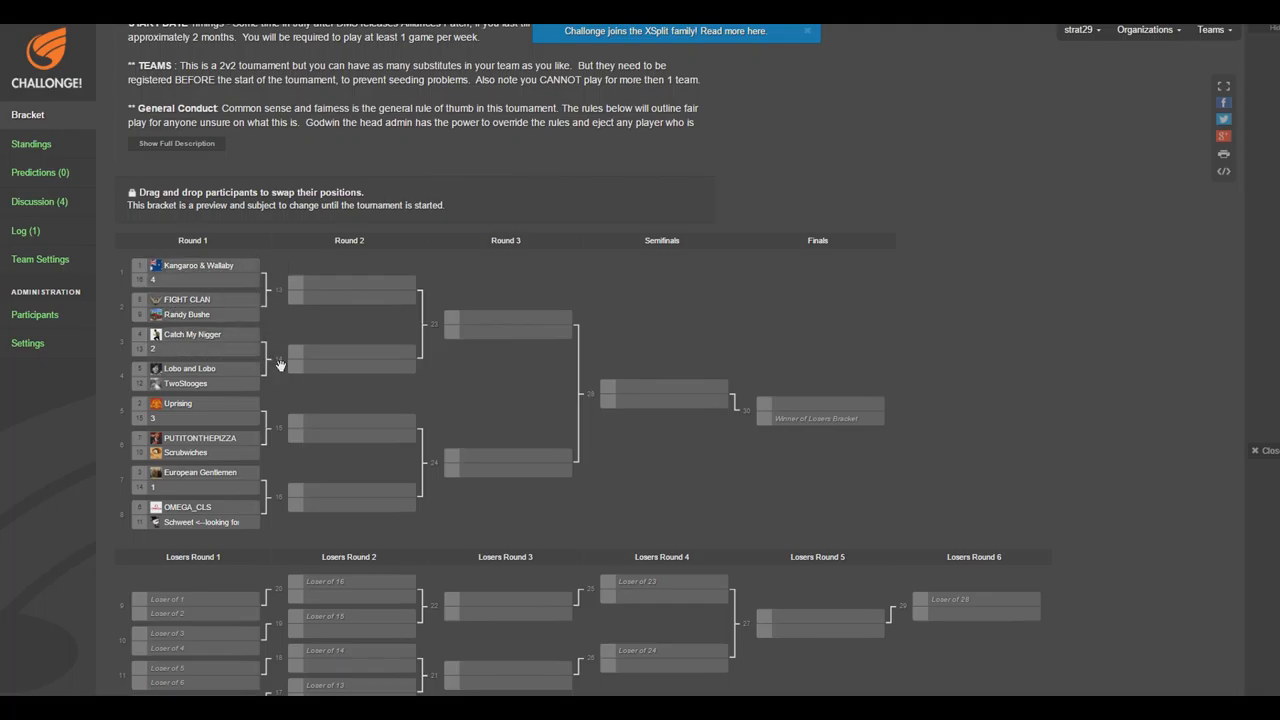
pyautogui.moveTo(790, 263)
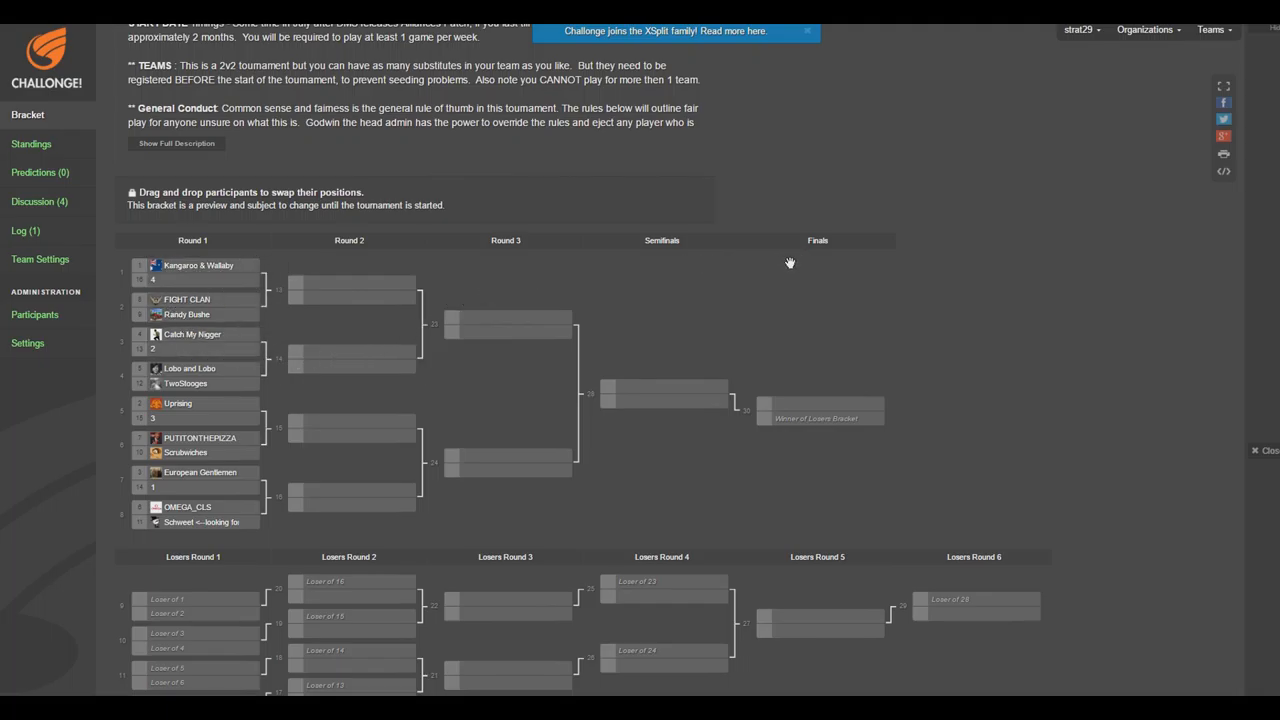
# Return to the top of the tournament page, expanding then collapsing the full description.
pyautogui.scroll(3)
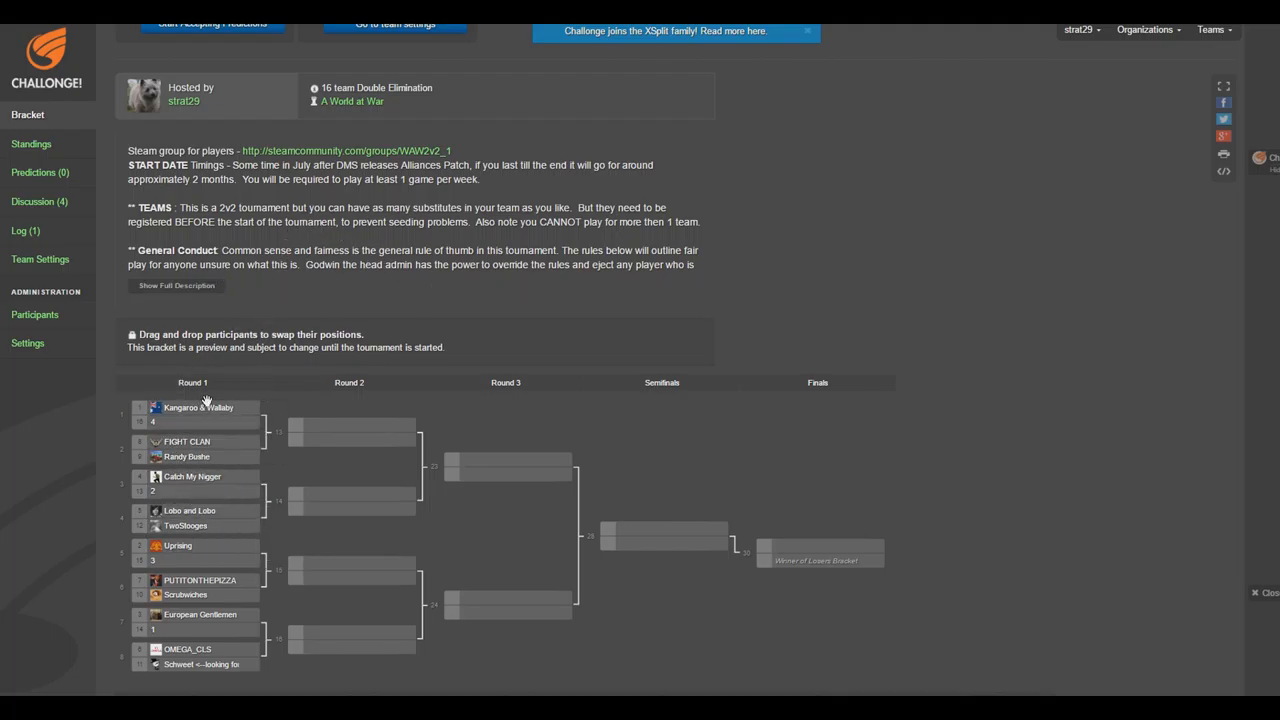
pyautogui.scroll(3)
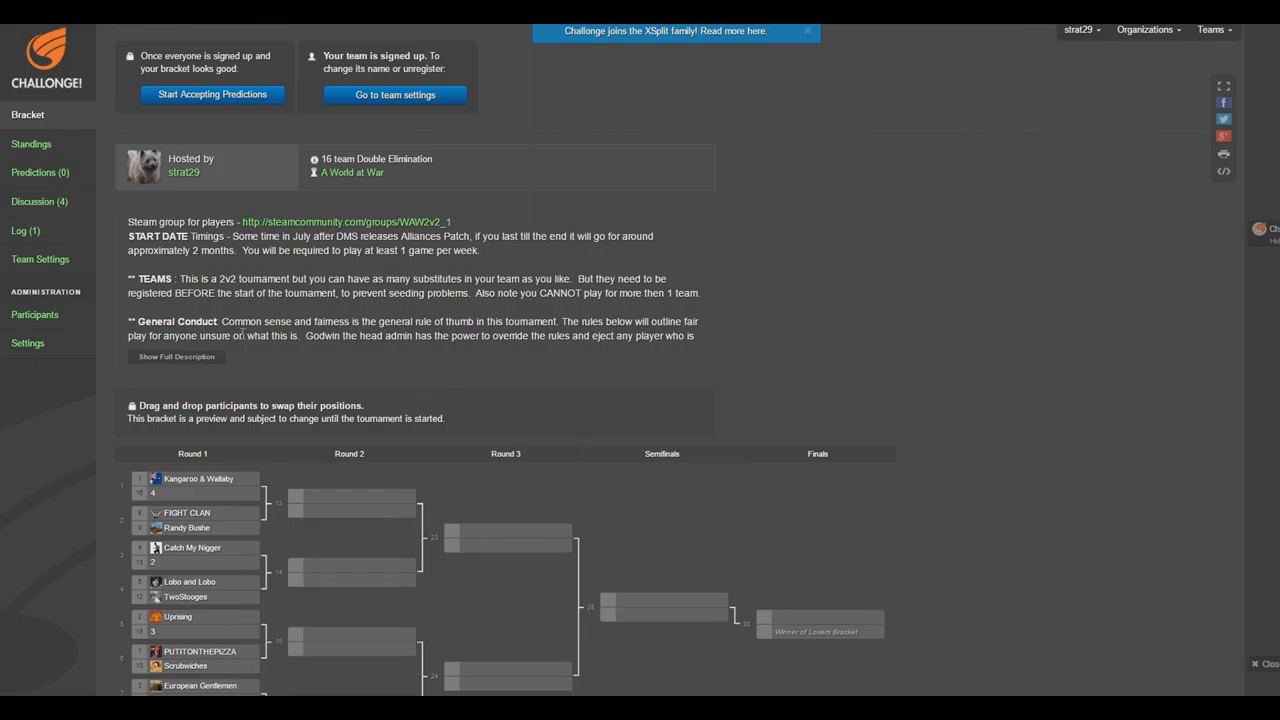
pyautogui.moveTo(176, 357)
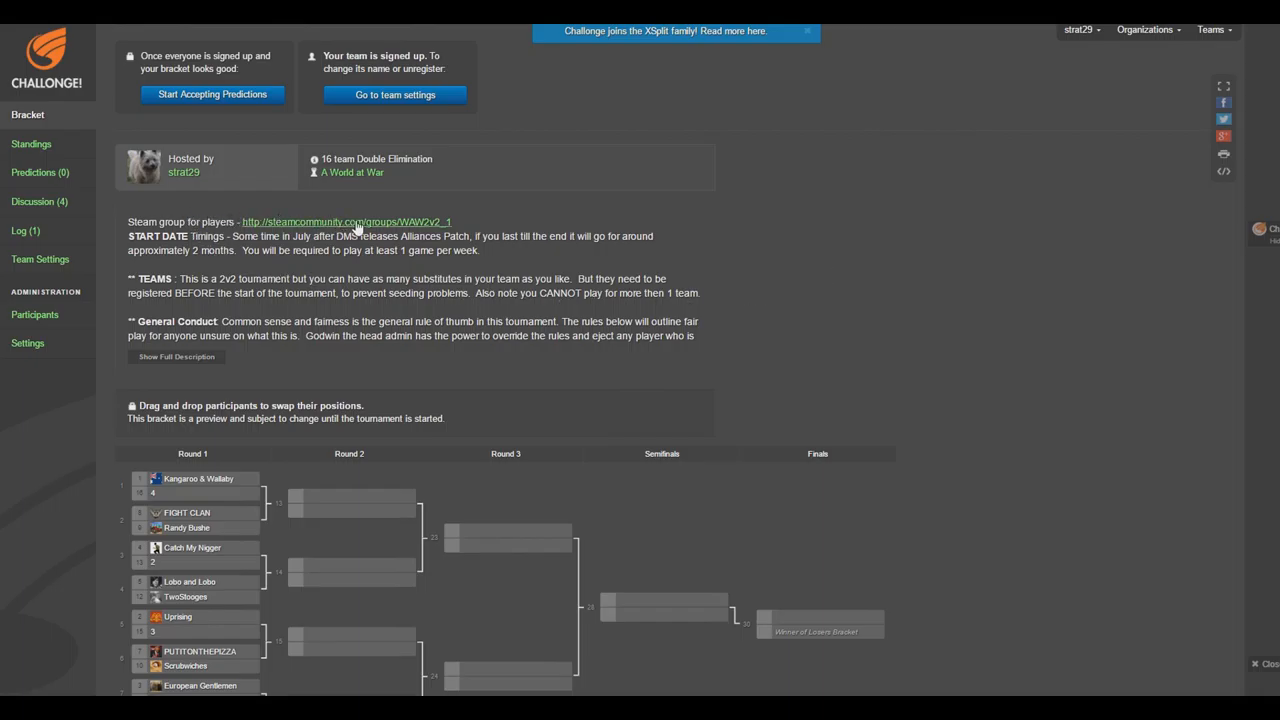
pyautogui.moveTo(412, 232)
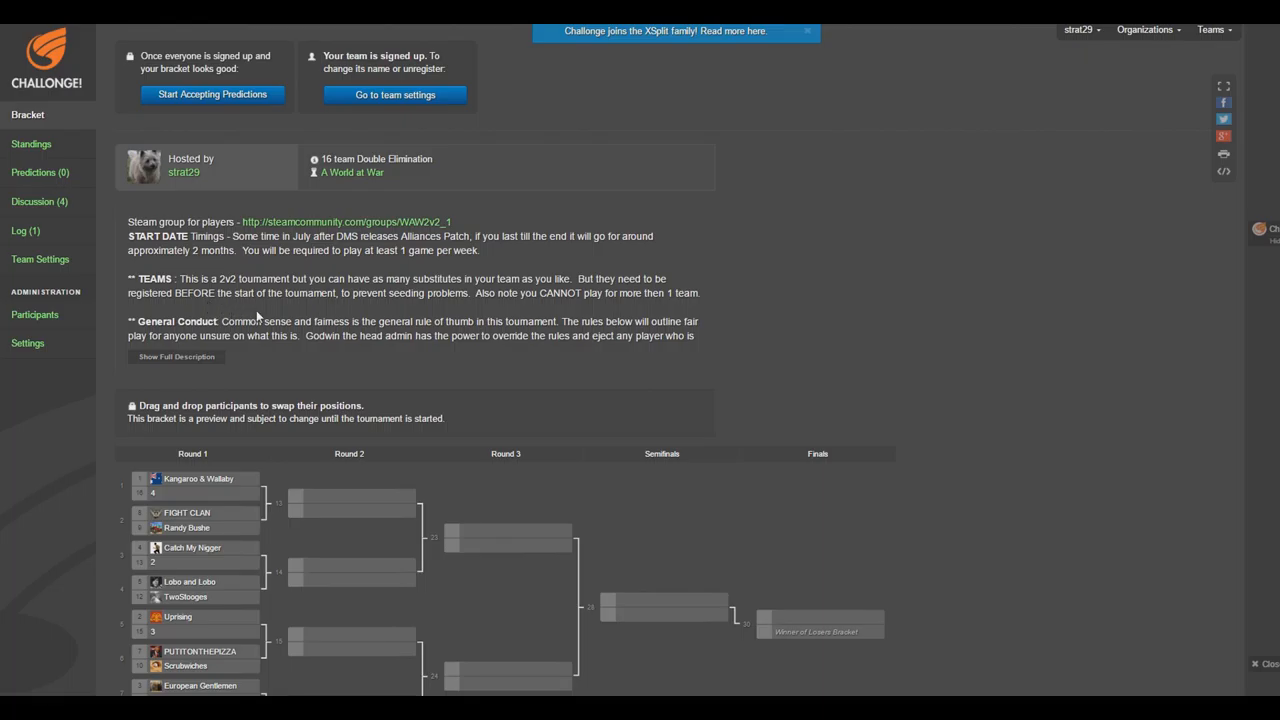
pyautogui.moveTo(430, 363)
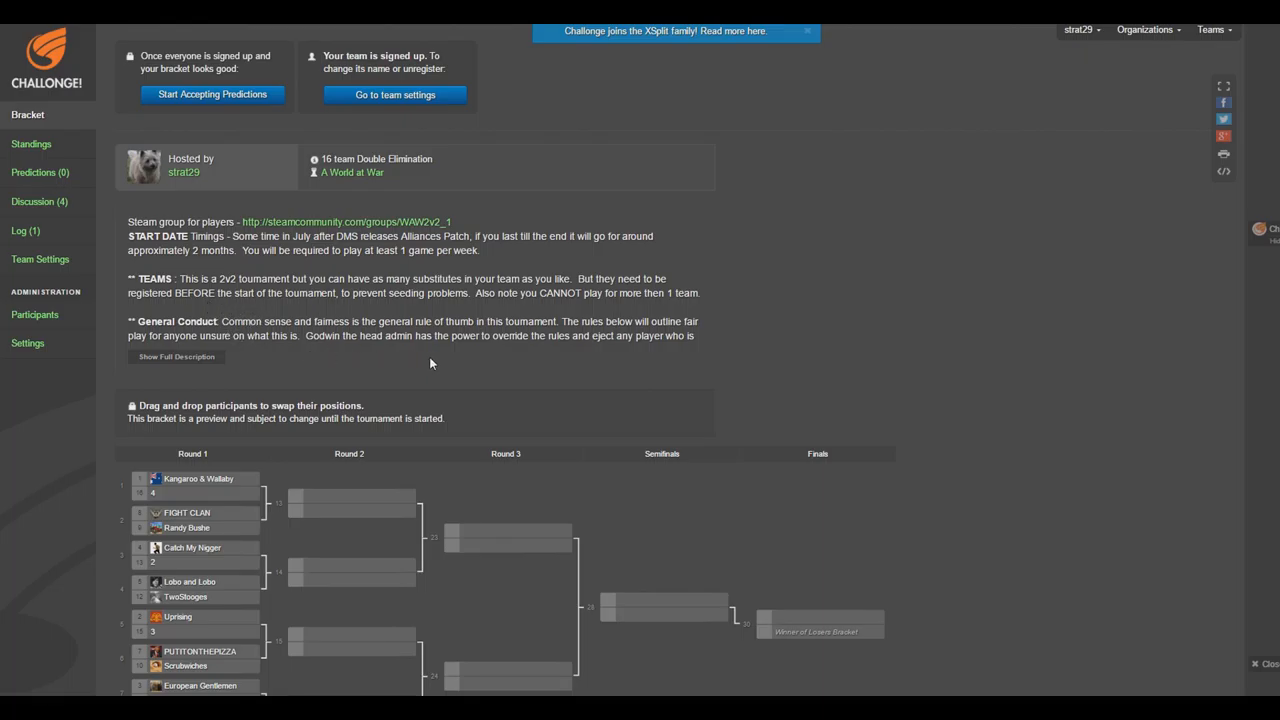
pyautogui.click(177, 356)
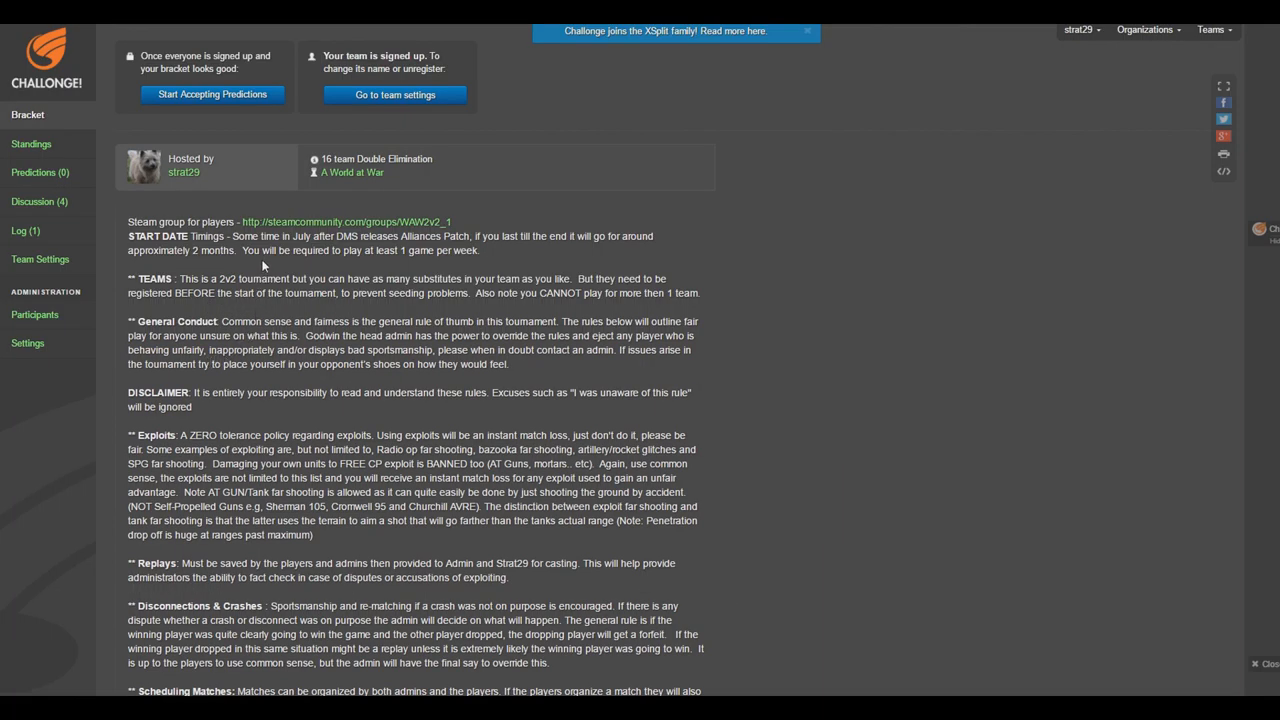
pyautogui.click(27, 114)
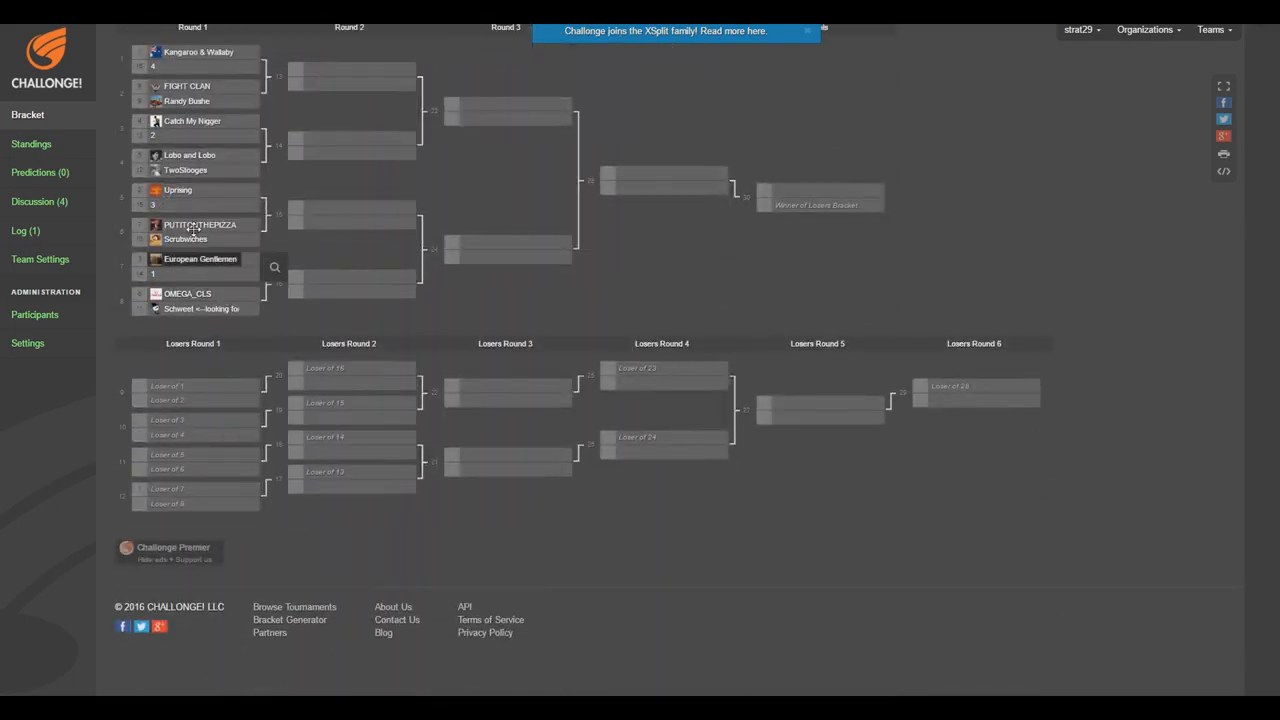
pyautogui.scroll(3)
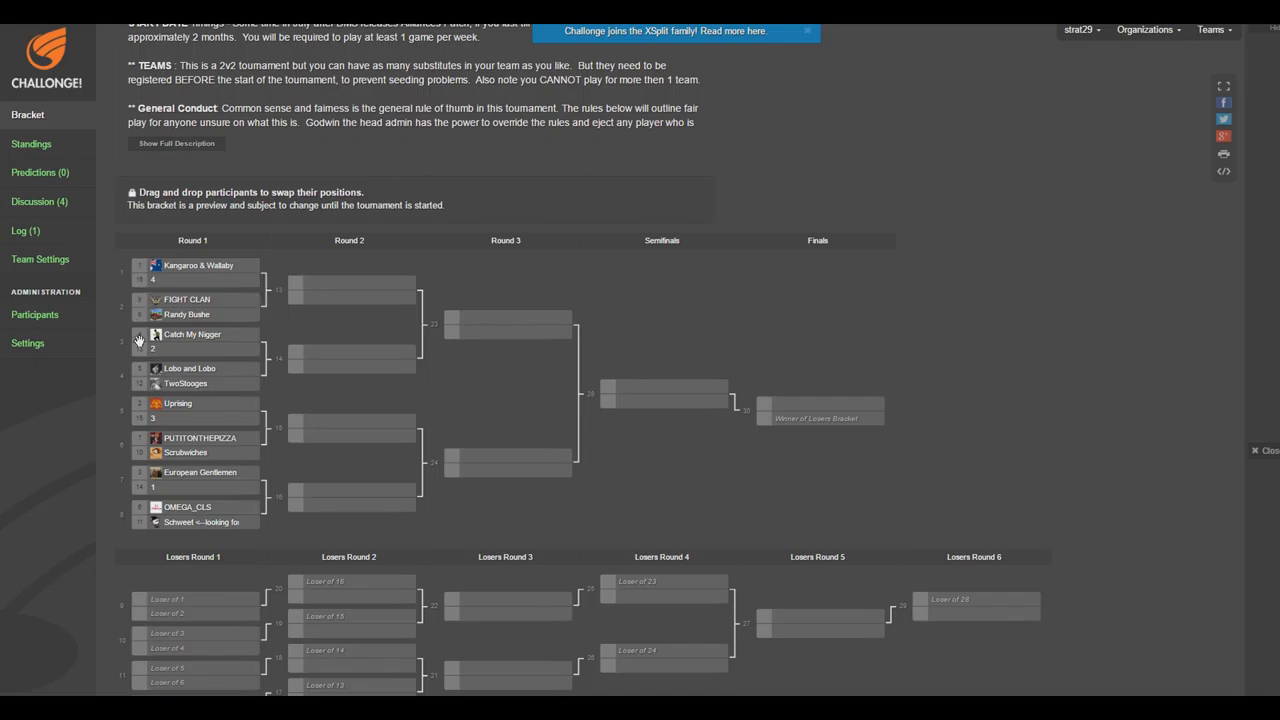
pyautogui.moveTo(117, 487)
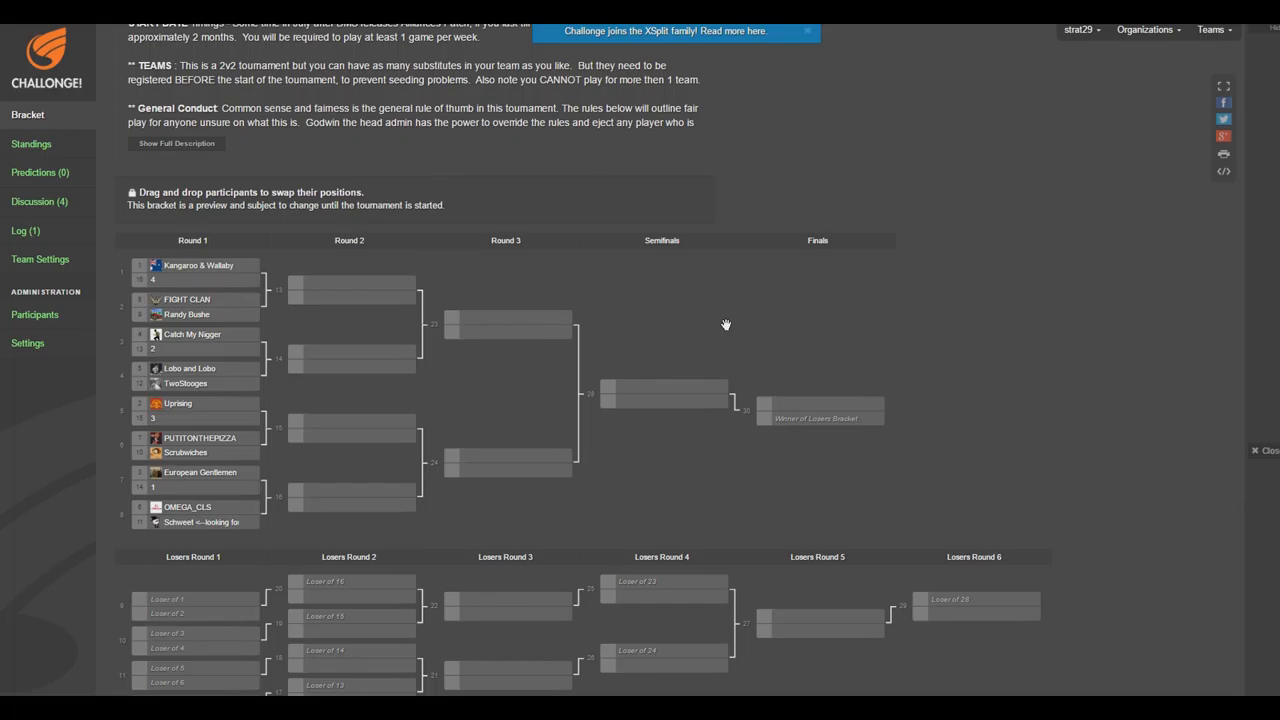
pyautogui.moveTo(783, 188)
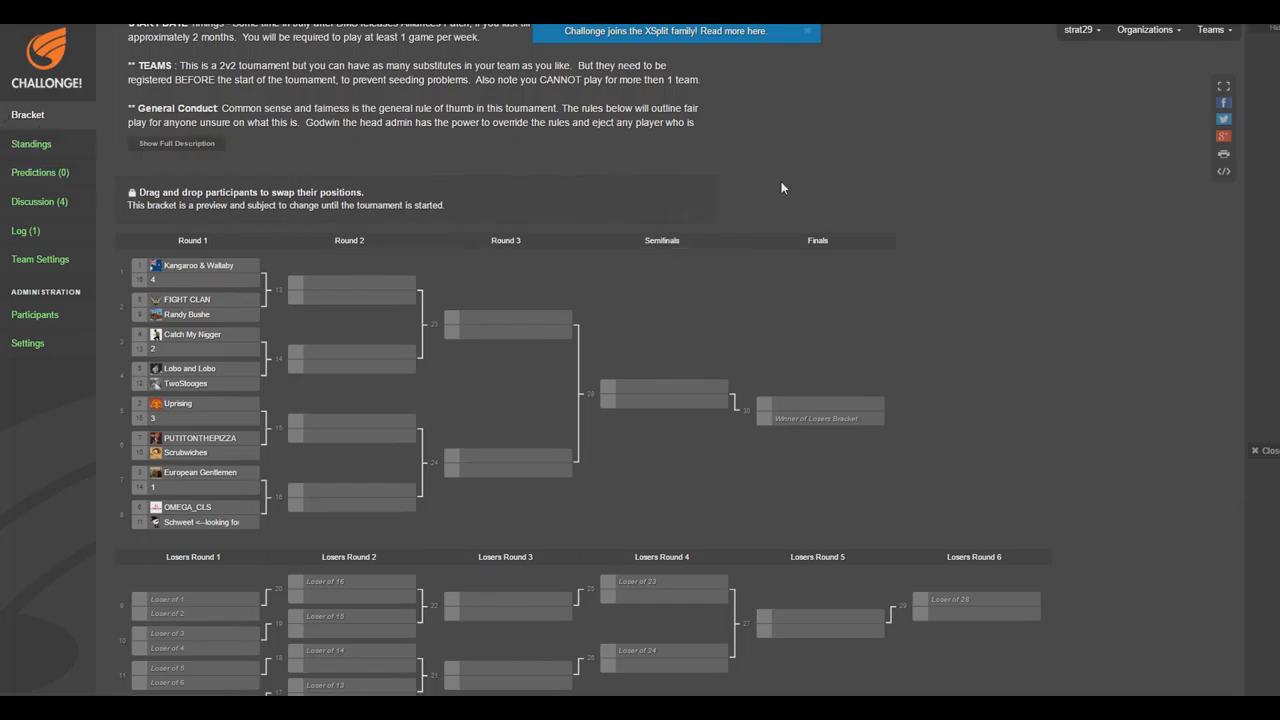
pyautogui.scroll(3)
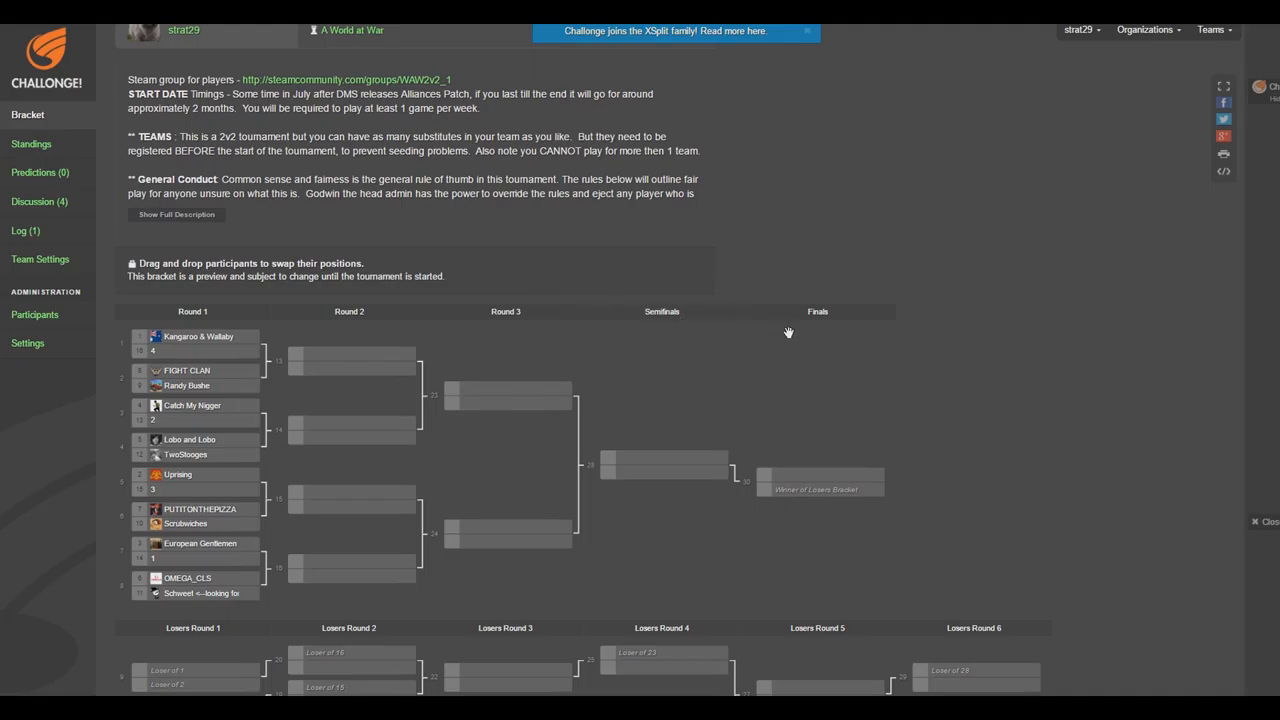
pyautogui.moveTo(789, 331)
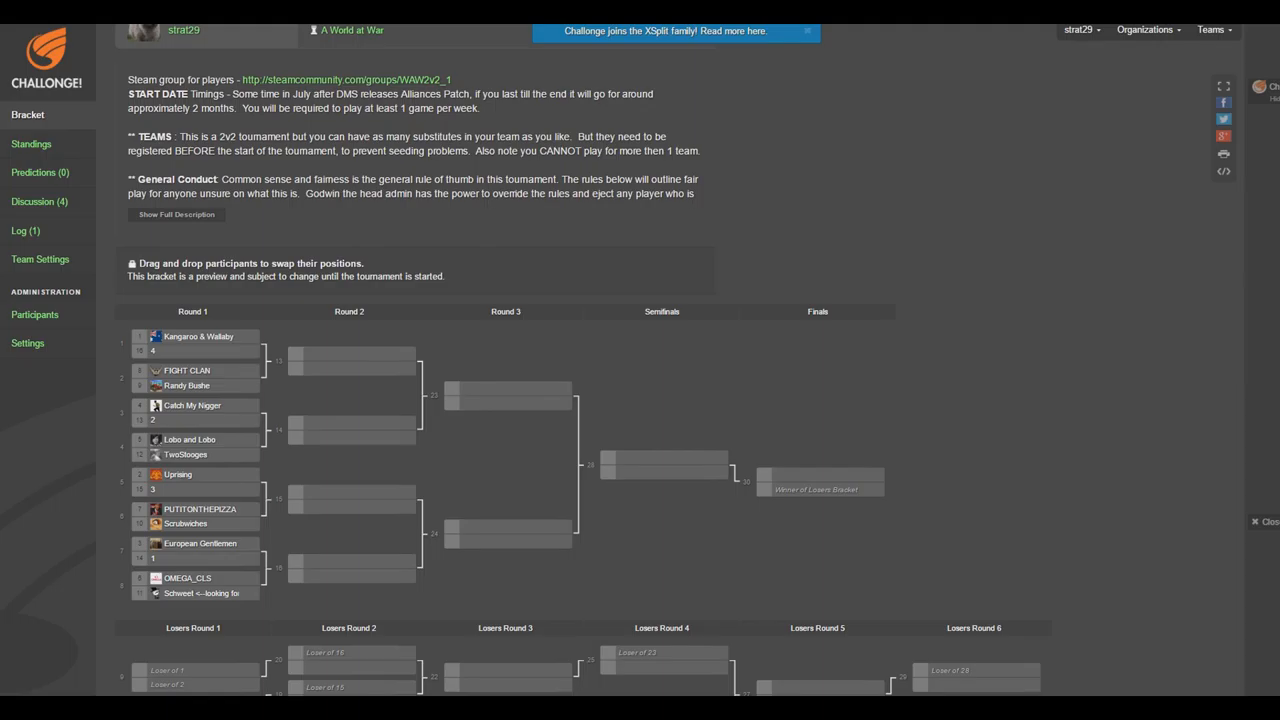
pyautogui.moveTo(780, 336)
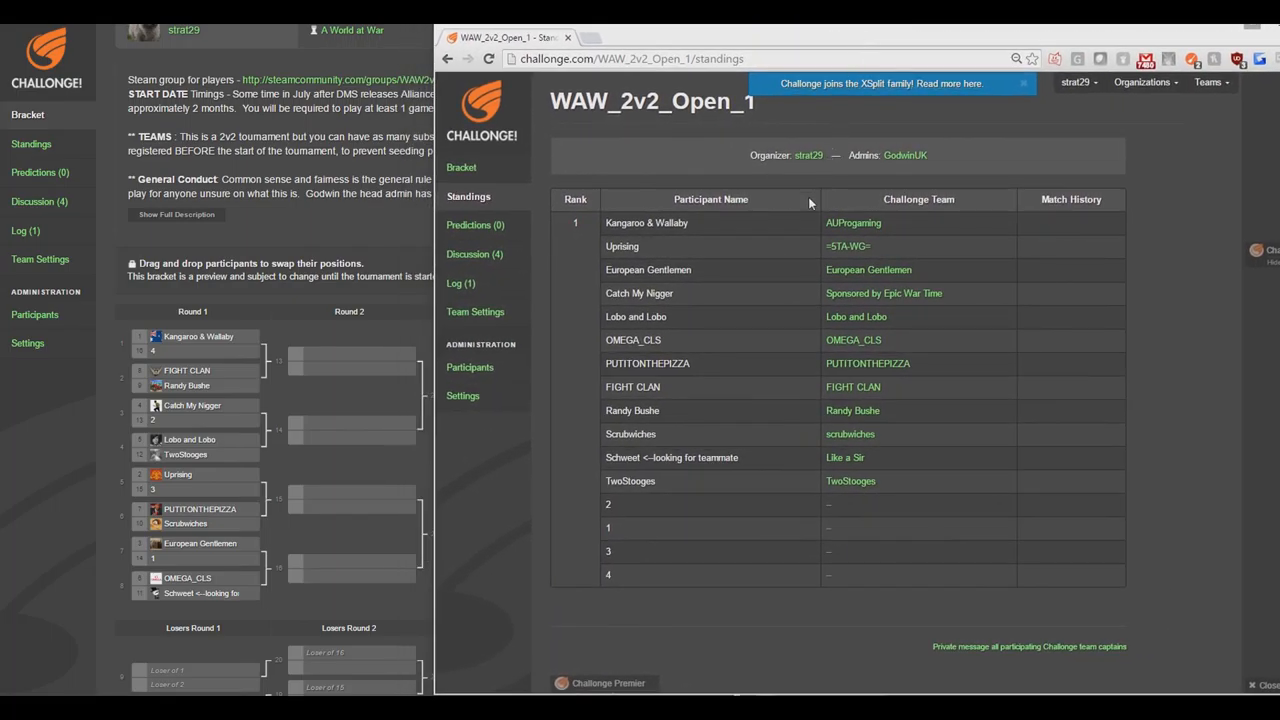
# Open the FIGHT CLAN team profile from the Standings list.
pyautogui.click(852, 387)
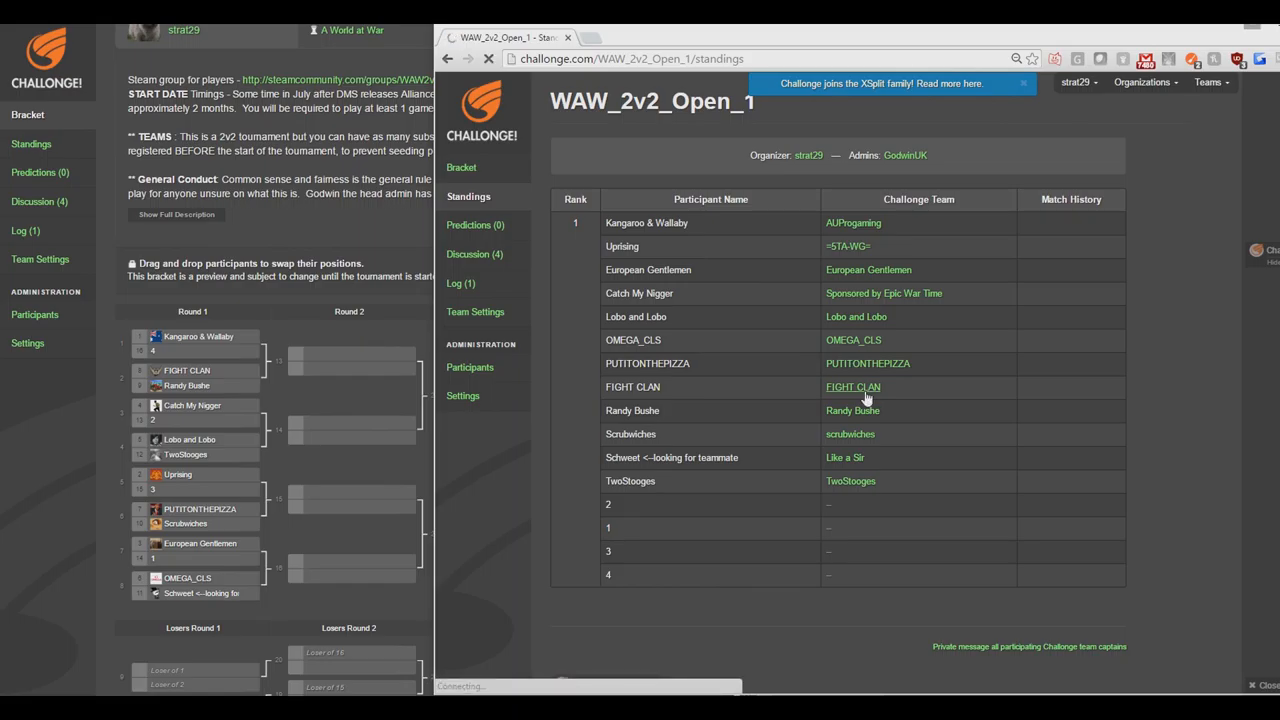
pyautogui.click(852, 387)
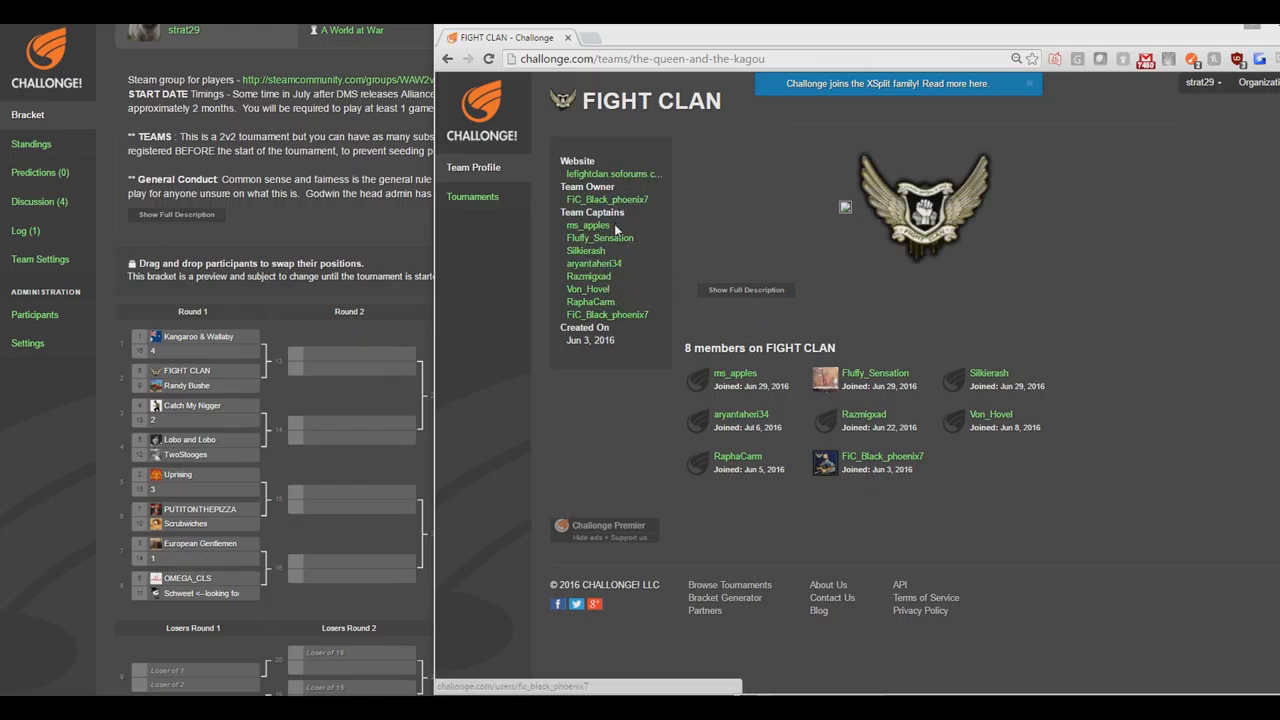
pyautogui.moveTo(708, 324)
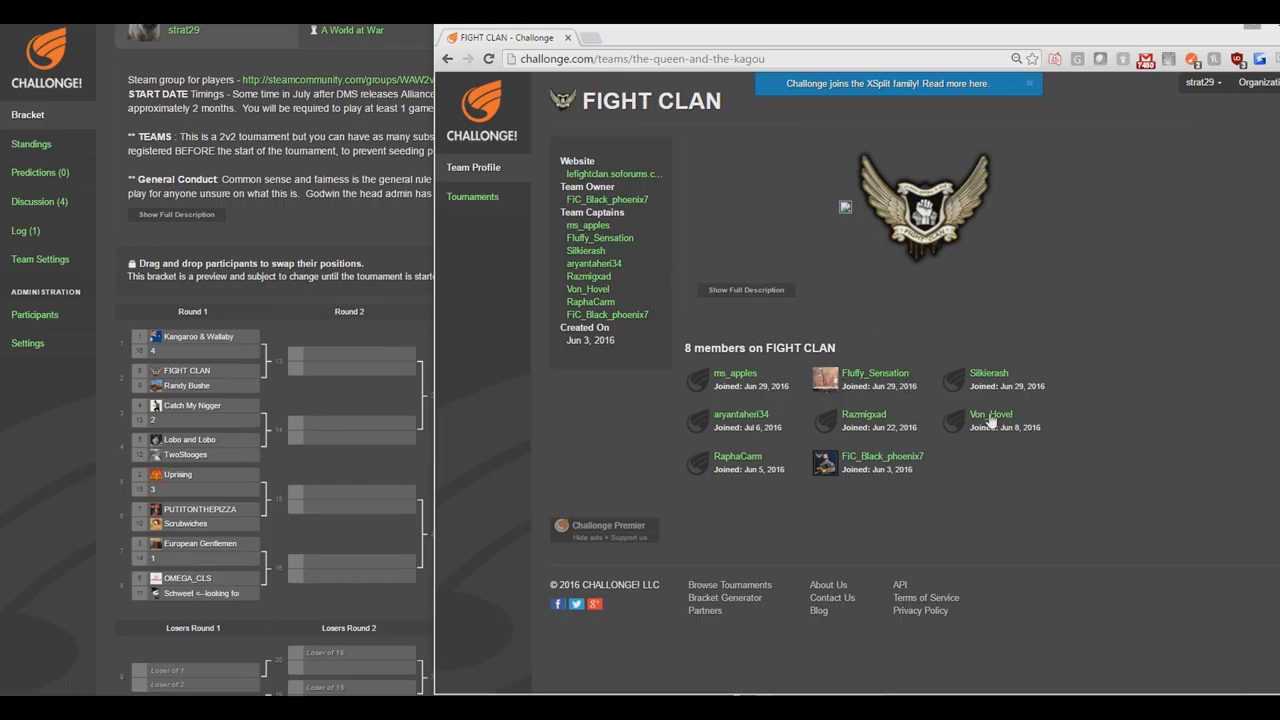
pyautogui.moveTo(867, 385)
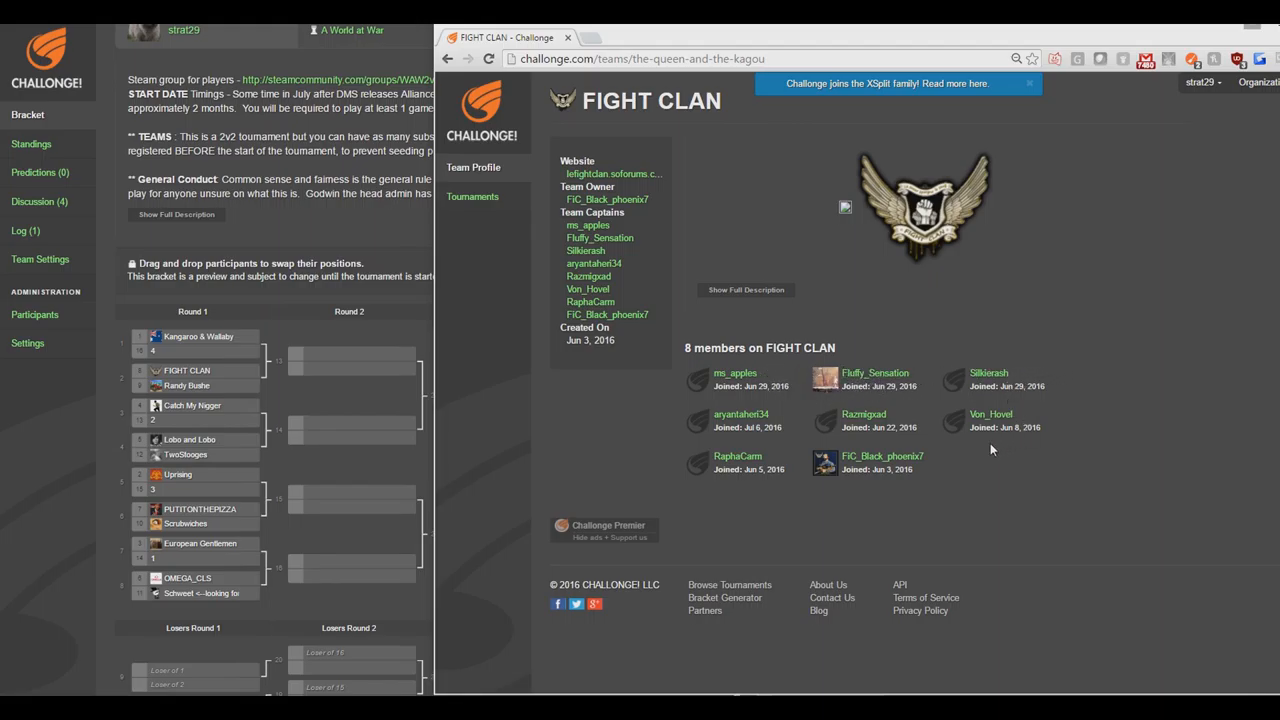
pyautogui.moveTo(884, 461)
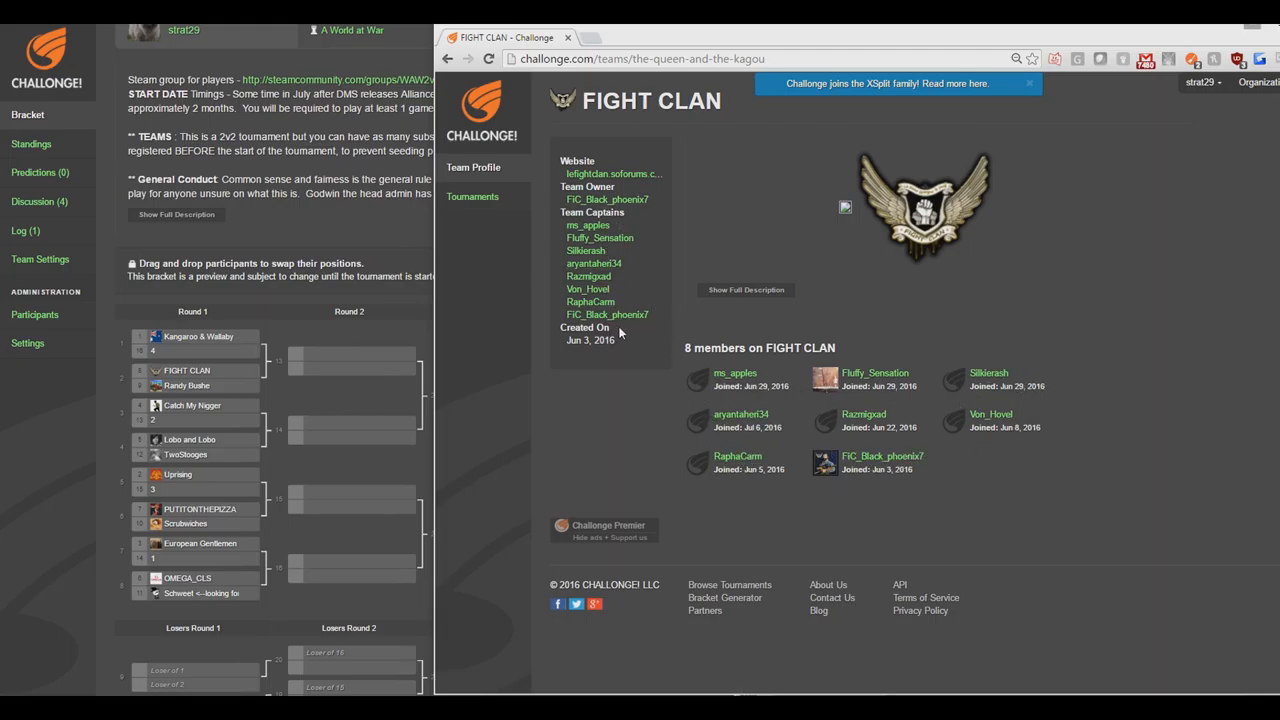
pyautogui.moveTo(753, 208)
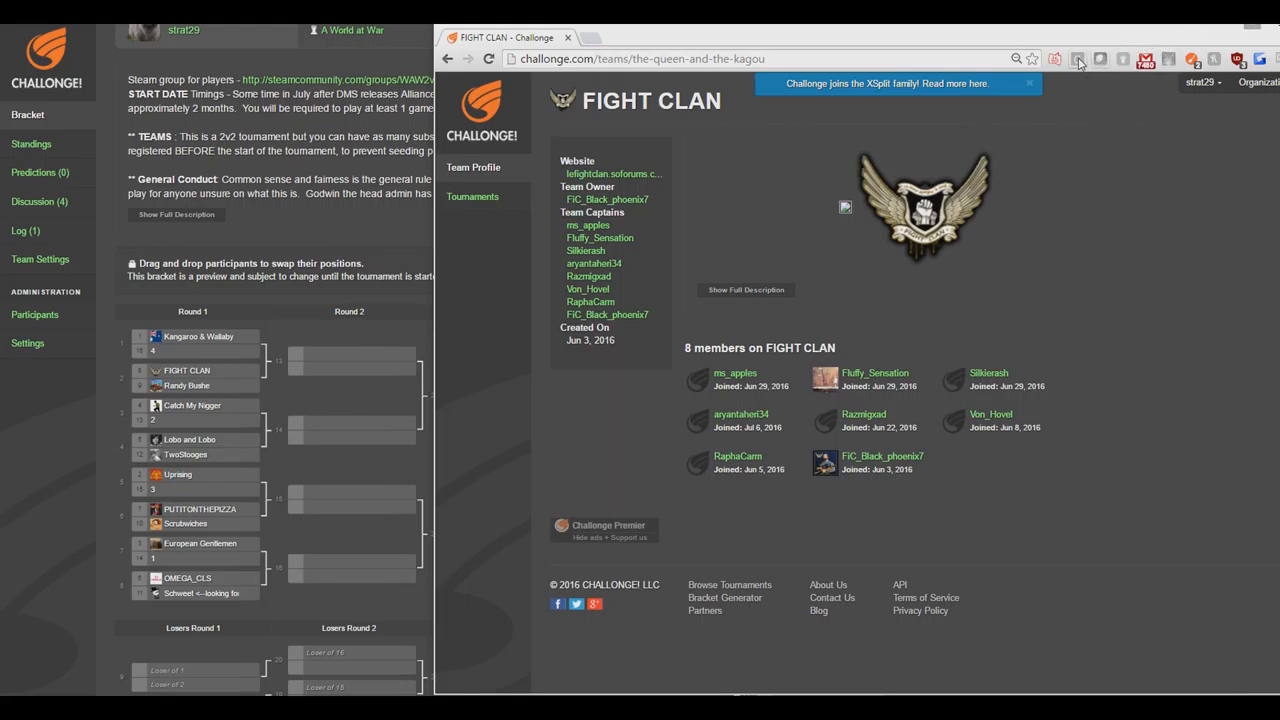
pyautogui.moveTo(1078, 62)
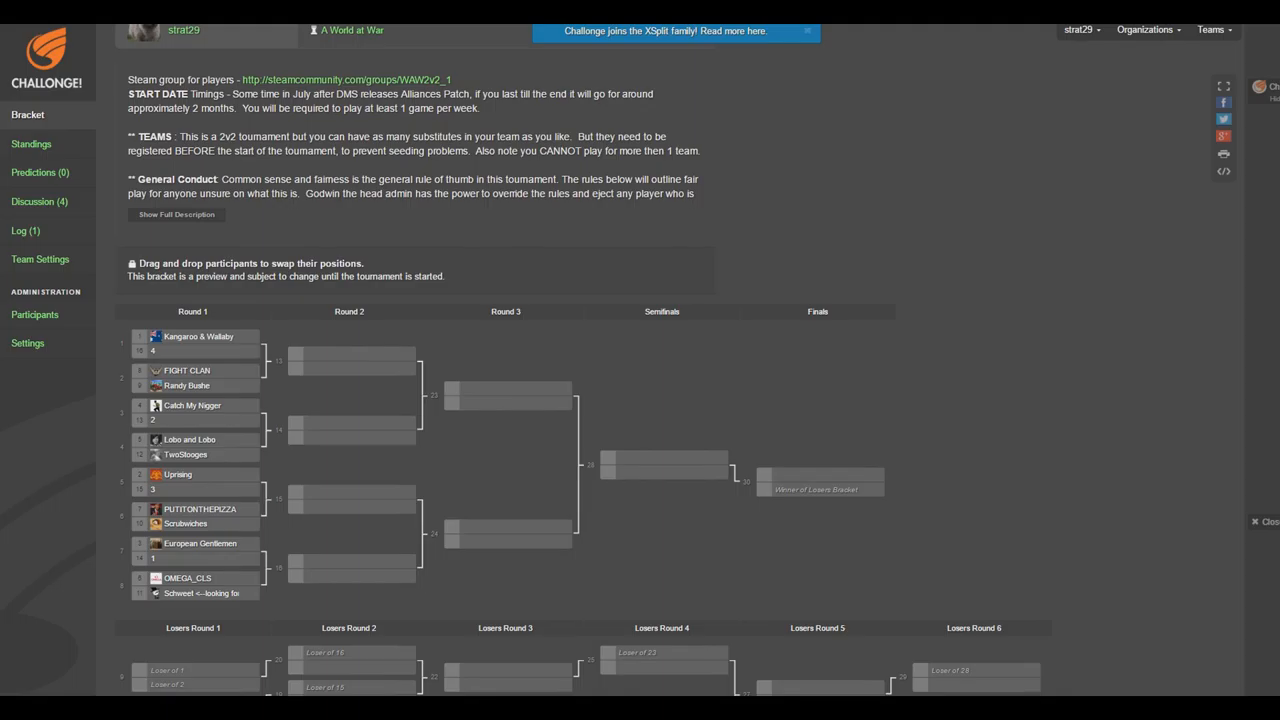
pyautogui.click(187, 385)
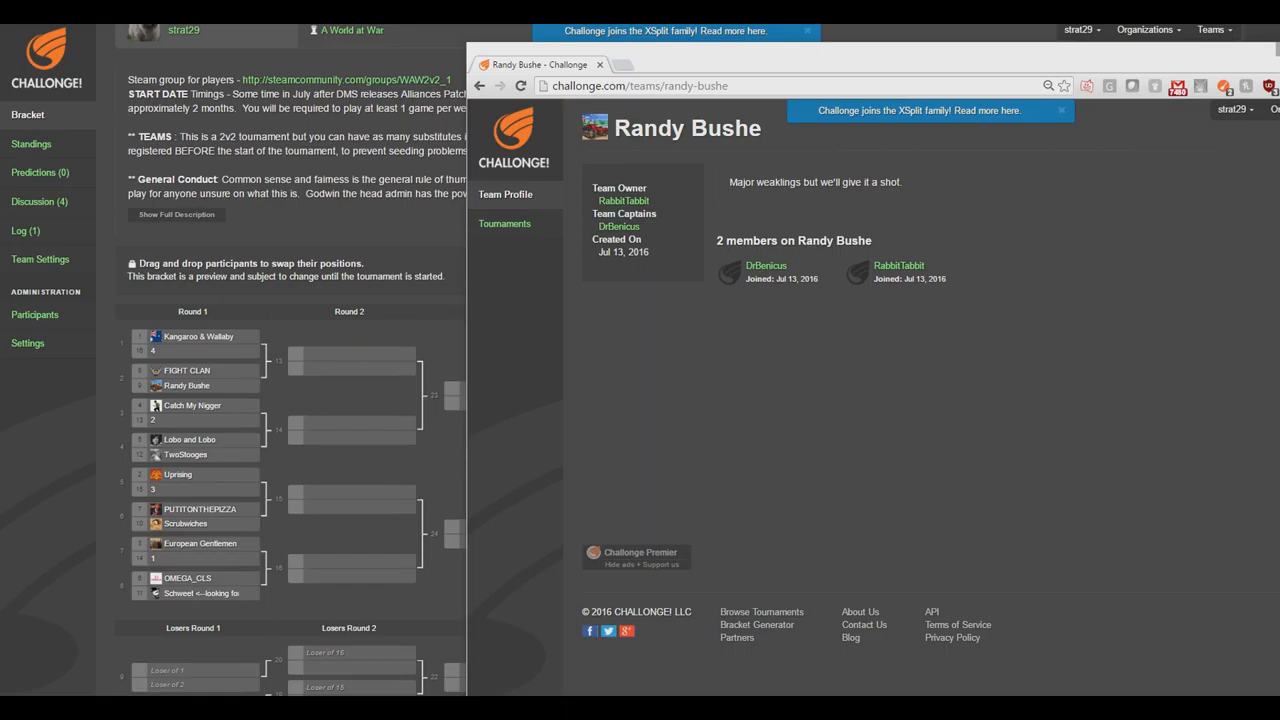
pyautogui.moveTo(858, 153)
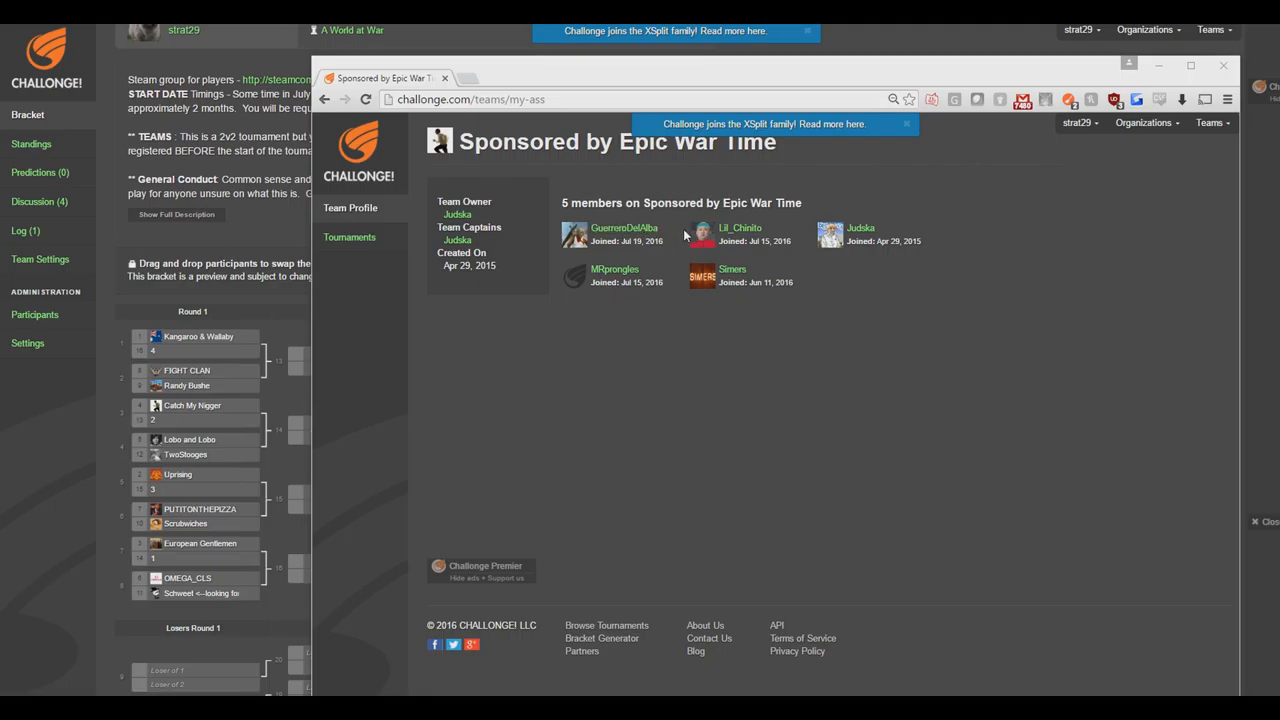
pyautogui.moveTo(825, 321)
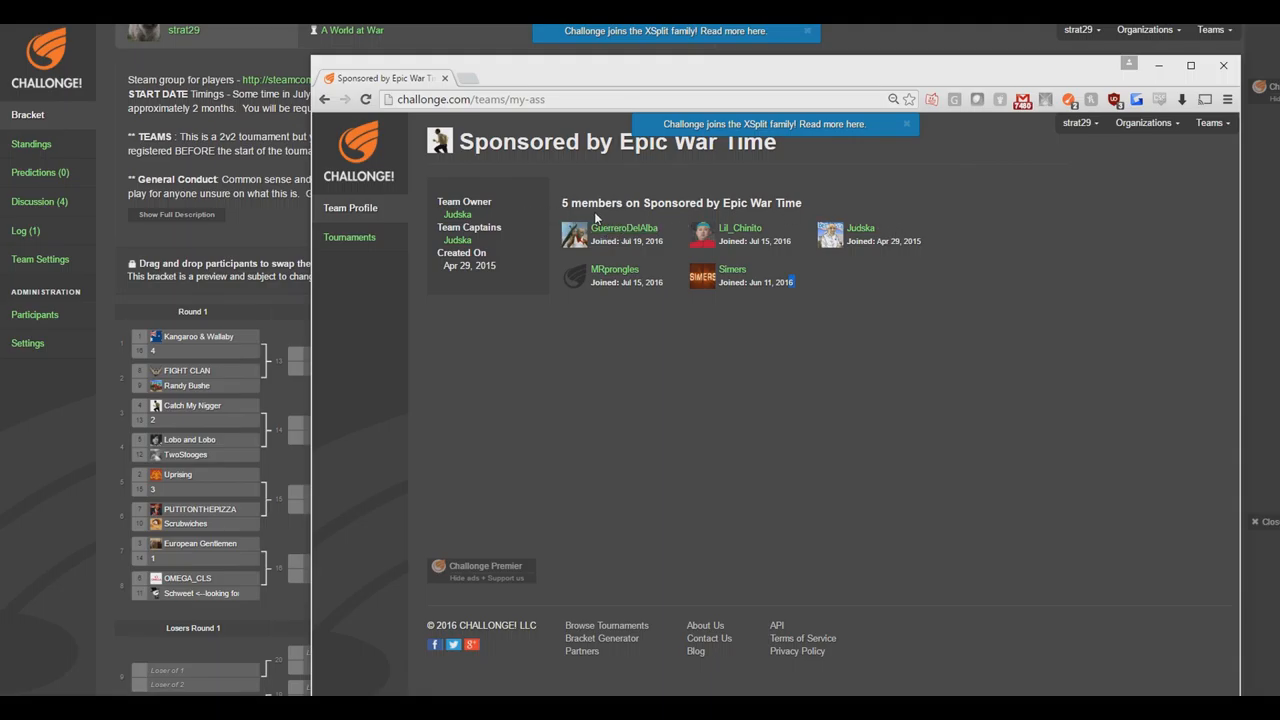
pyautogui.moveTo(916, 235)
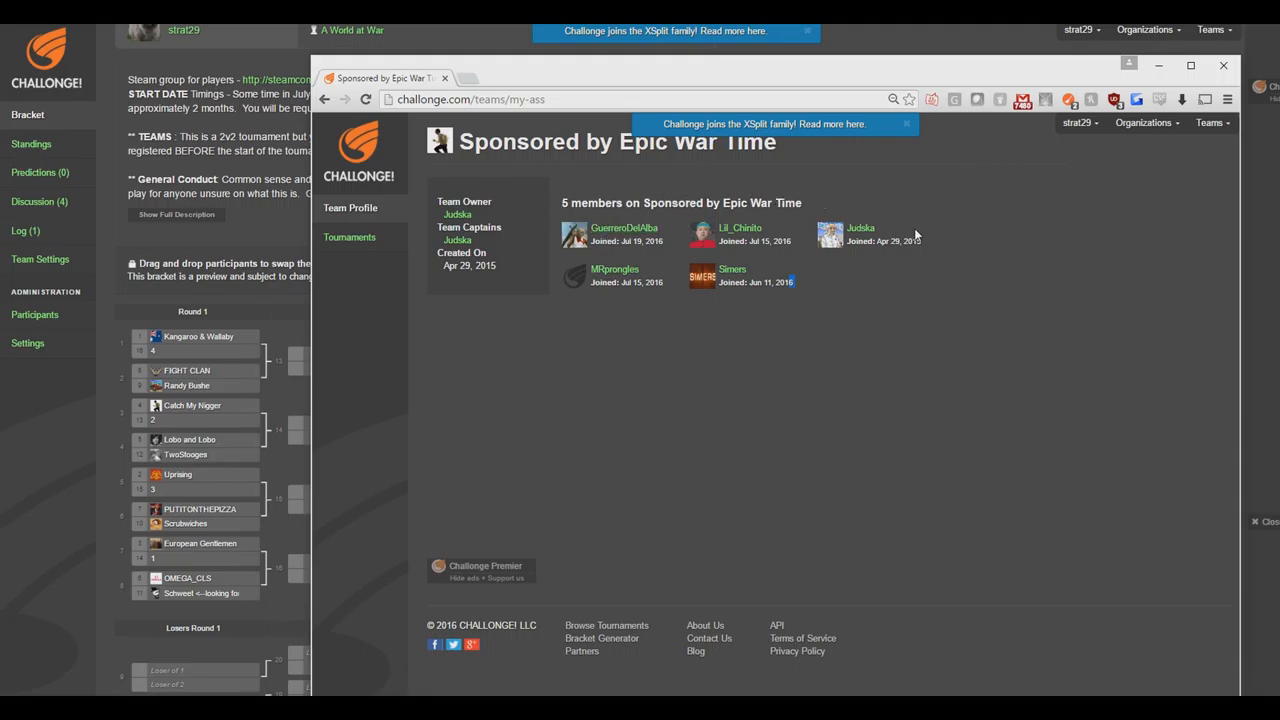
pyautogui.moveTo(604, 297)
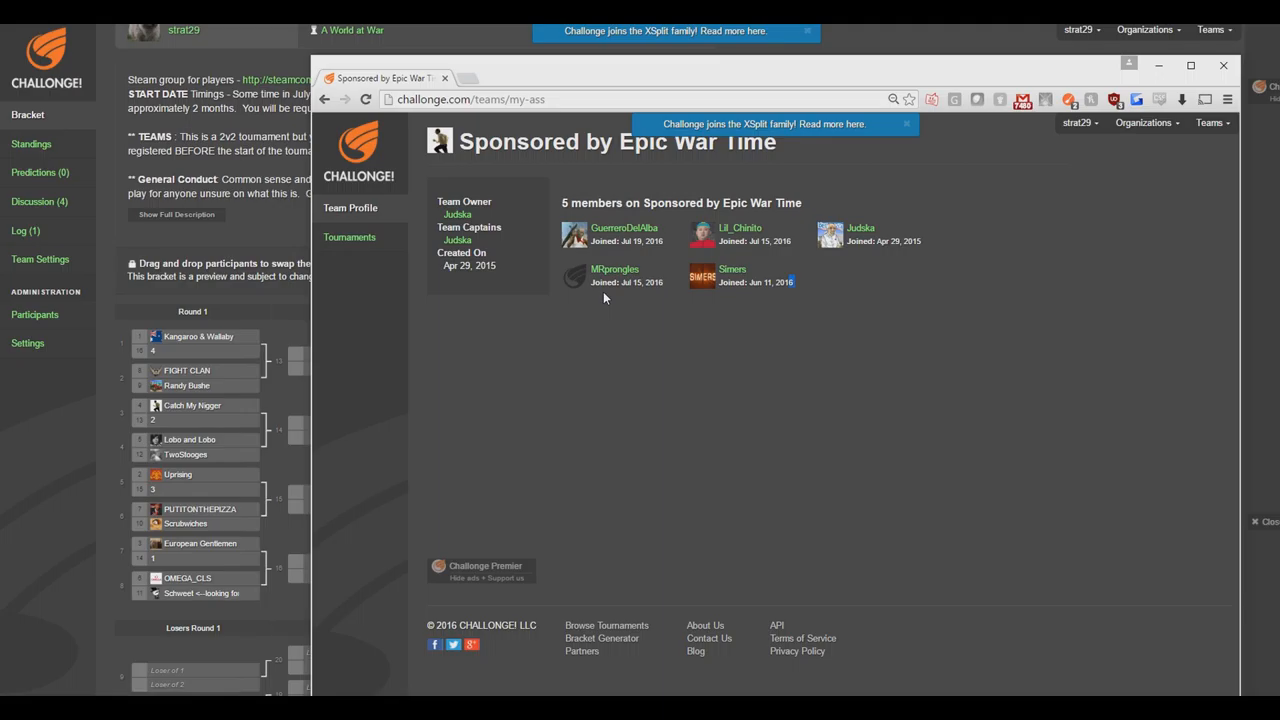
pyautogui.moveTo(693, 288)
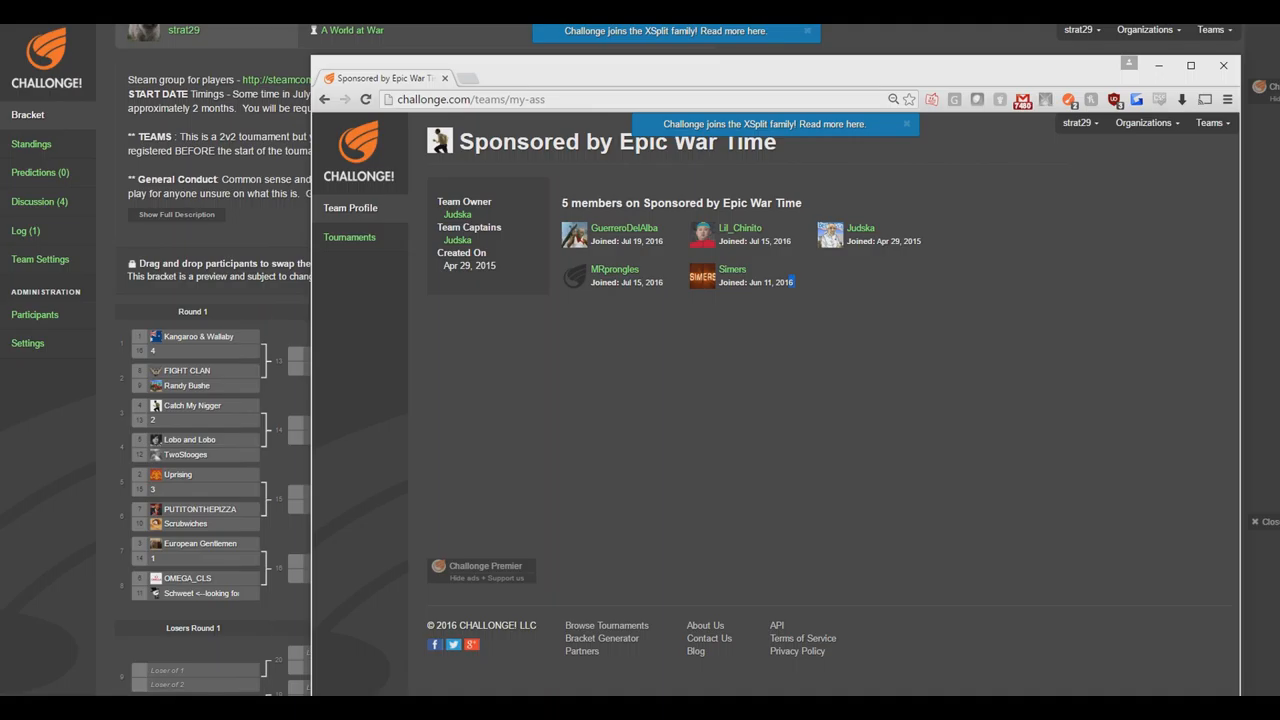
pyautogui.moveTo(593, 262)
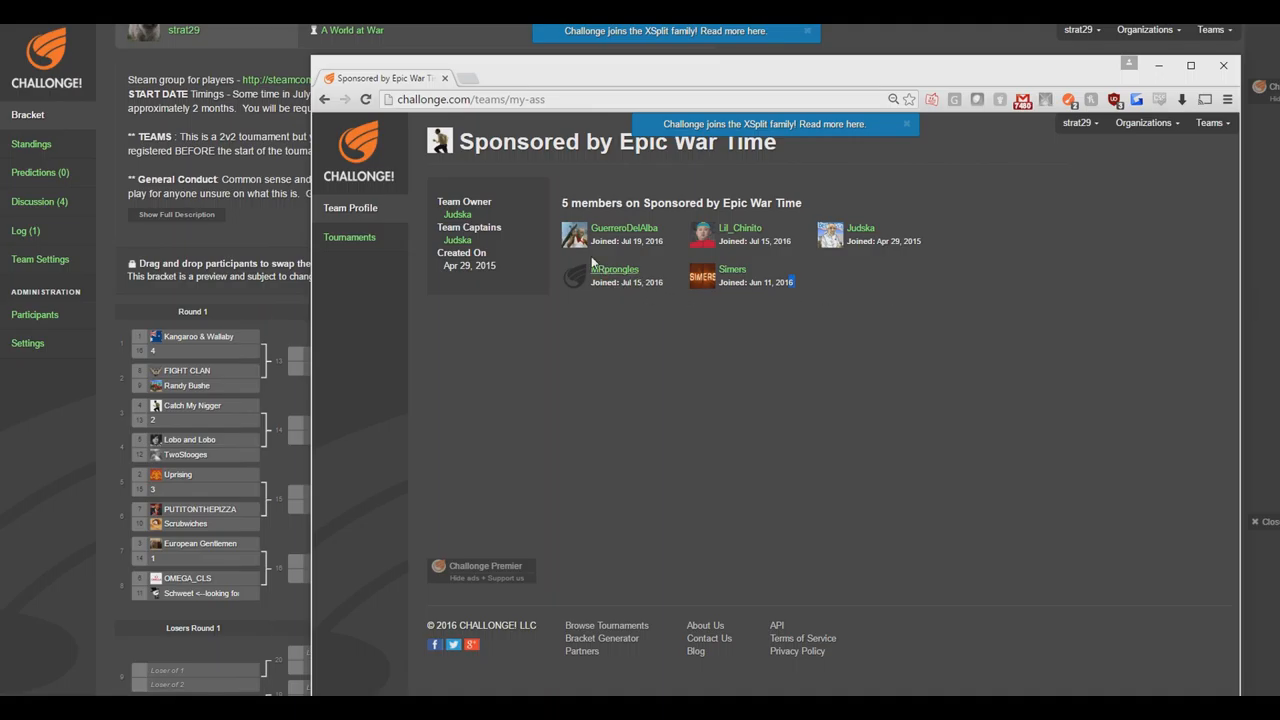
pyautogui.moveTo(914, 271)
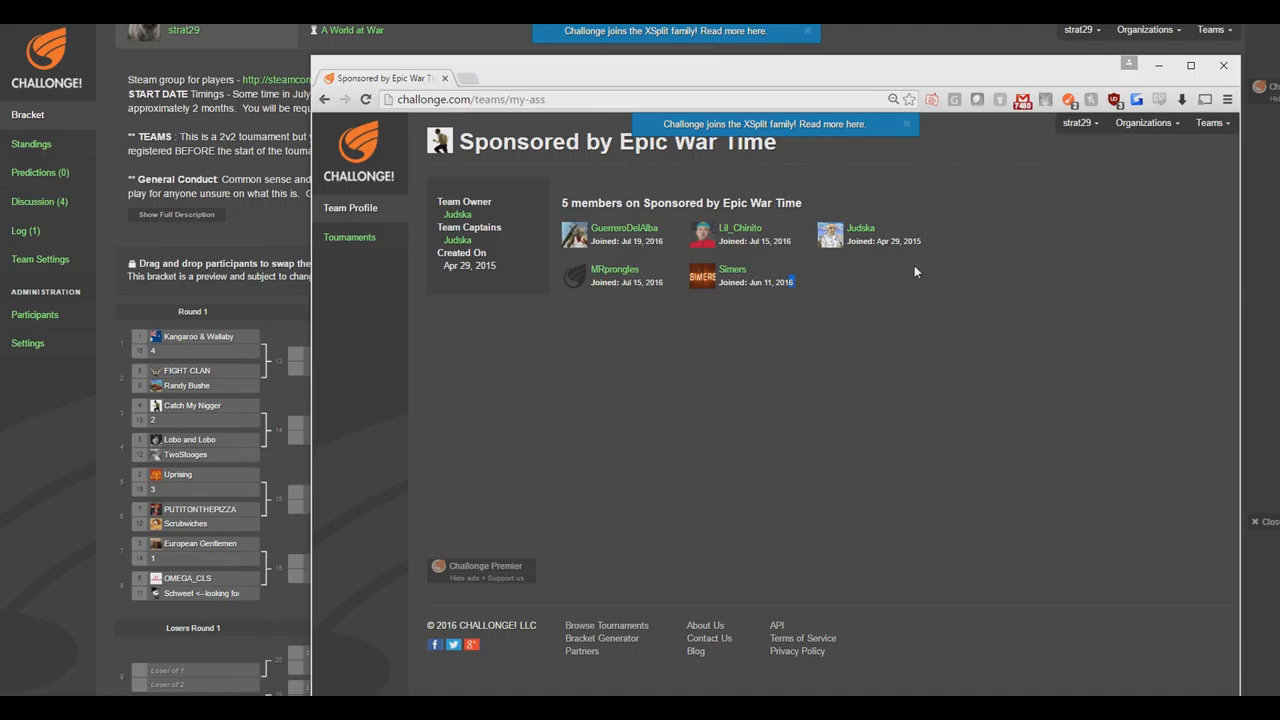
pyautogui.moveTo(933, 242)
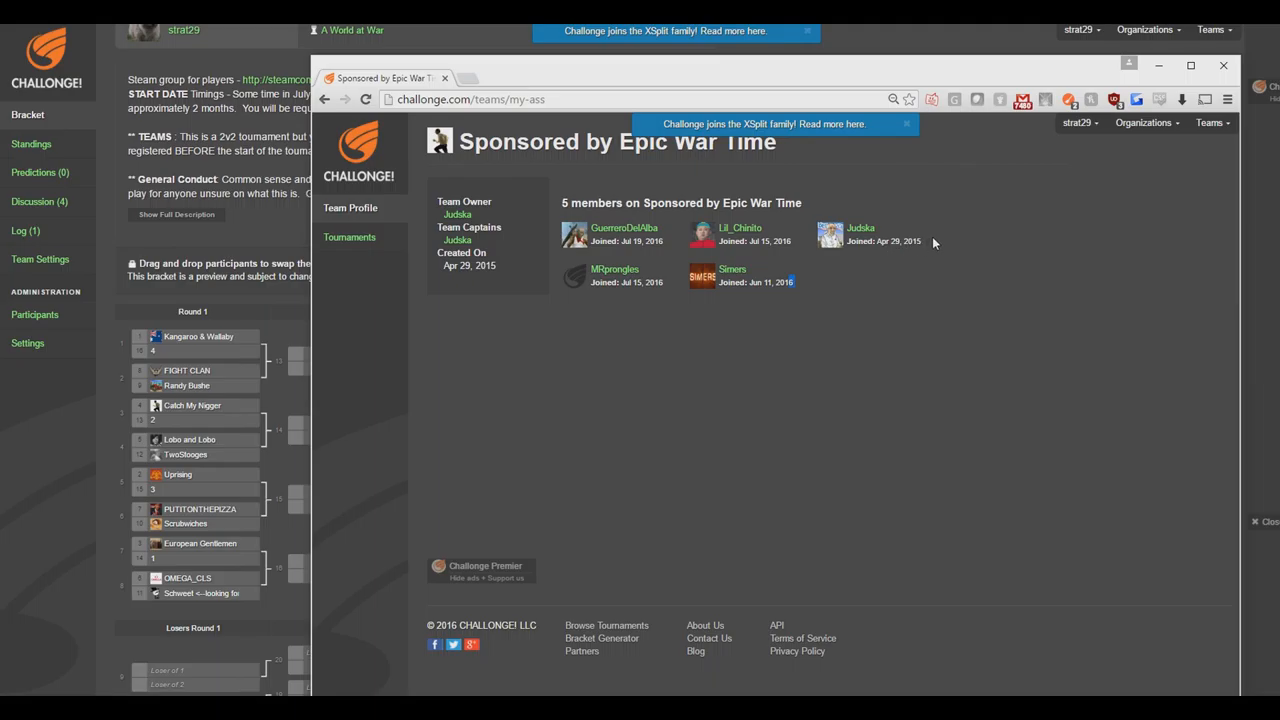
pyautogui.moveTo(919, 262)
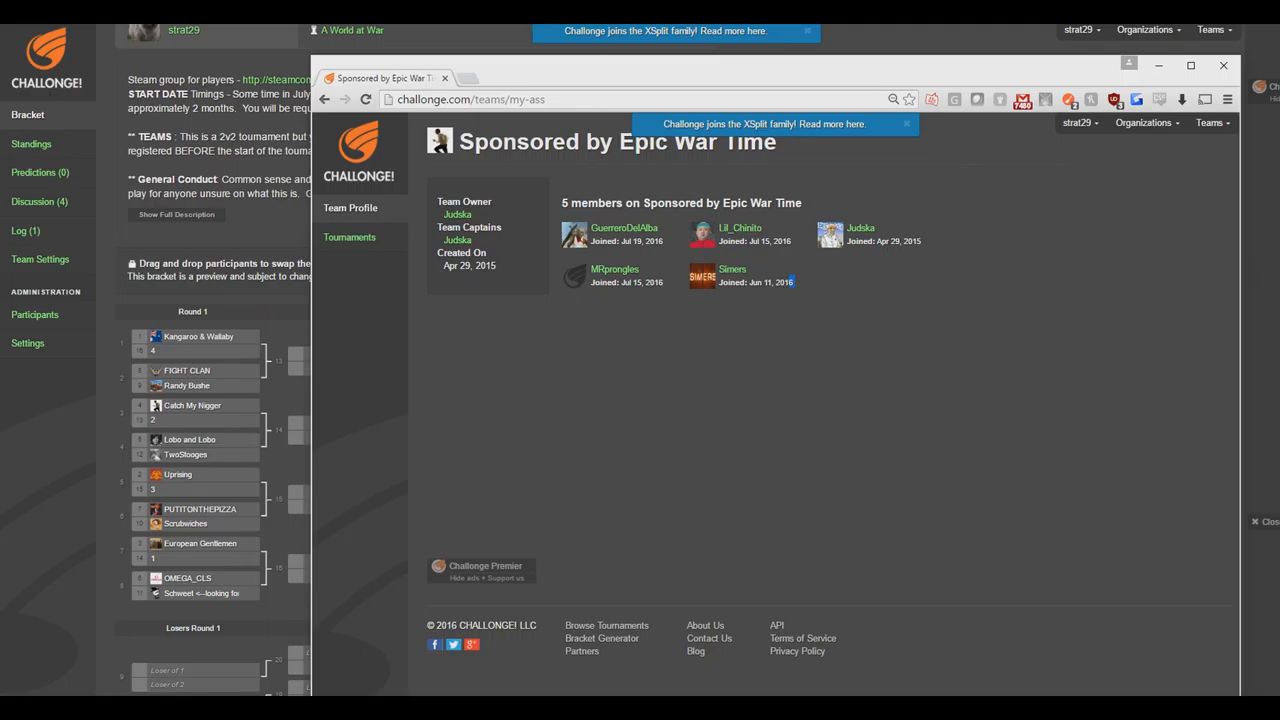
pyautogui.moveTo(768, 266)
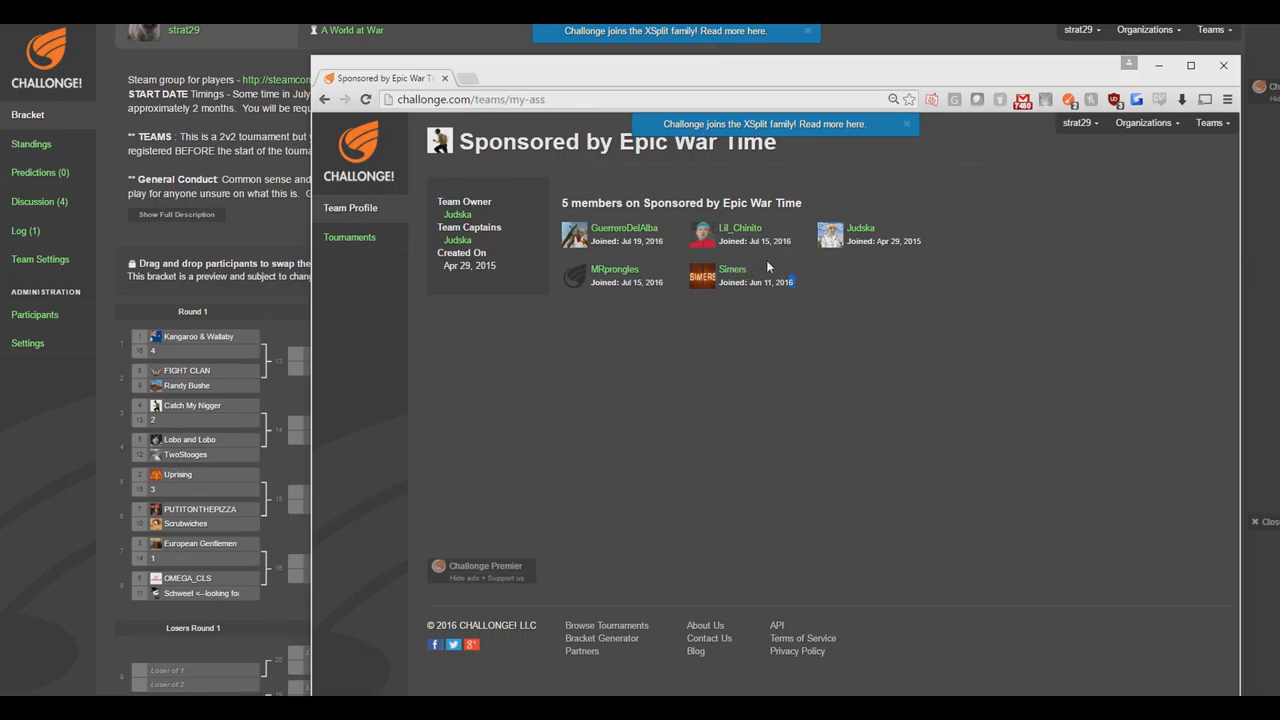
pyautogui.moveTo(933, 252)
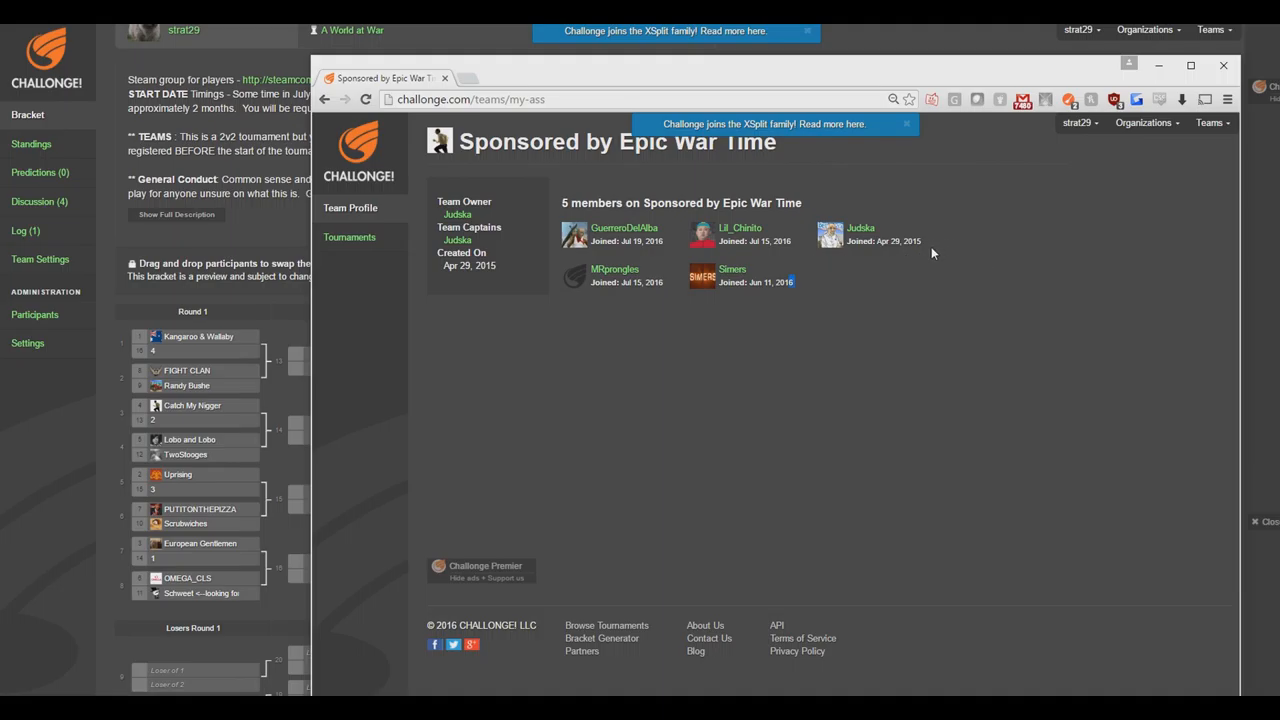
pyautogui.moveTo(969, 251)
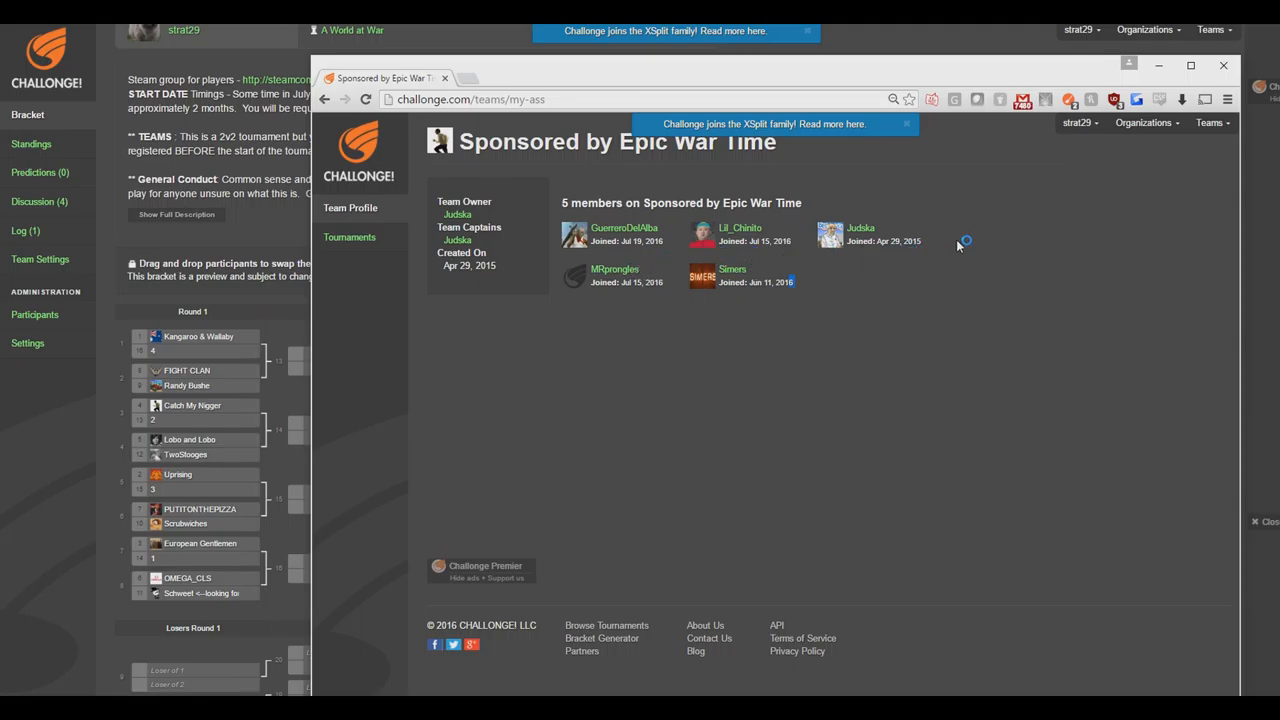
pyautogui.moveTo(1076, 236)
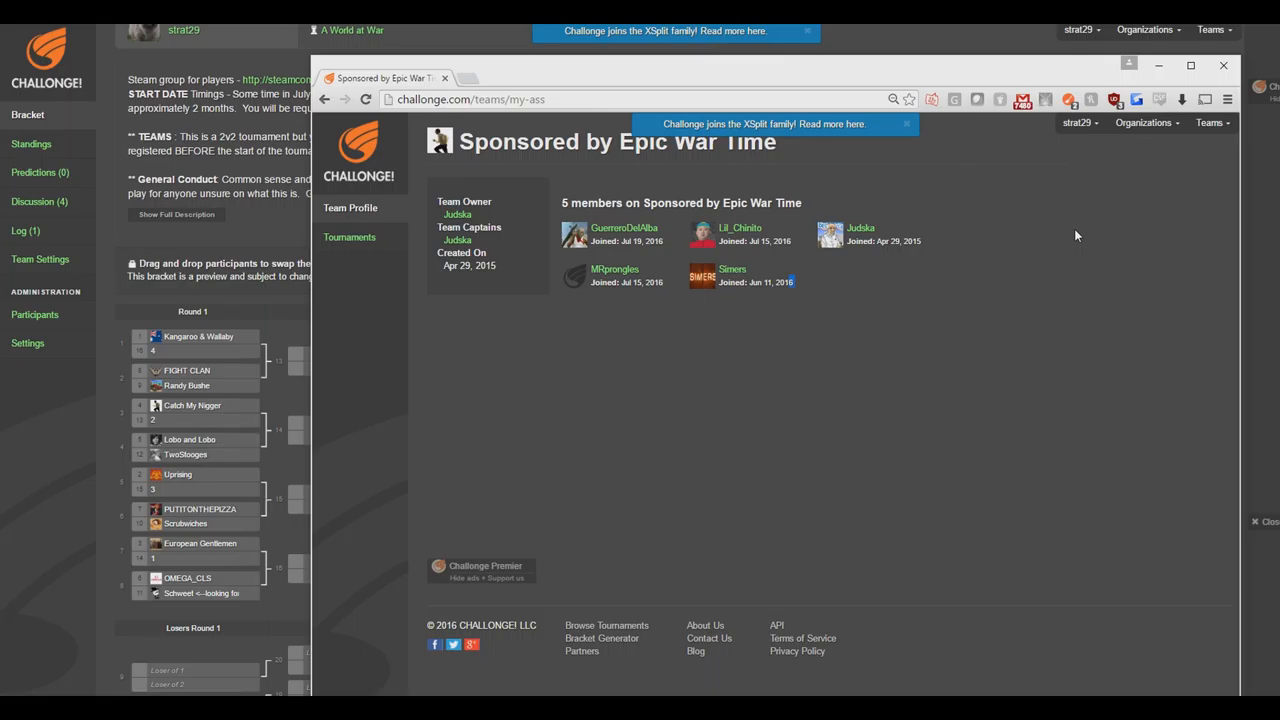
pyautogui.moveTo(663, 72)
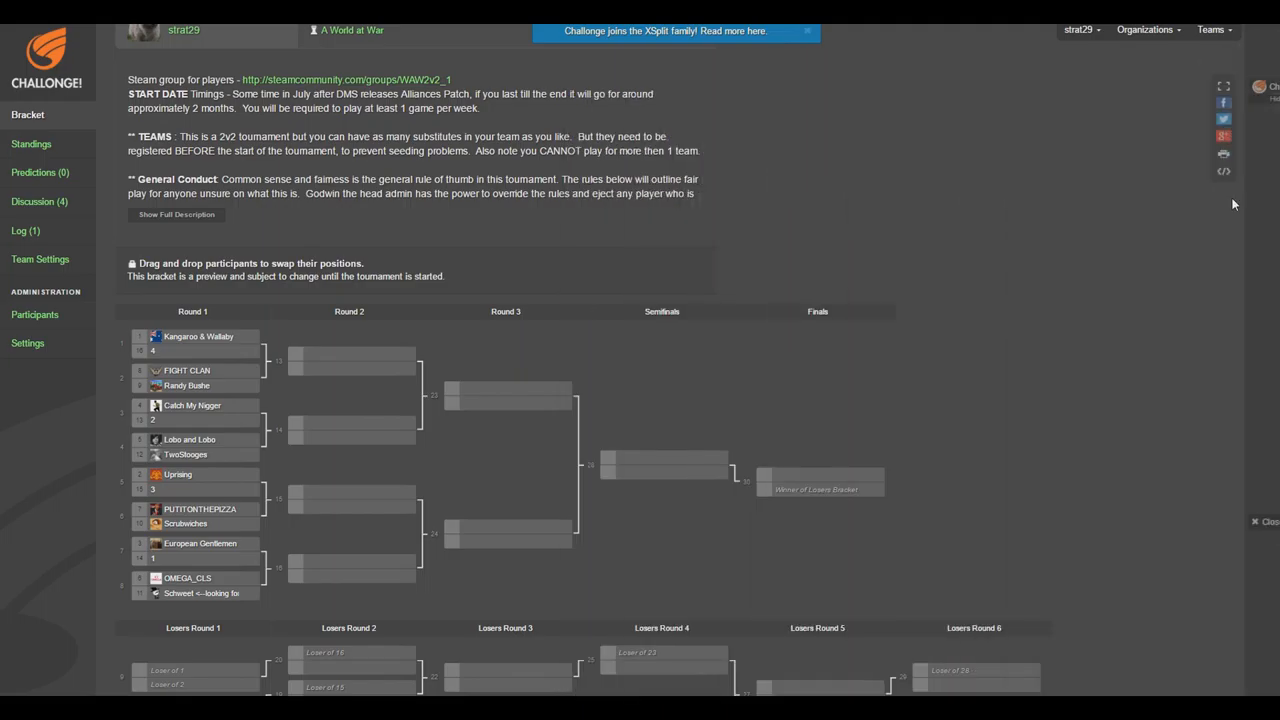
pyautogui.moveTo(562, 387)
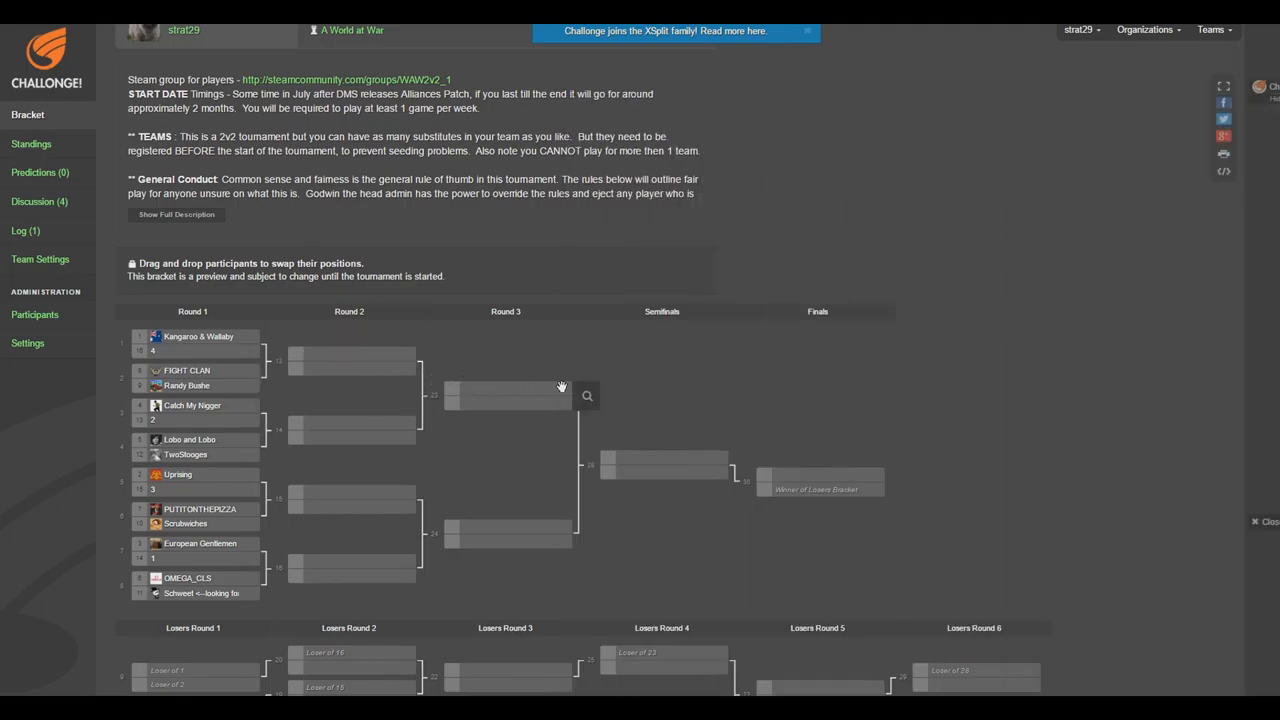
pyautogui.moveTo(510, 404)
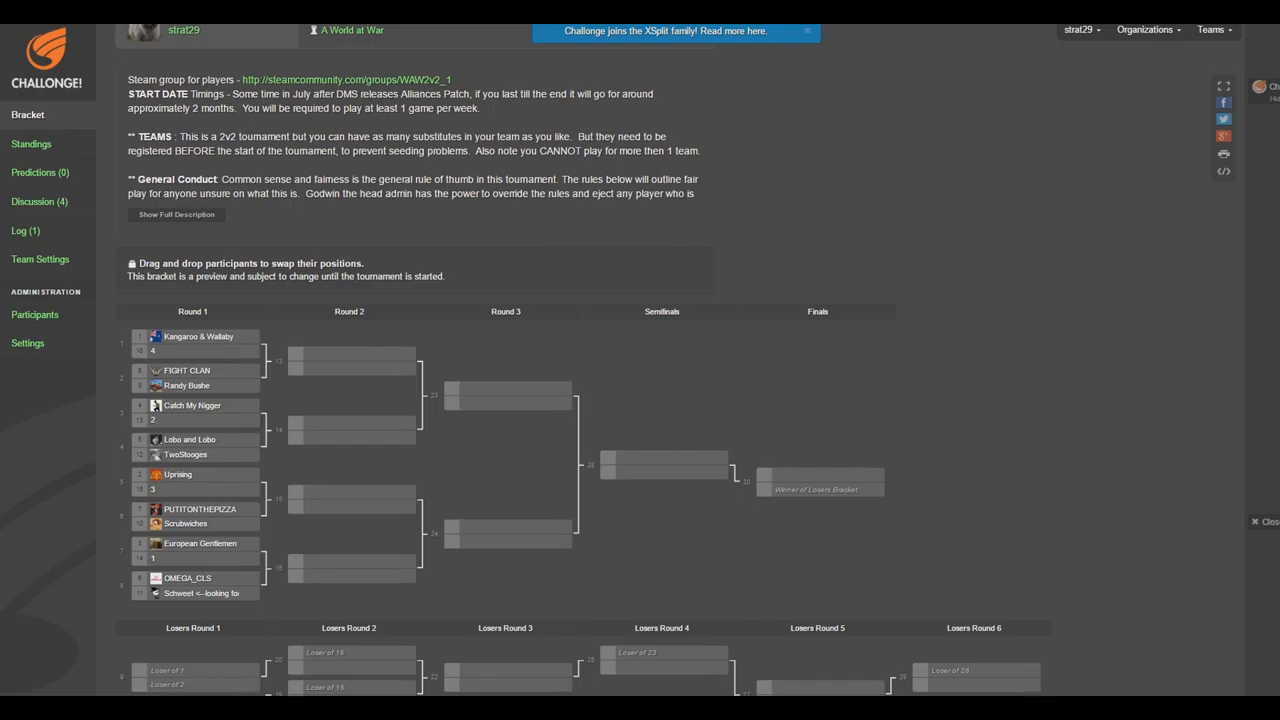
pyautogui.click(189, 439)
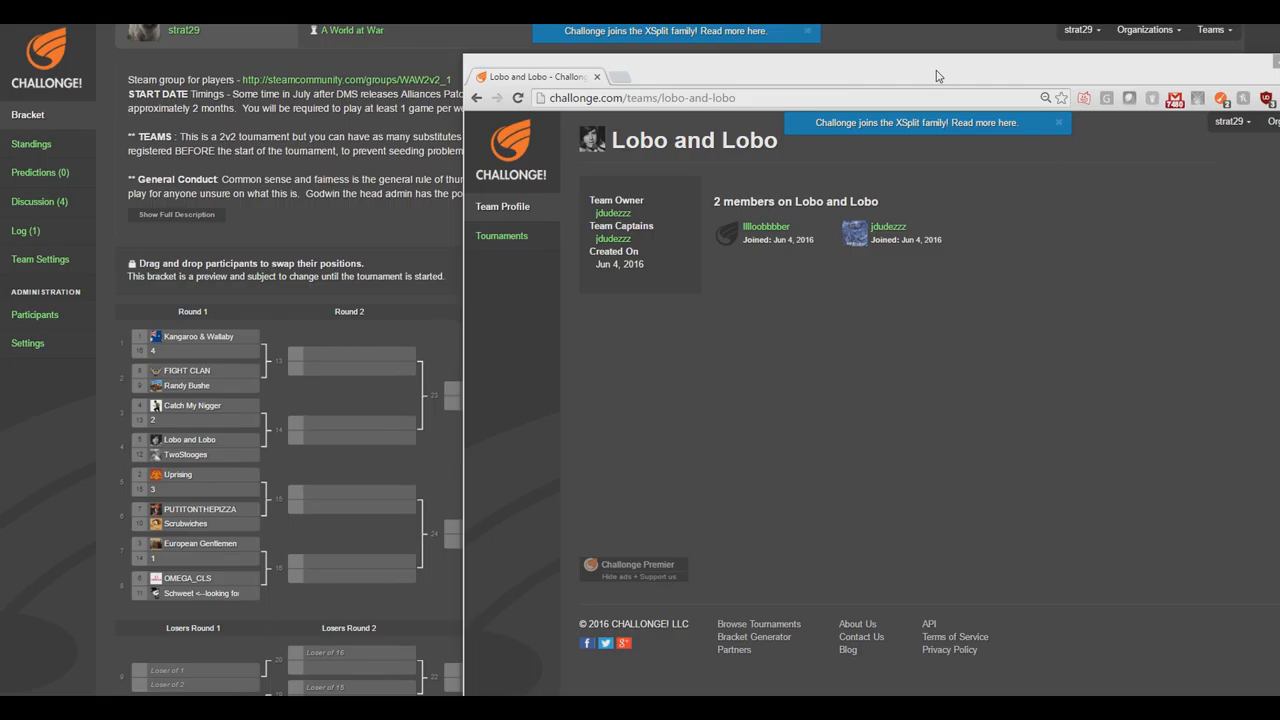
pyautogui.moveTo(940, 76); pyautogui.dragTo(840, 22)
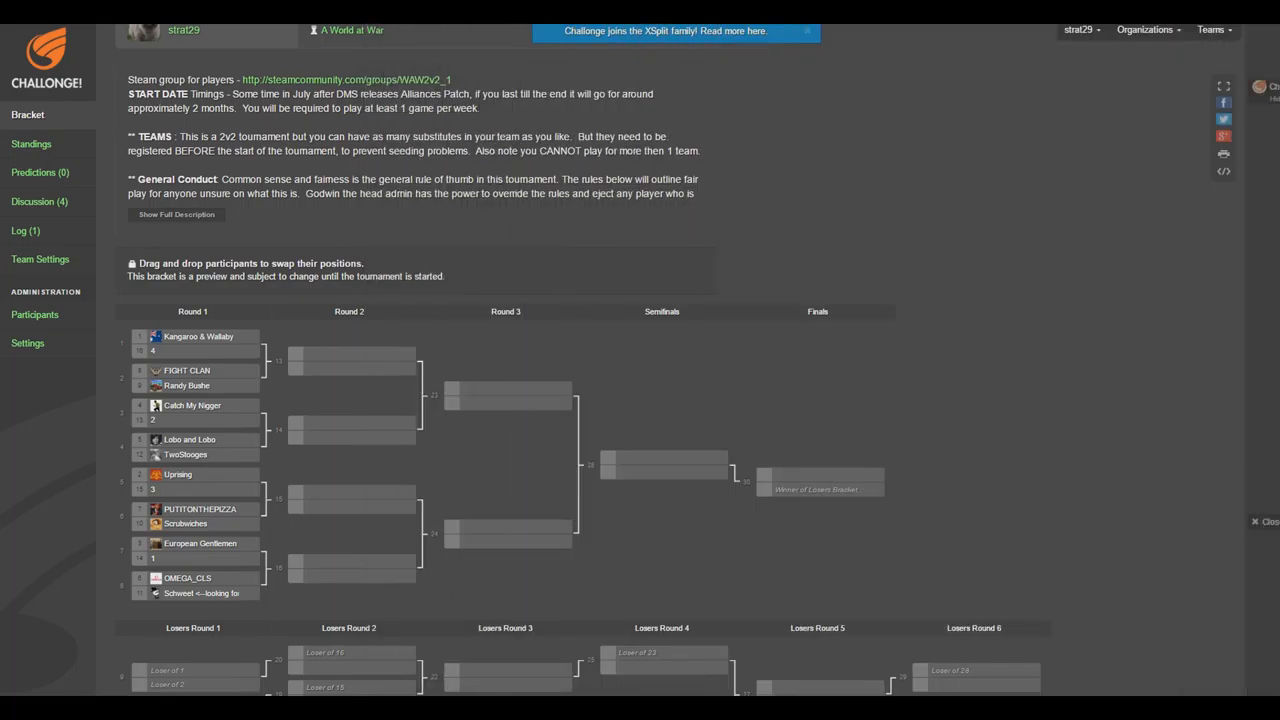
pyautogui.moveTo(251, 439)
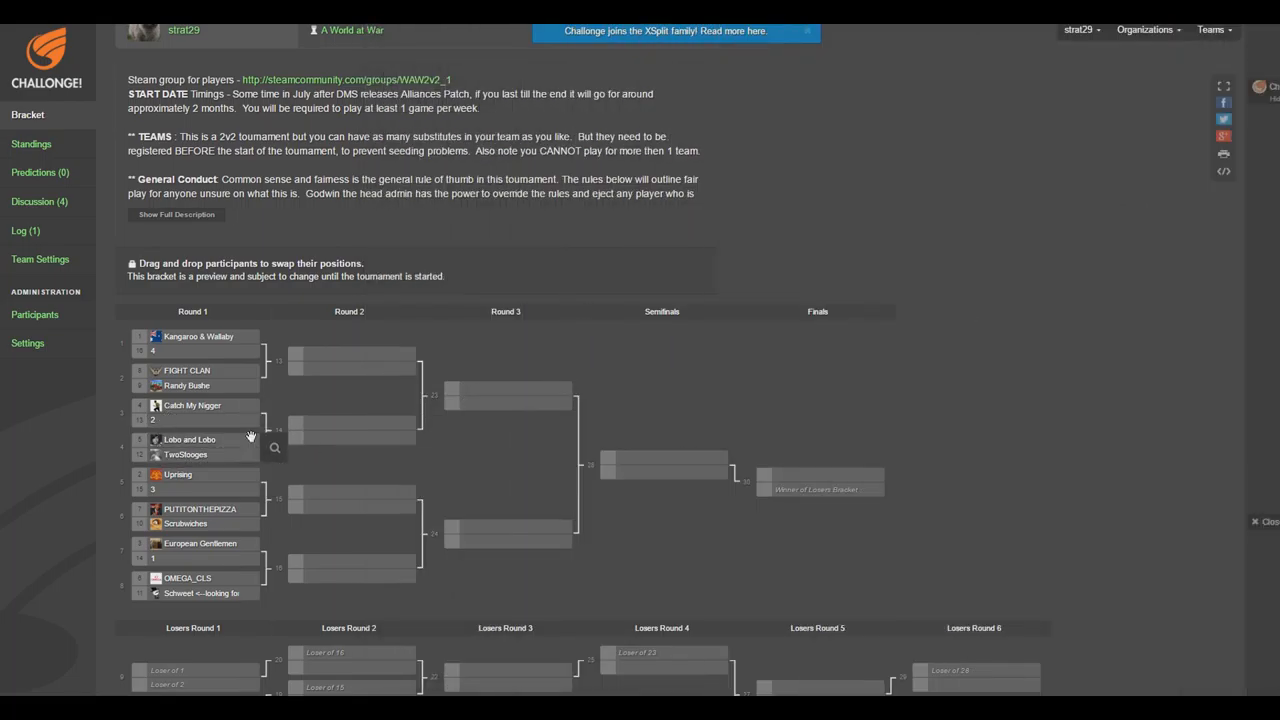
pyautogui.moveTo(188, 454)
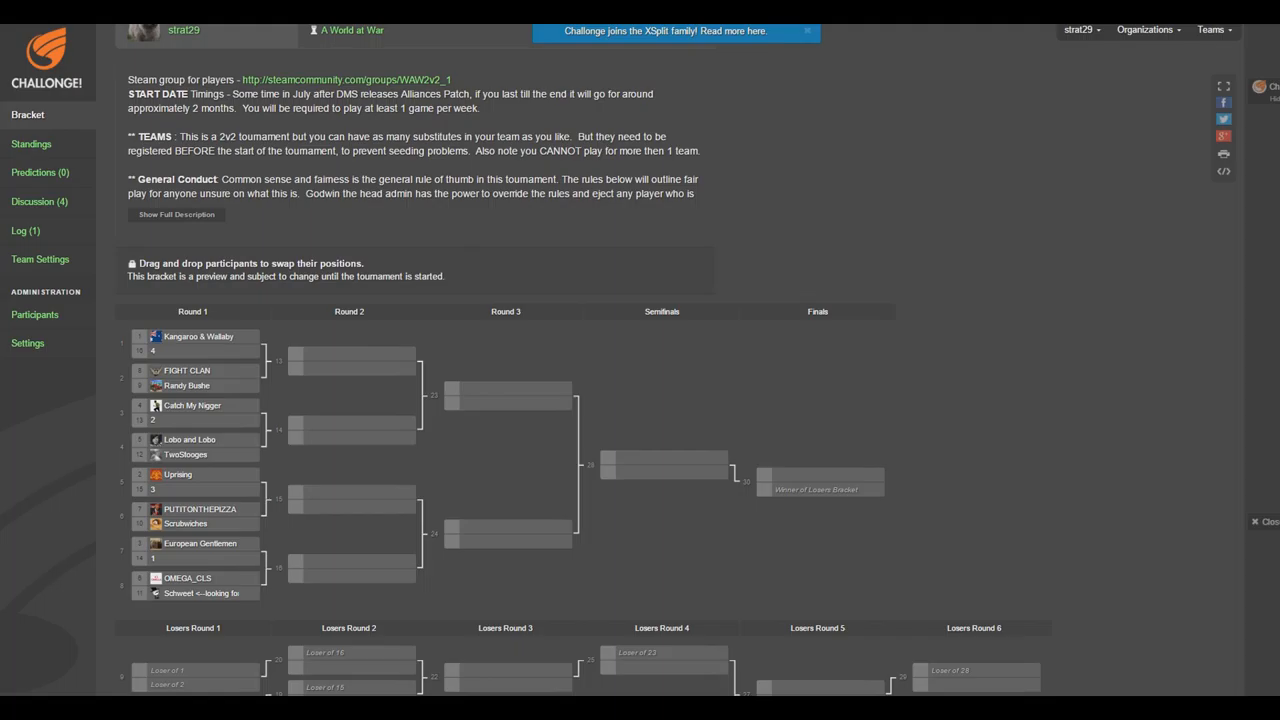
pyautogui.moveTo(343, 420)
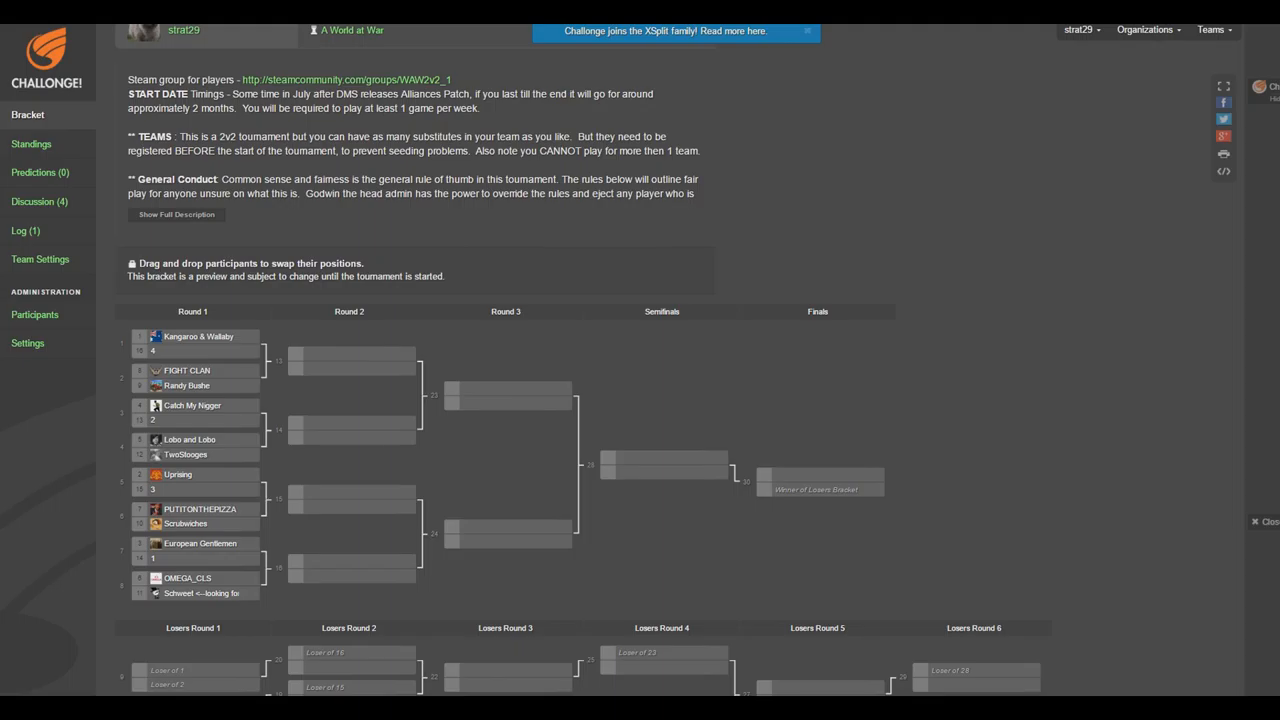
# Open the TwoStooges team profile from its Round 1 bracket slot.
pyautogui.click(185, 454)
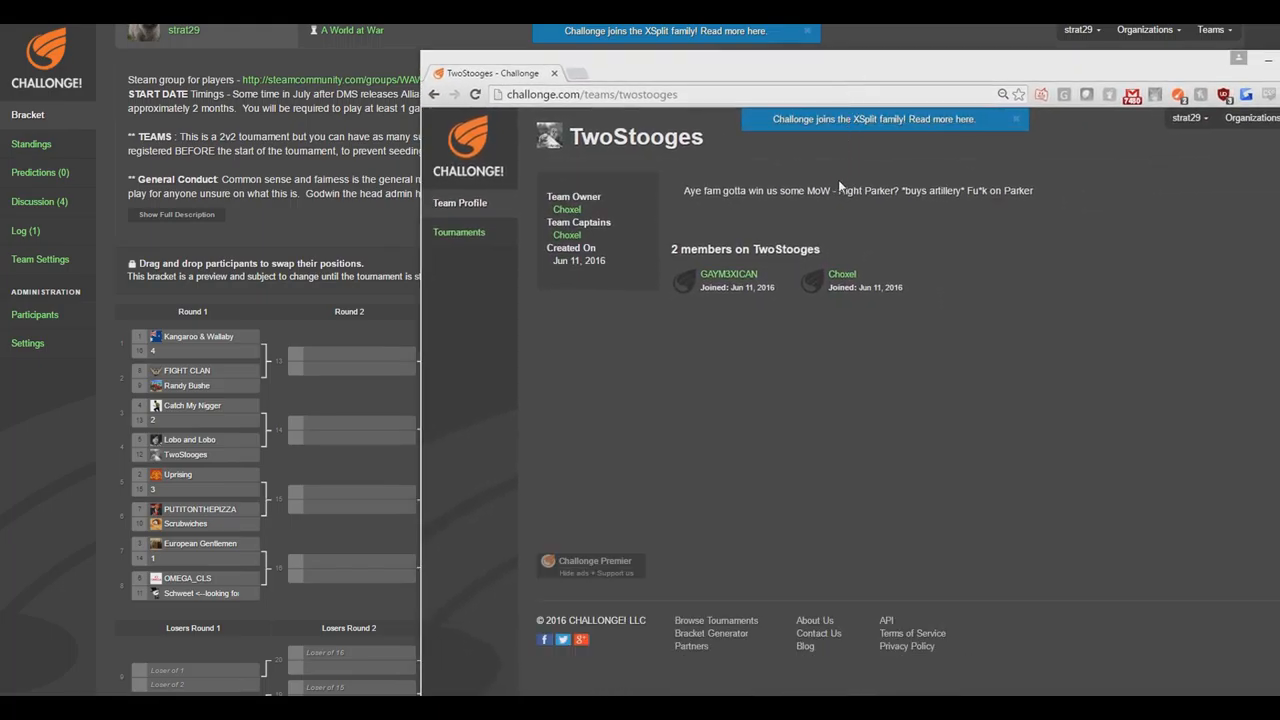
pyautogui.moveTo(730, 287)
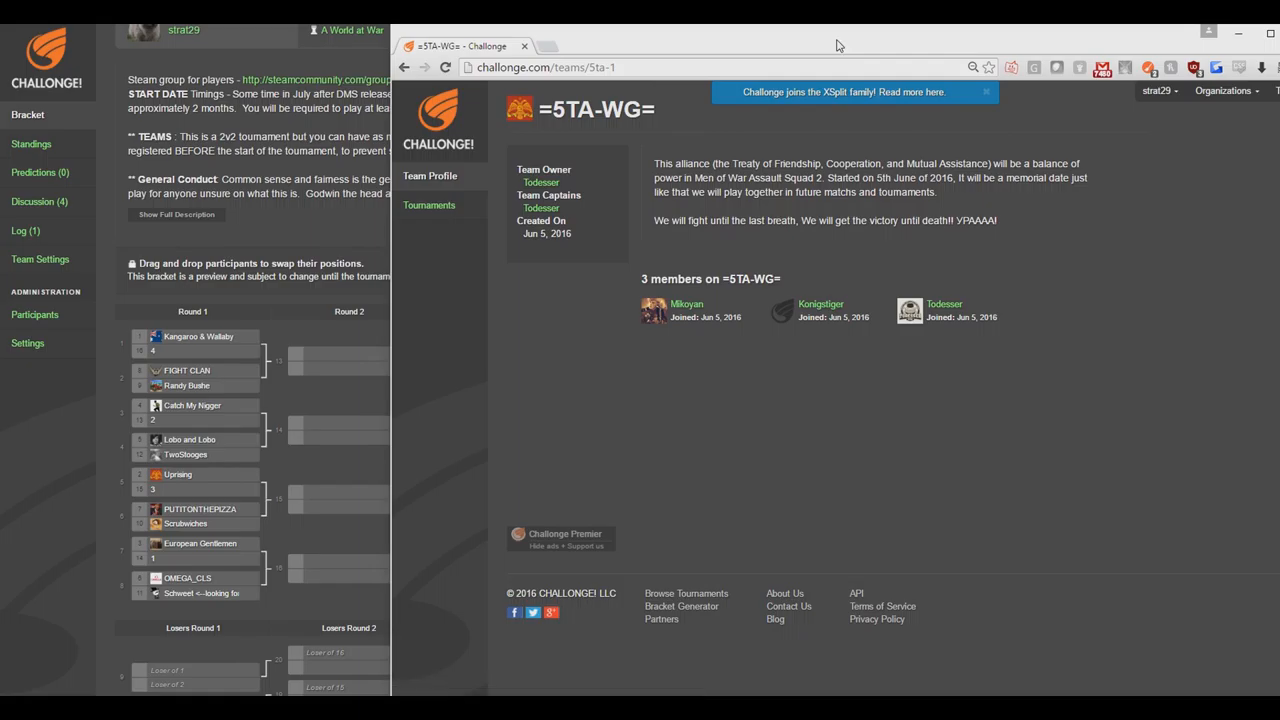
pyautogui.moveTo(826, 315)
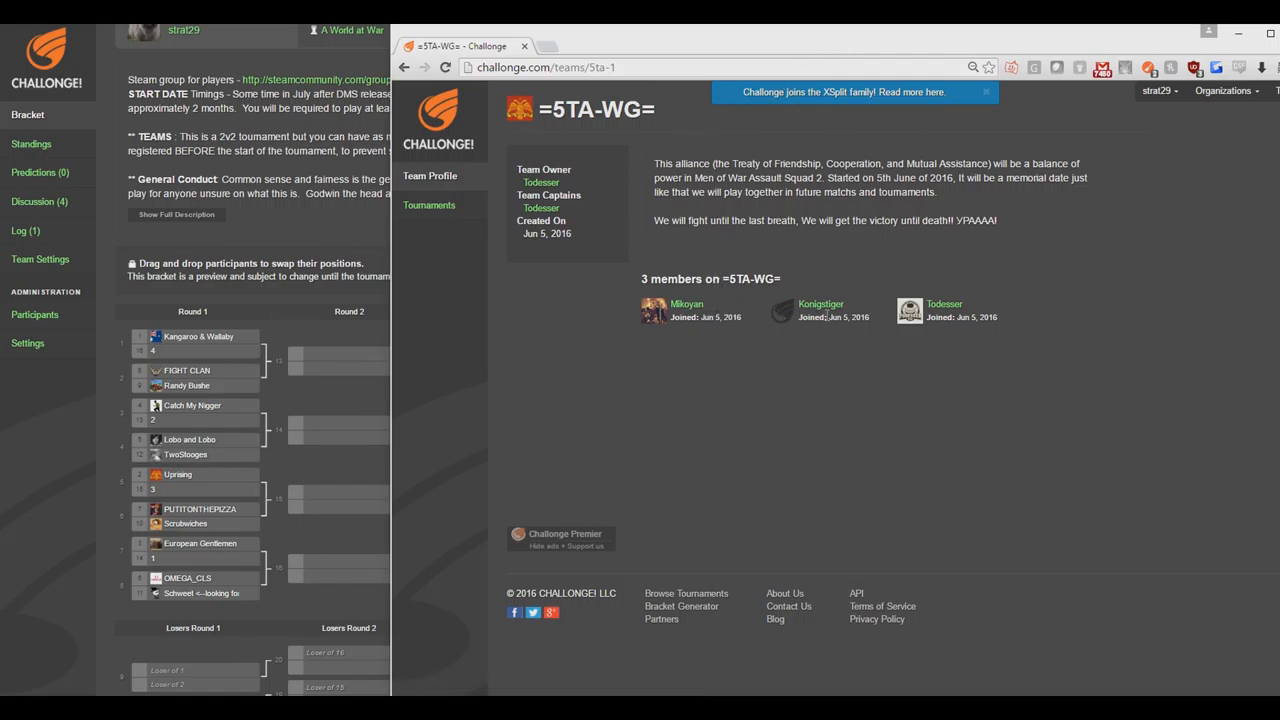
pyautogui.moveTo(704, 301)
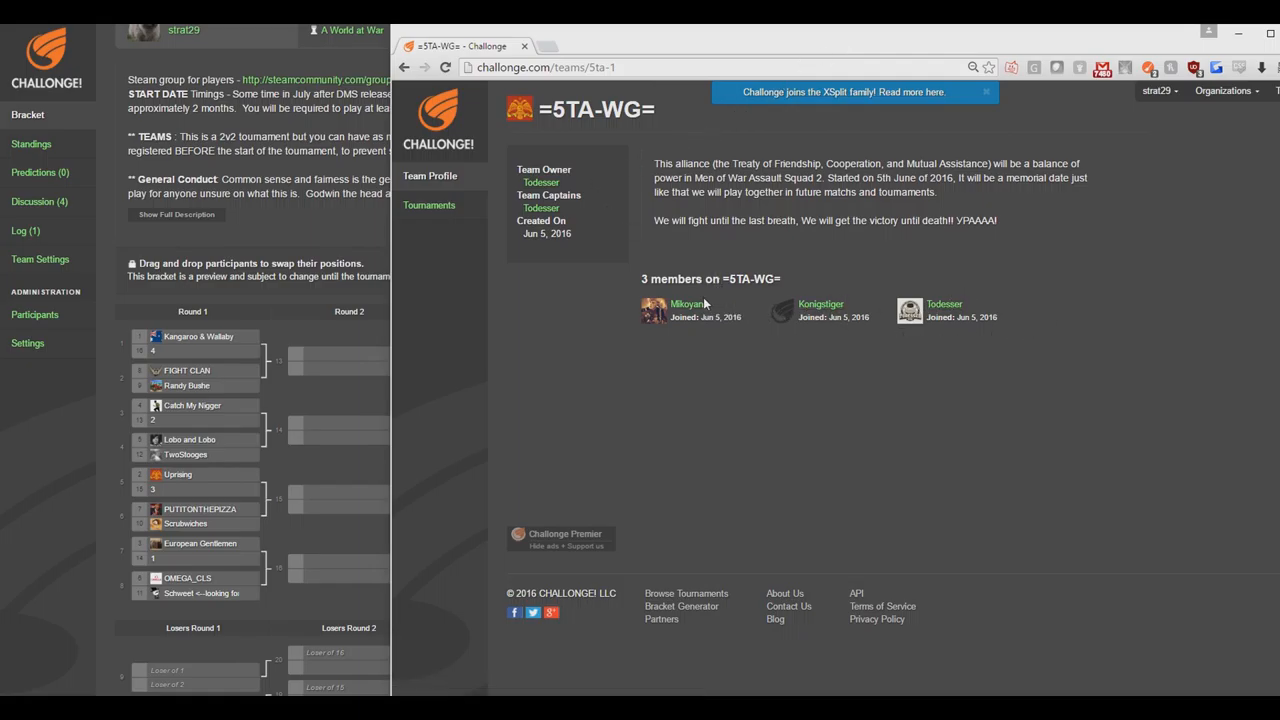
pyautogui.moveTo(823, 308)
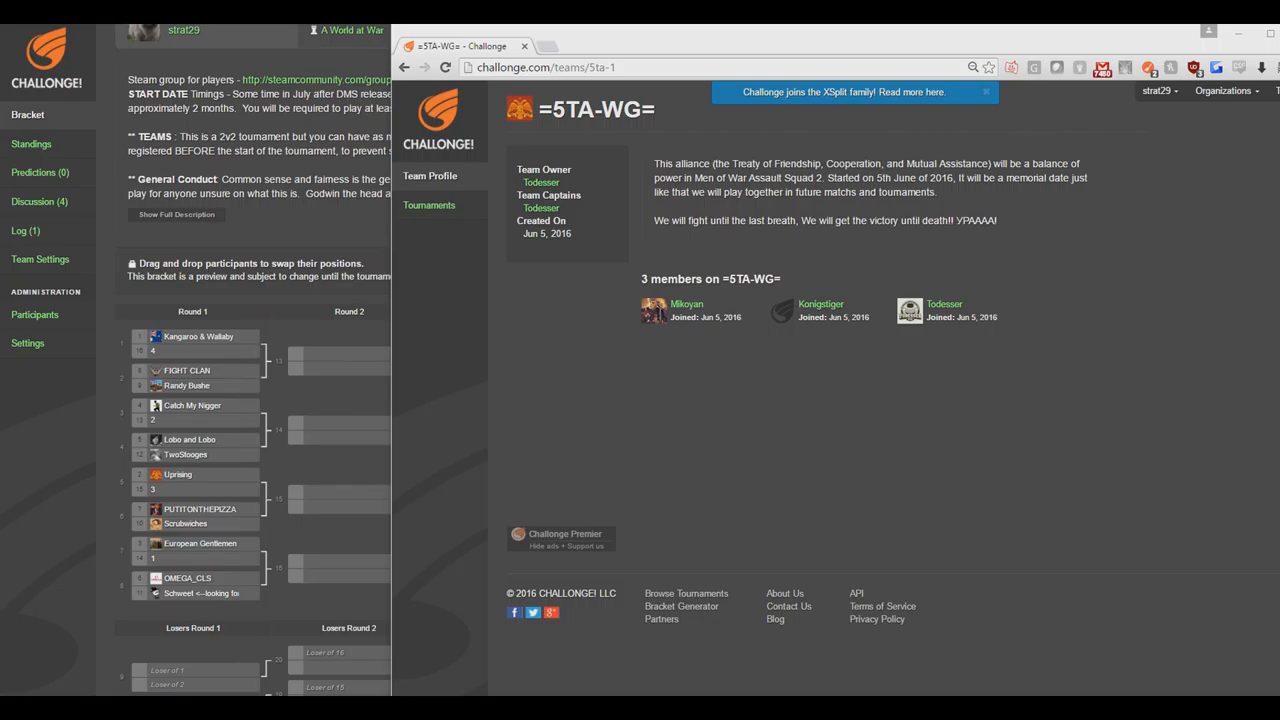
pyautogui.moveTo(783, 364)
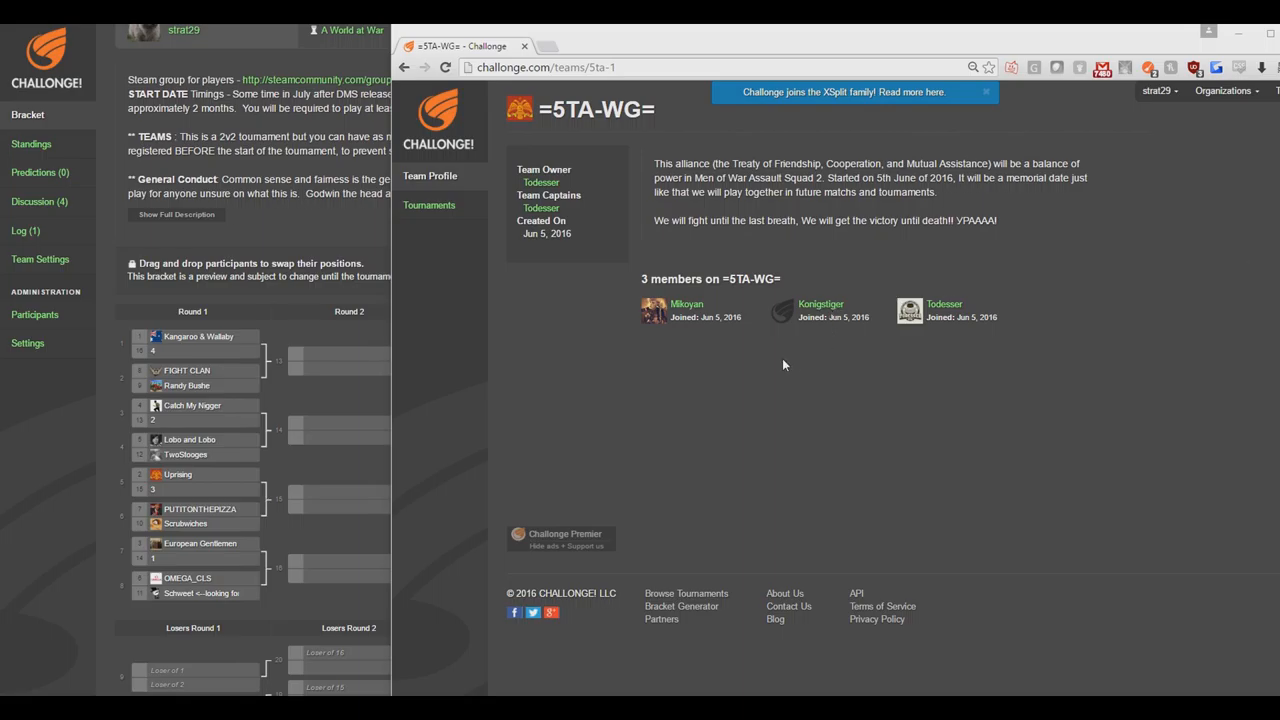
pyautogui.moveTo(1089, 332)
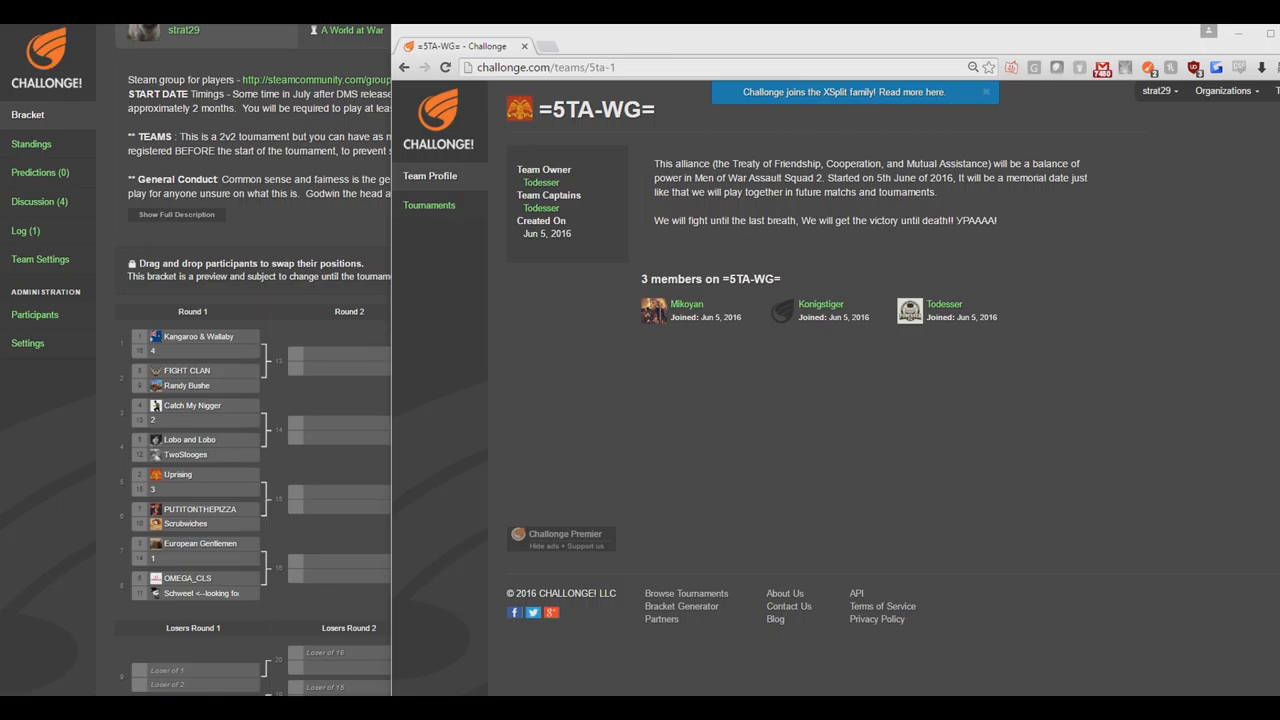
pyautogui.moveTo(1087, 285)
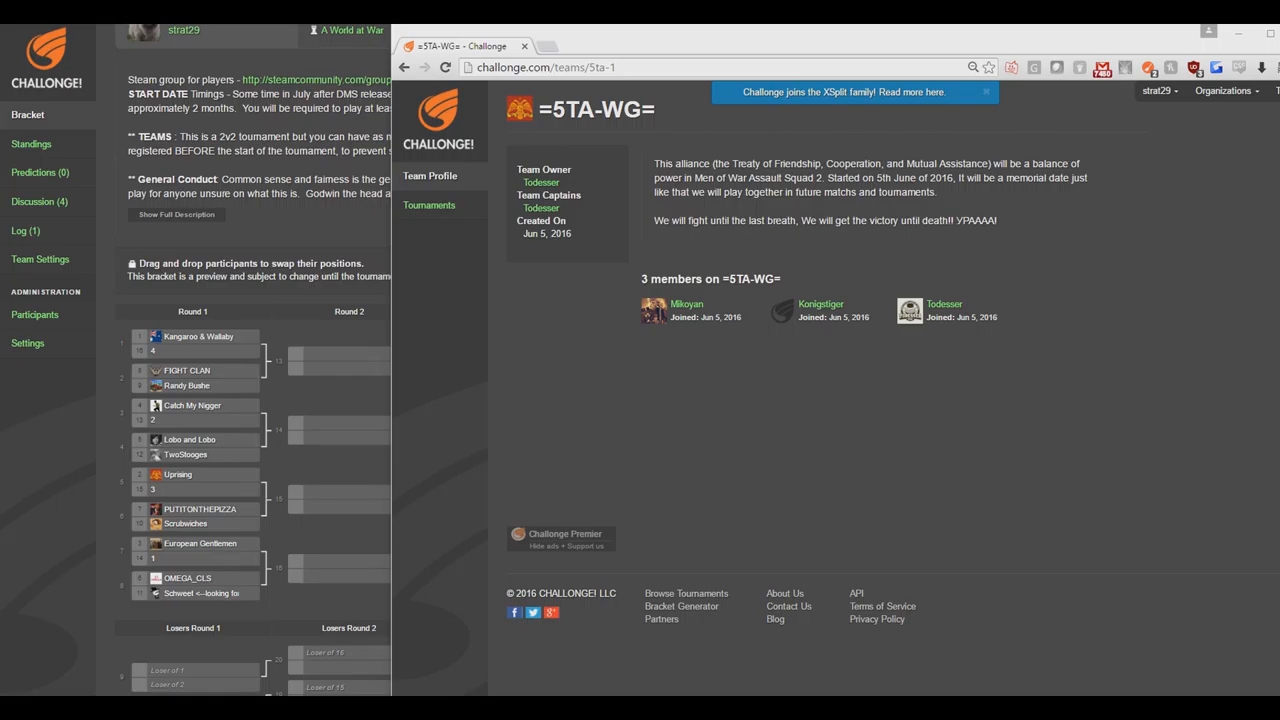
pyautogui.moveTo(978, 296)
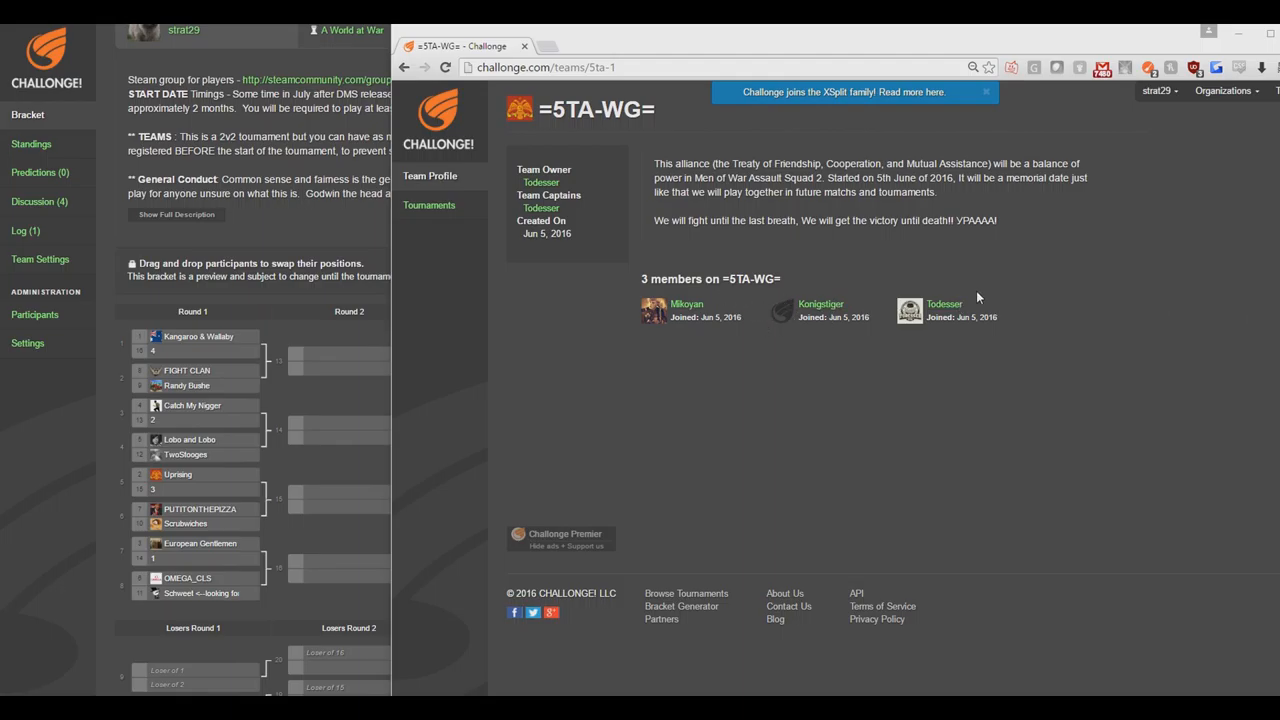
pyautogui.moveTo(978, 297)
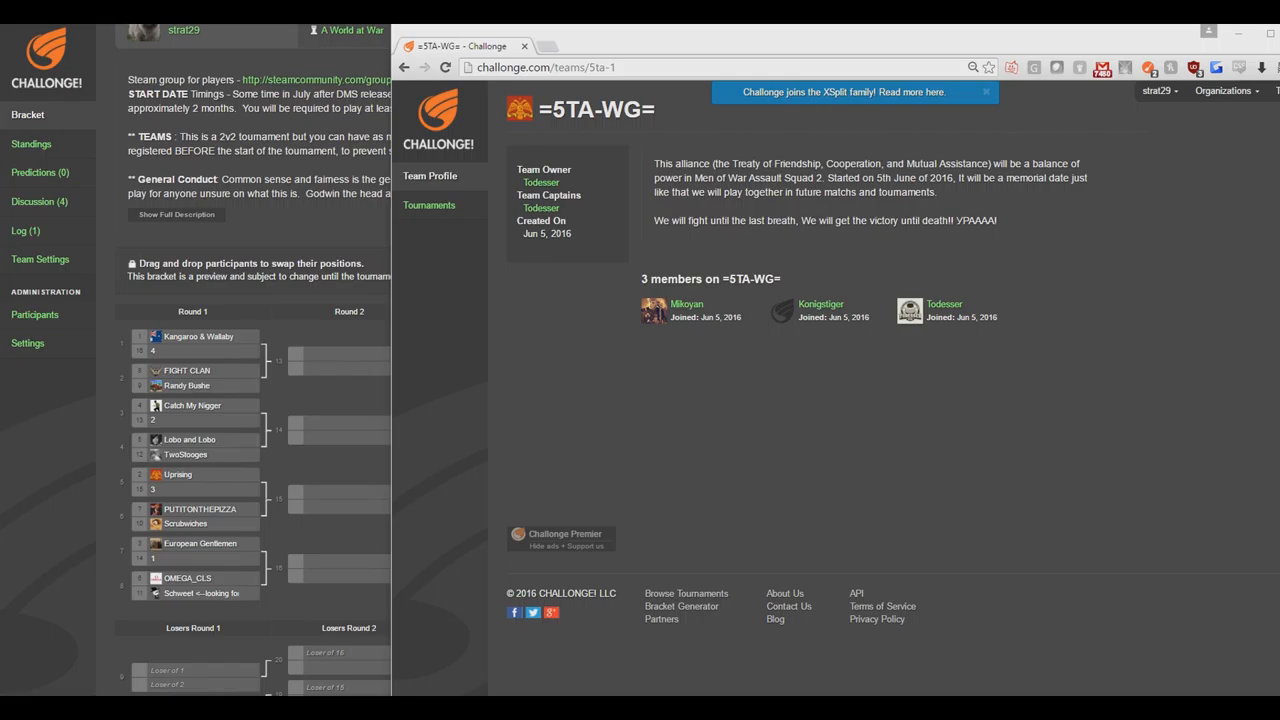
pyautogui.moveTo(1100, 352)
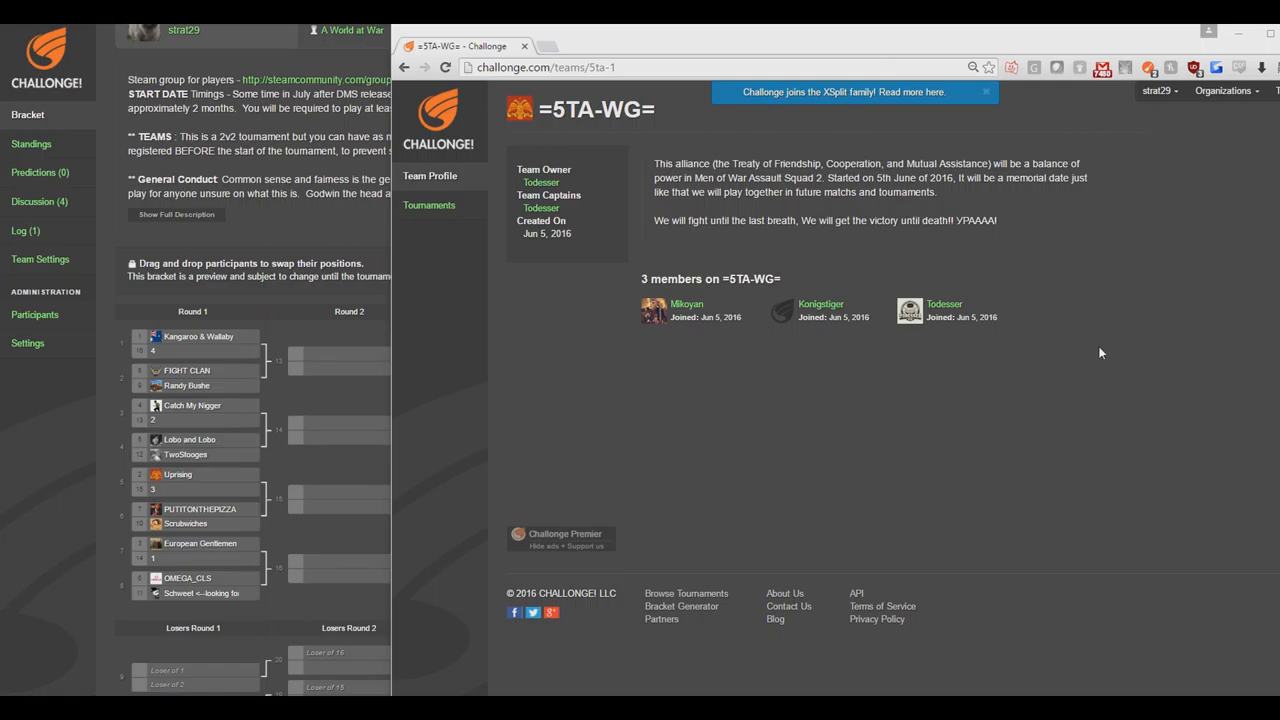
pyautogui.moveTo(1255, 420)
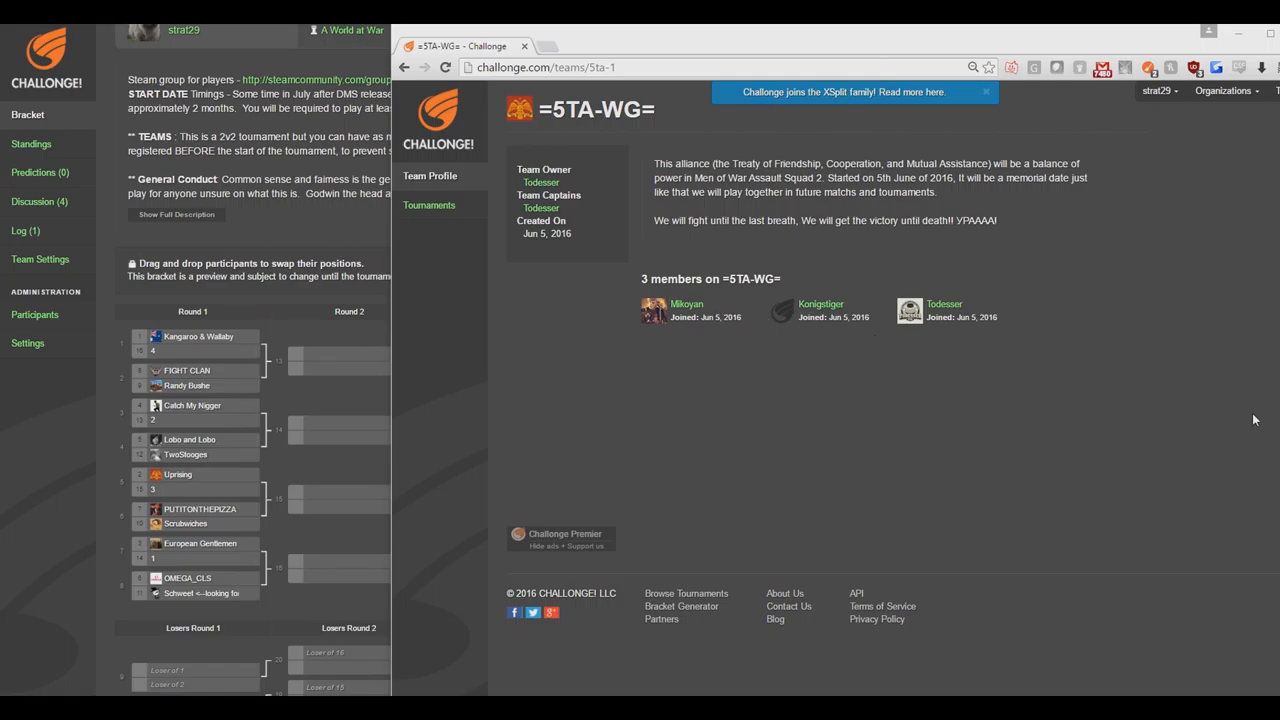
pyautogui.moveTo(1258, 423)
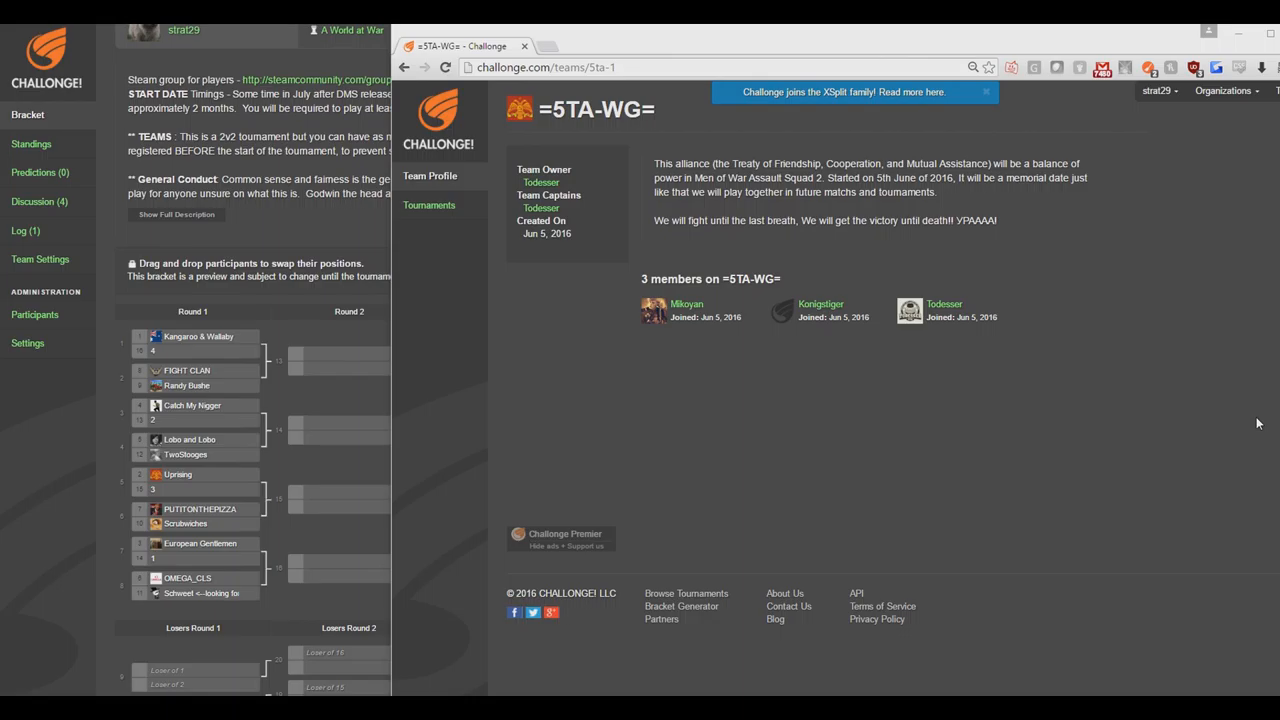
pyautogui.moveTo(1273, 408)
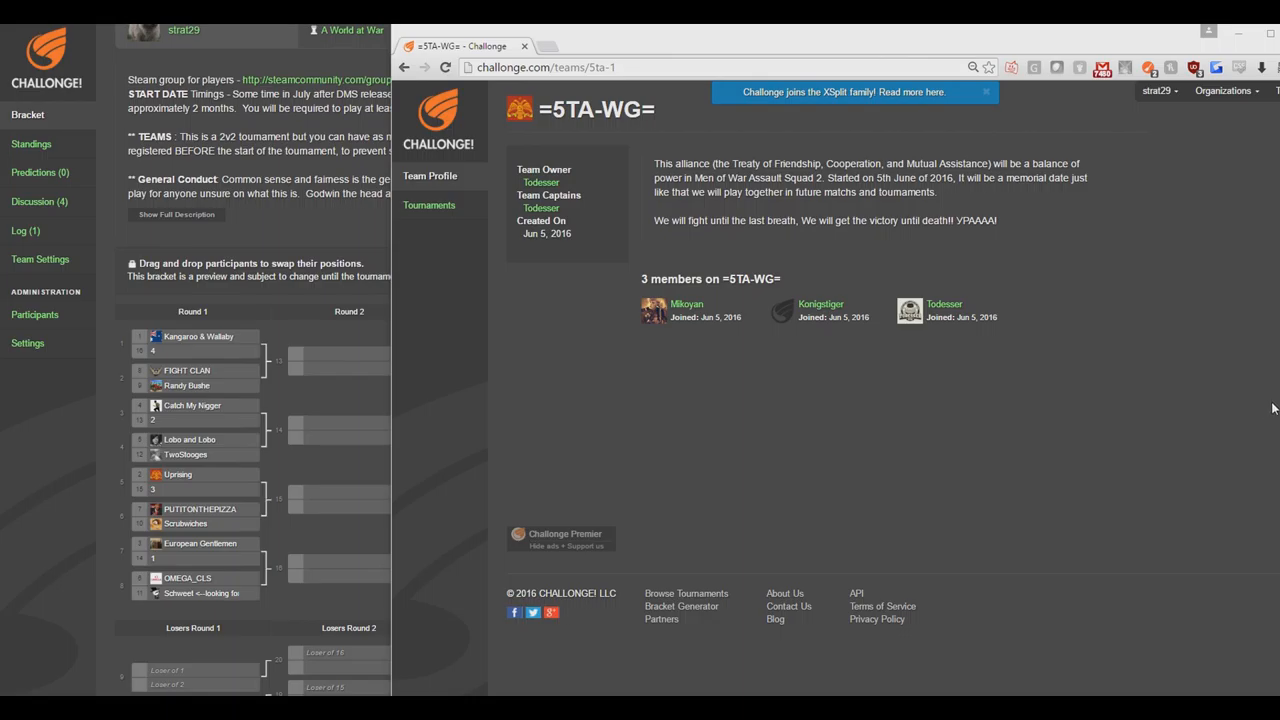
pyautogui.moveTo(685, 318)
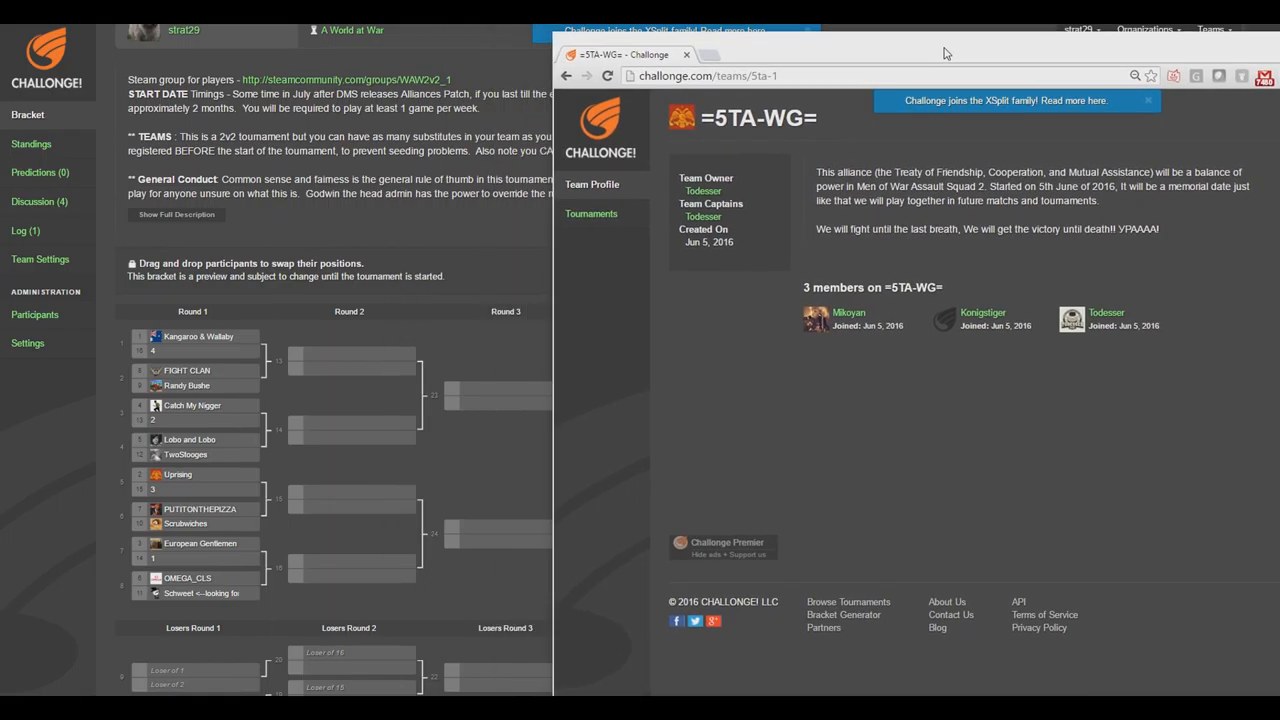
# Close the =5TA-WG= team profile window and bring the losers bracket rounds into view.
pyautogui.click(687, 54)
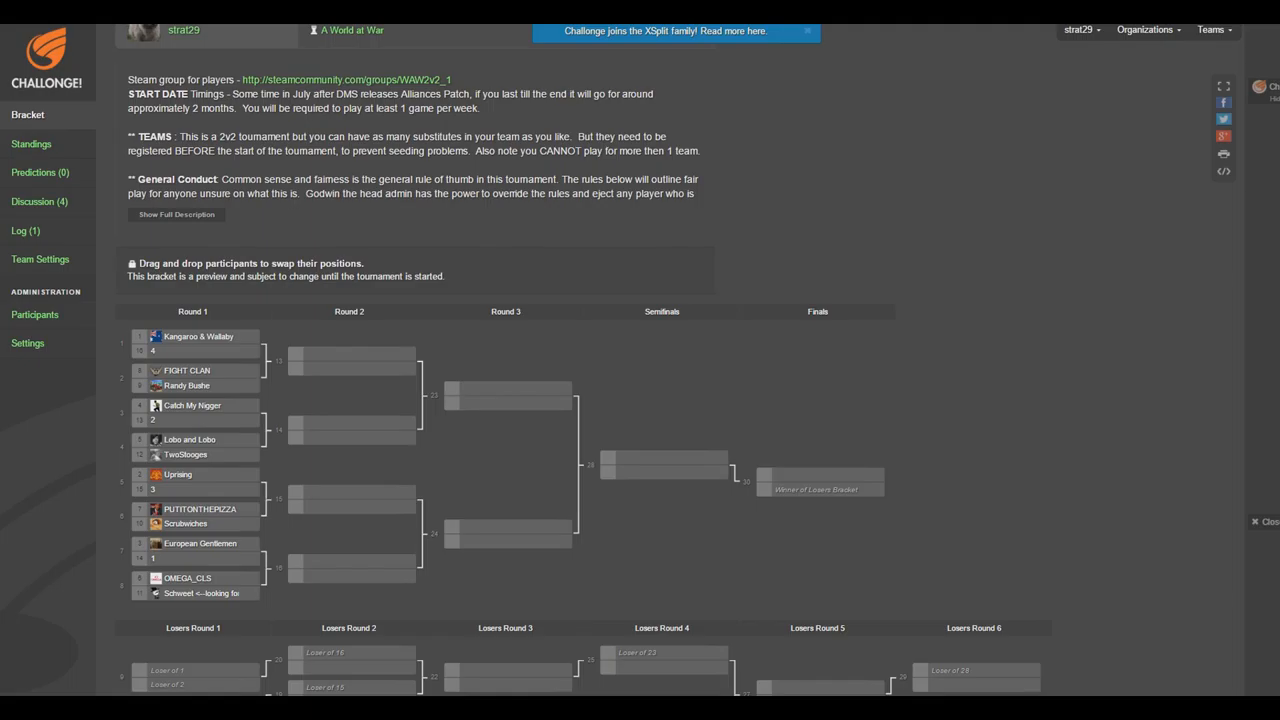
pyautogui.click(199, 509)
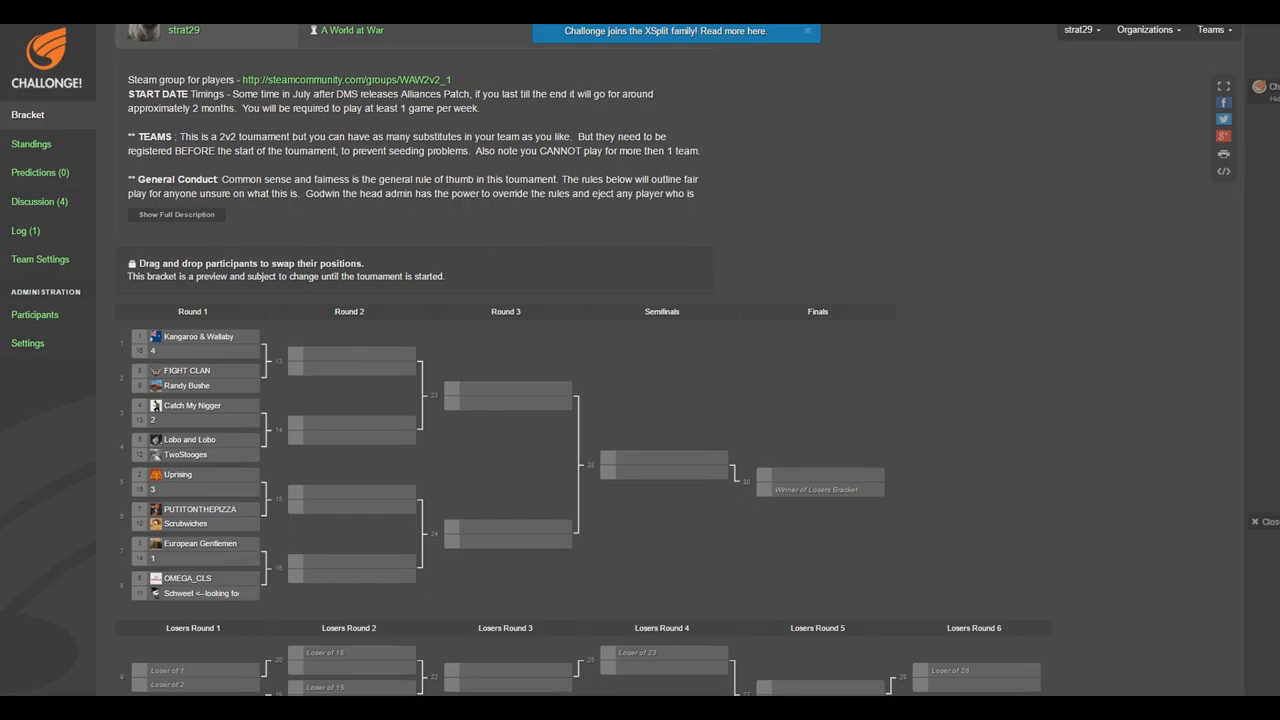
pyautogui.click(185, 523)
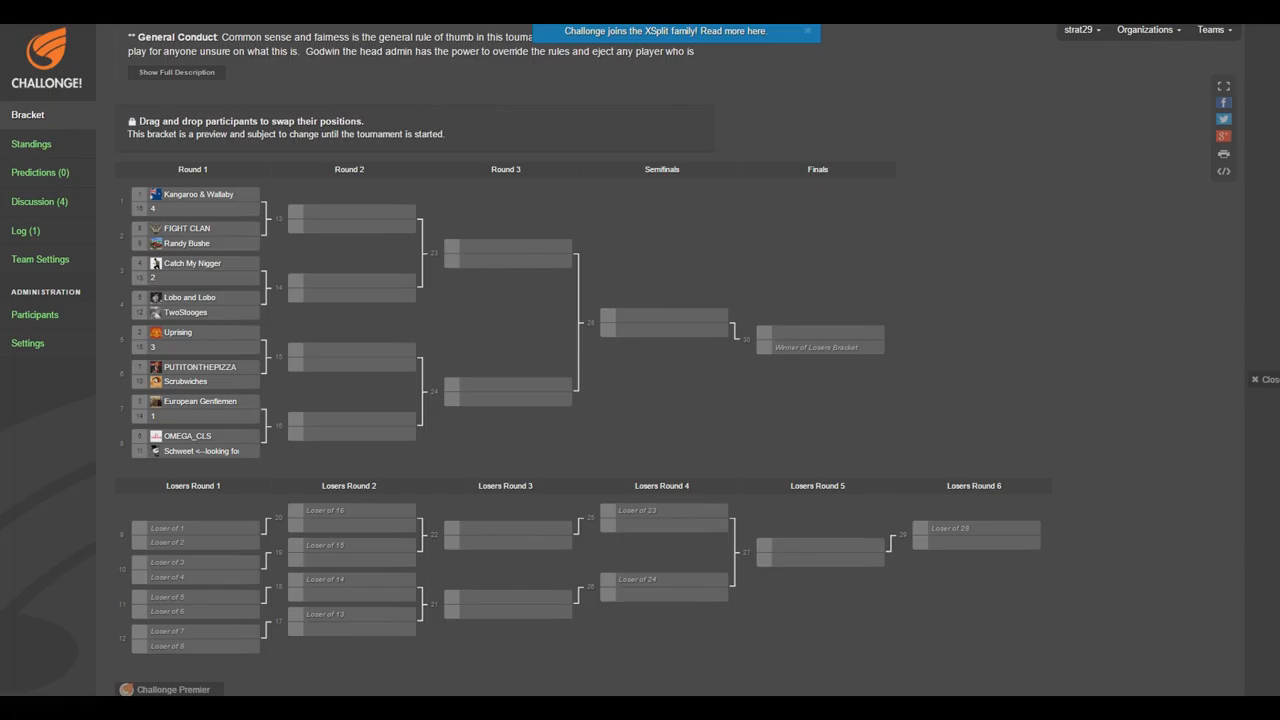
pyautogui.click(199, 401)
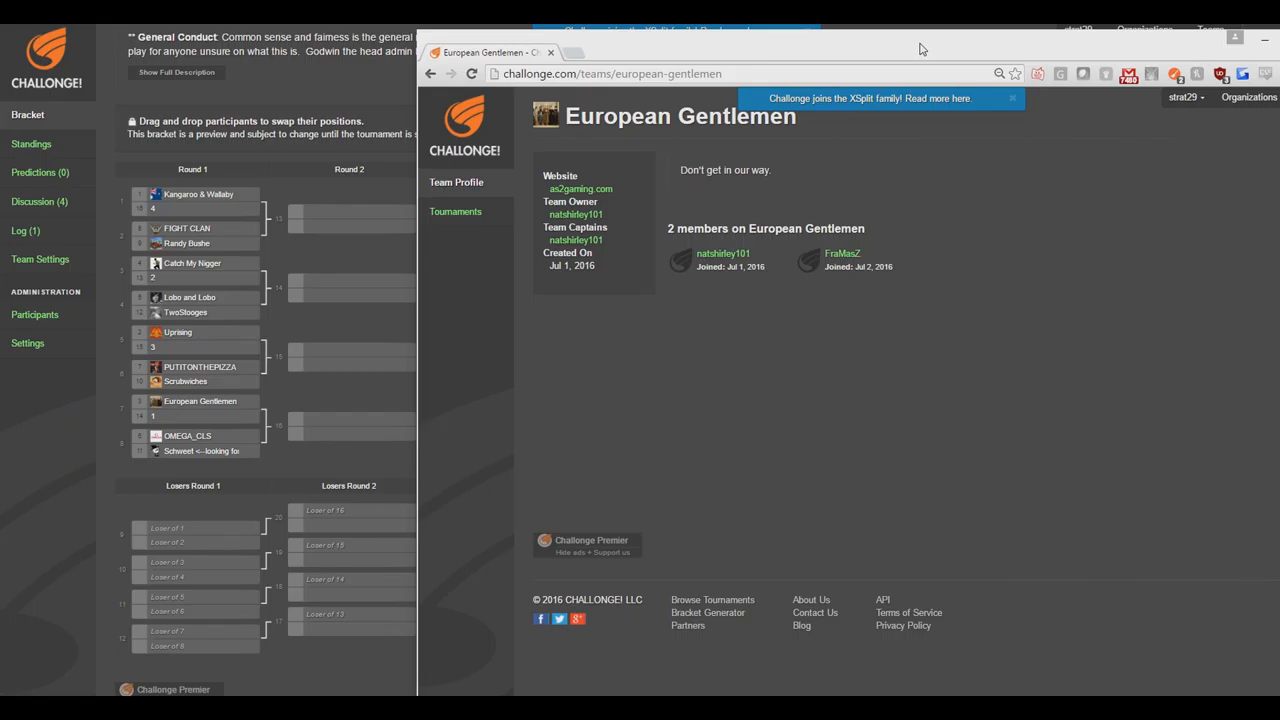
pyautogui.moveTo(797, 216)
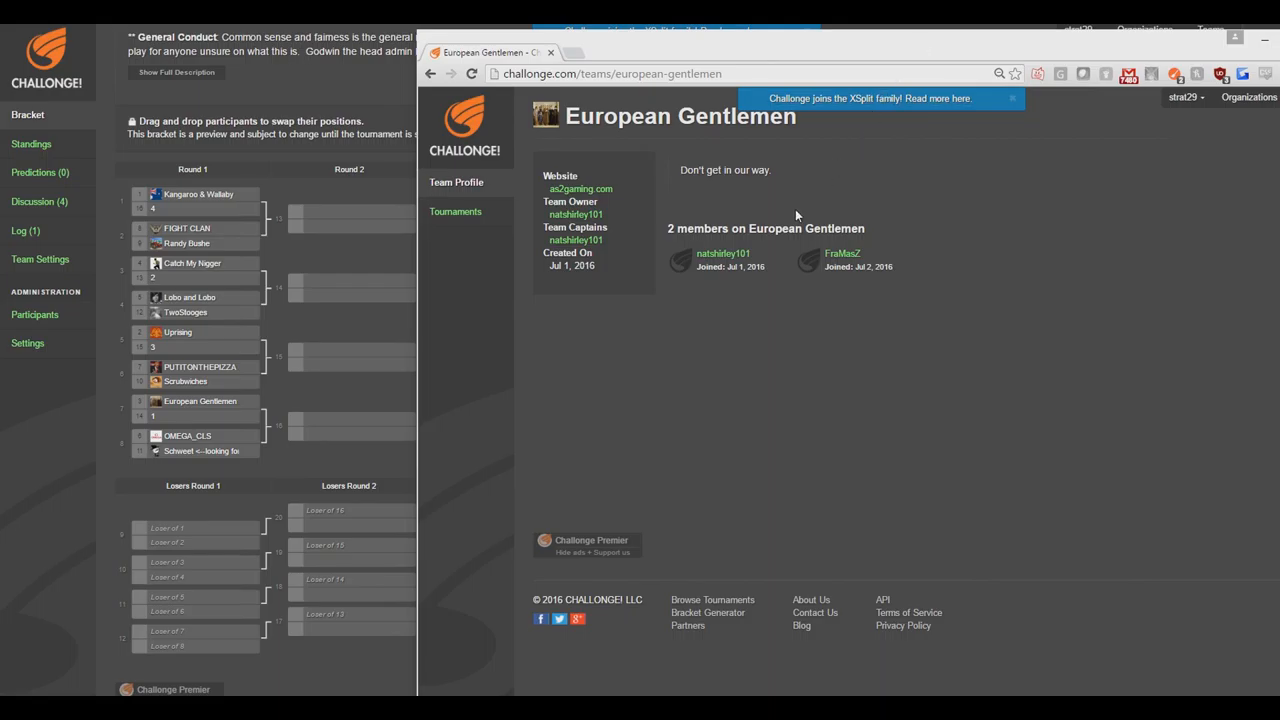
pyautogui.moveTo(850, 262)
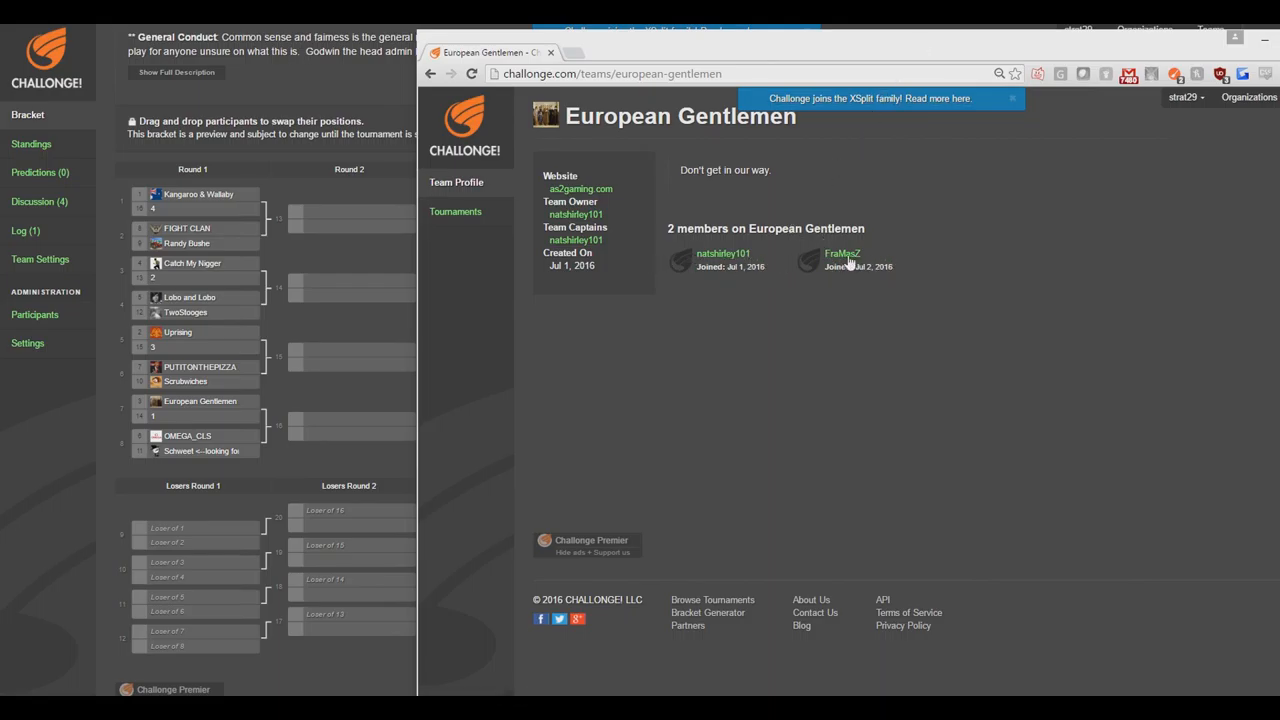
pyautogui.moveTo(1053, 330)
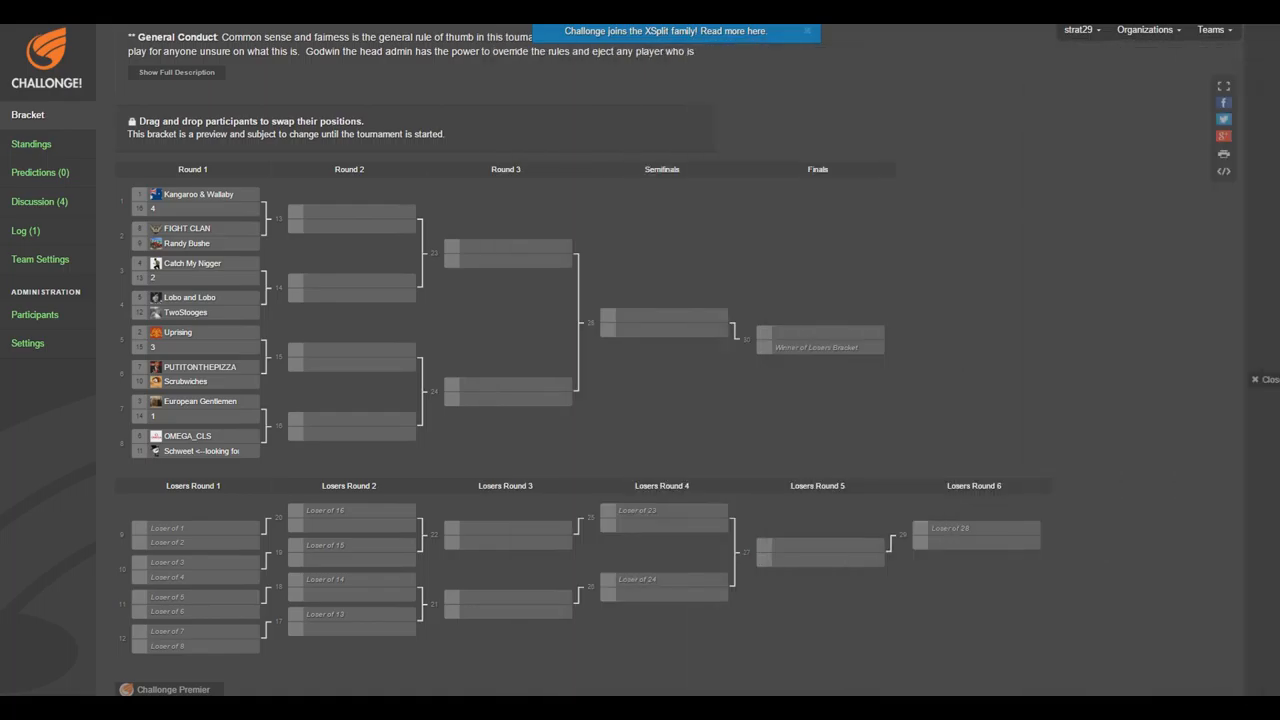
pyautogui.moveTo(267, 428)
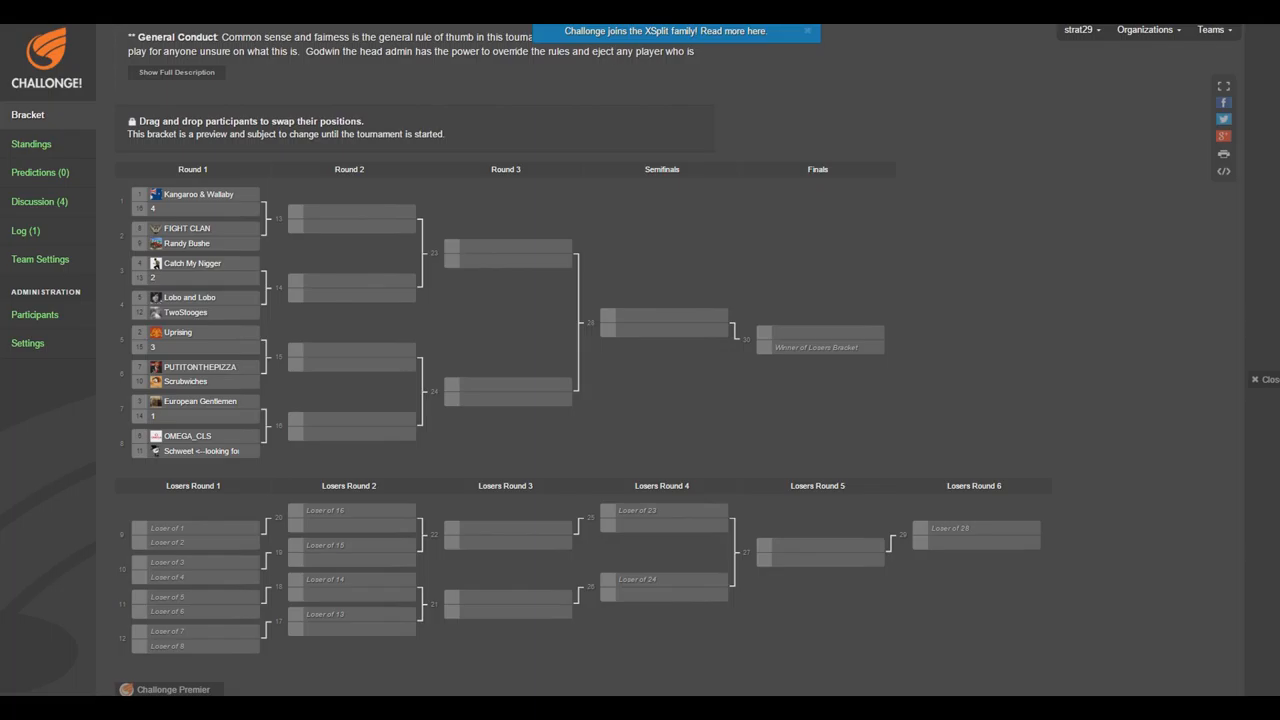
# Open the OMEGA_CLS team profile from its Round 1 bracket slot.
pyautogui.click(186, 435)
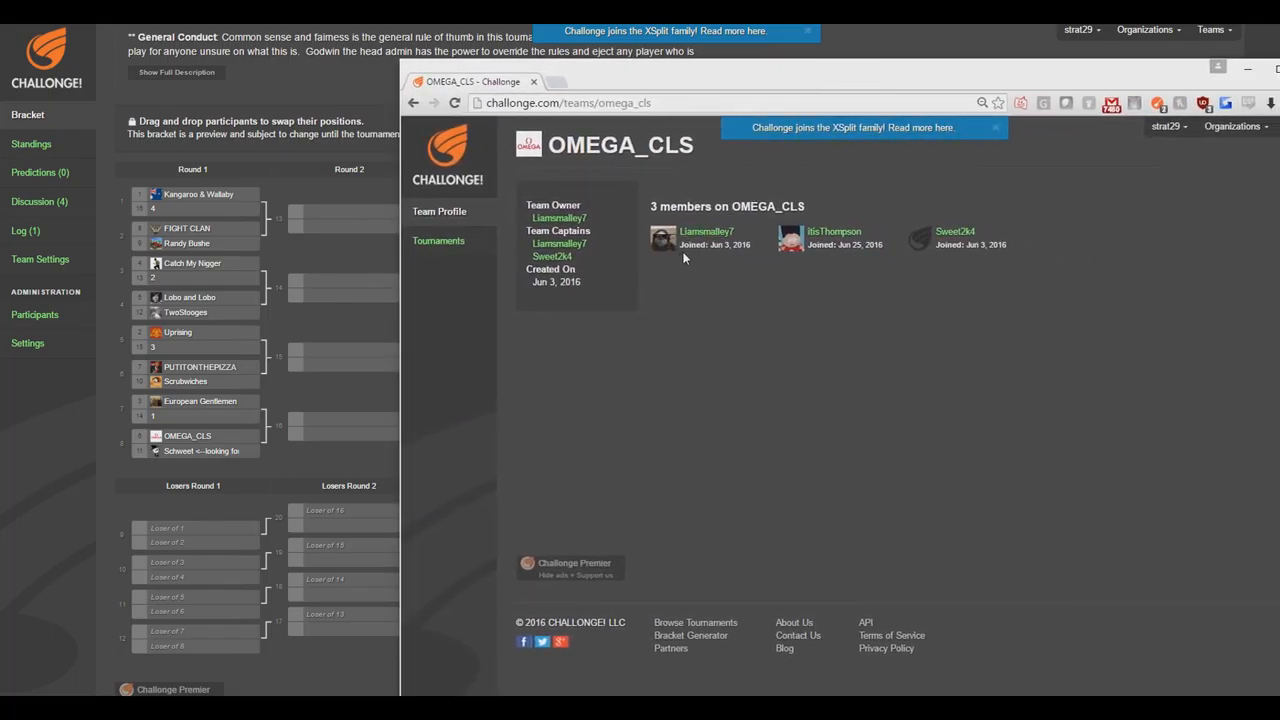
pyautogui.moveTo(989, 274)
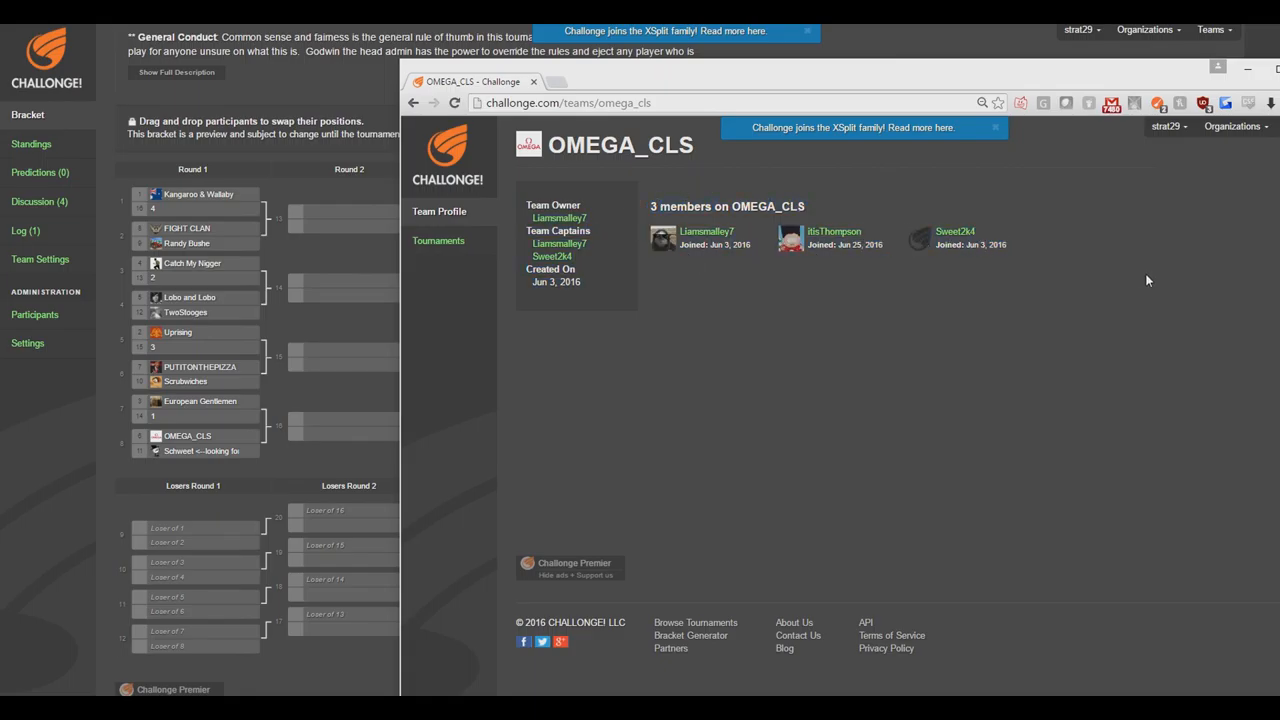
pyautogui.moveTo(1031, 254)
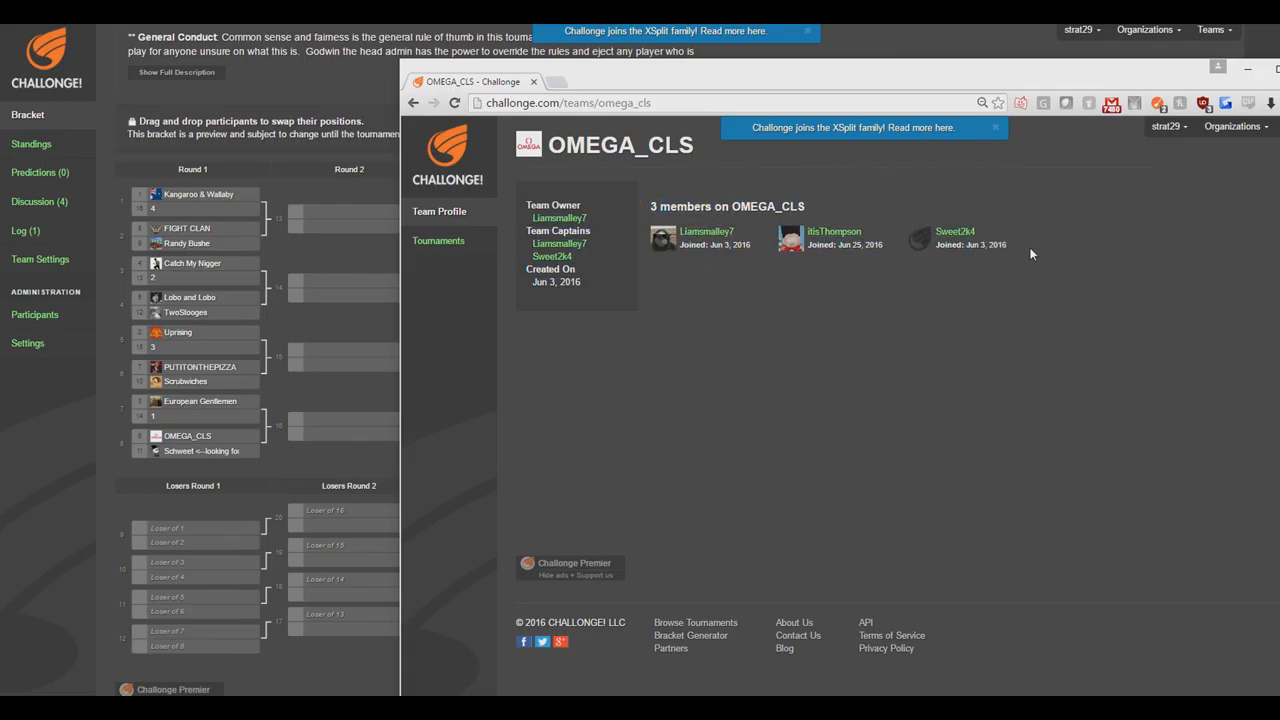
pyautogui.moveTo(1069, 253)
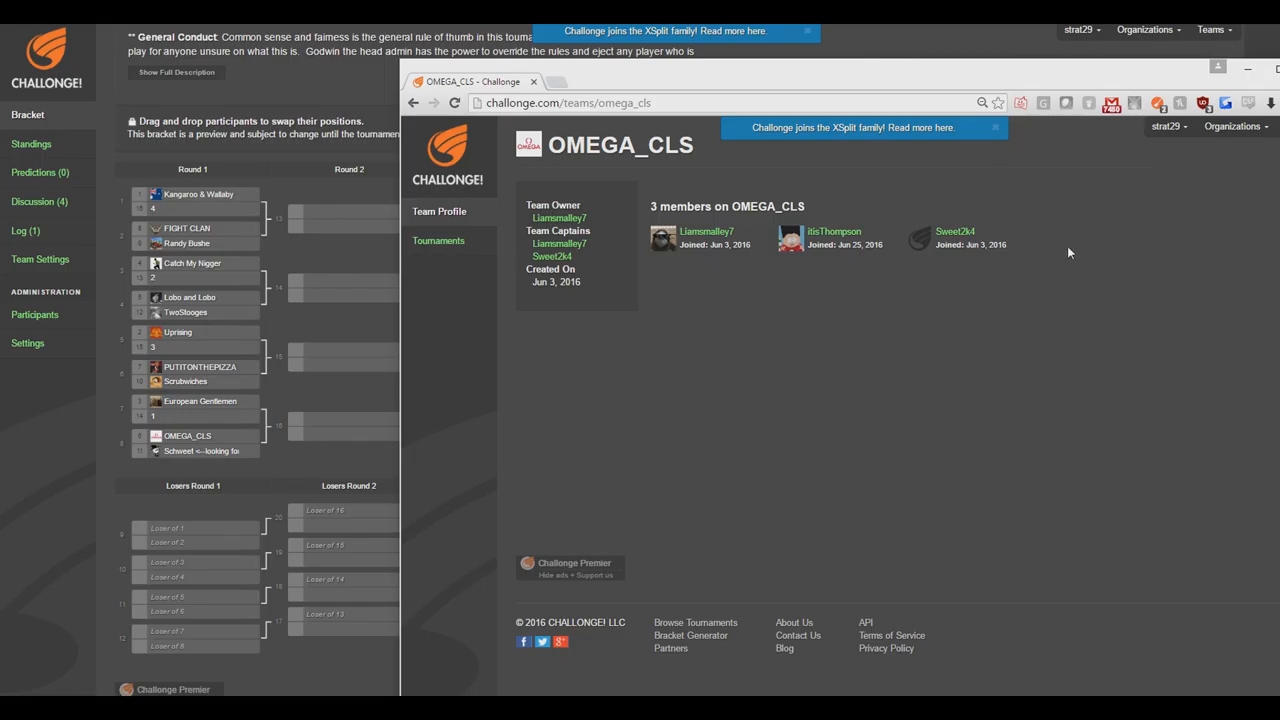
pyautogui.moveTo(935, 222)
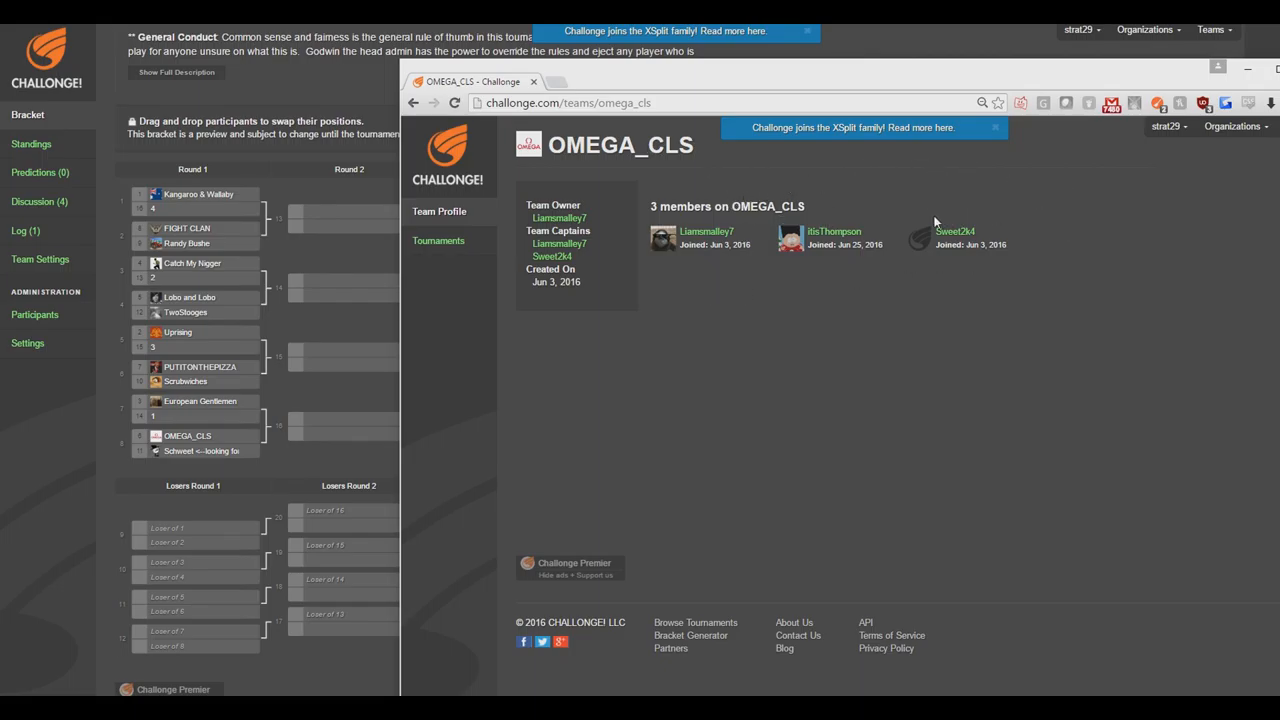
pyautogui.moveTo(710, 210)
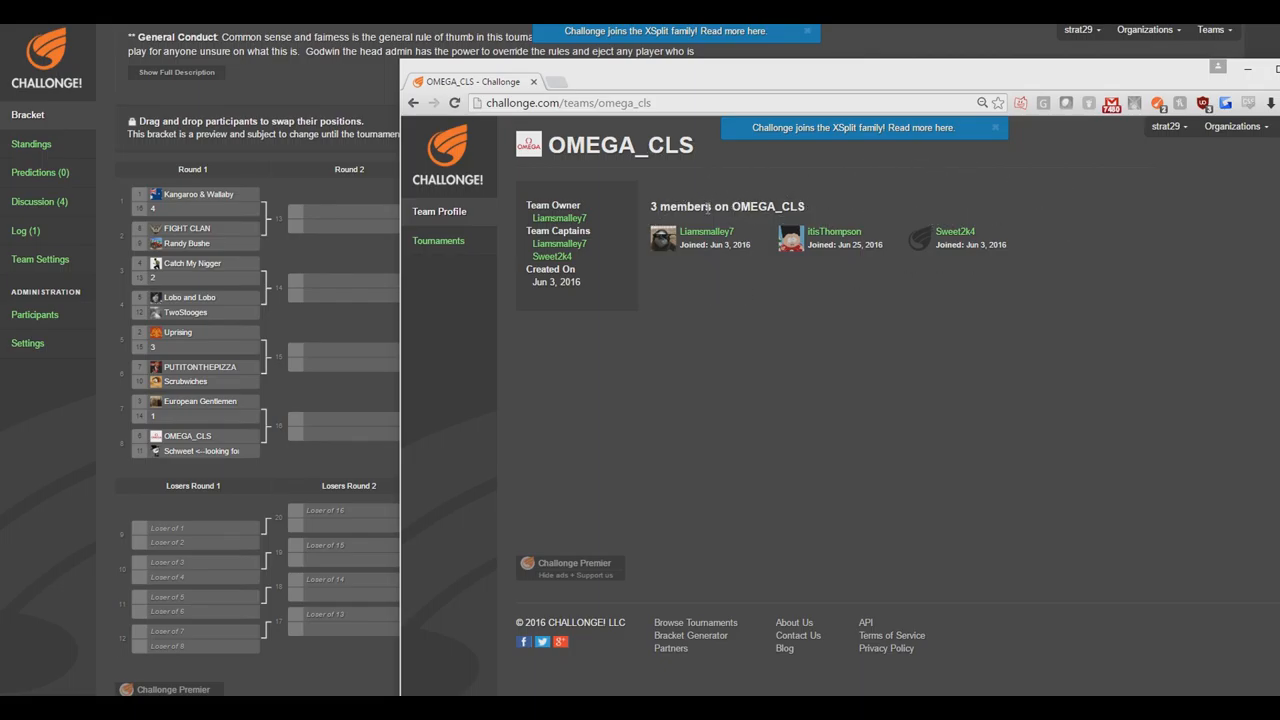
pyautogui.moveTo(618, 203)
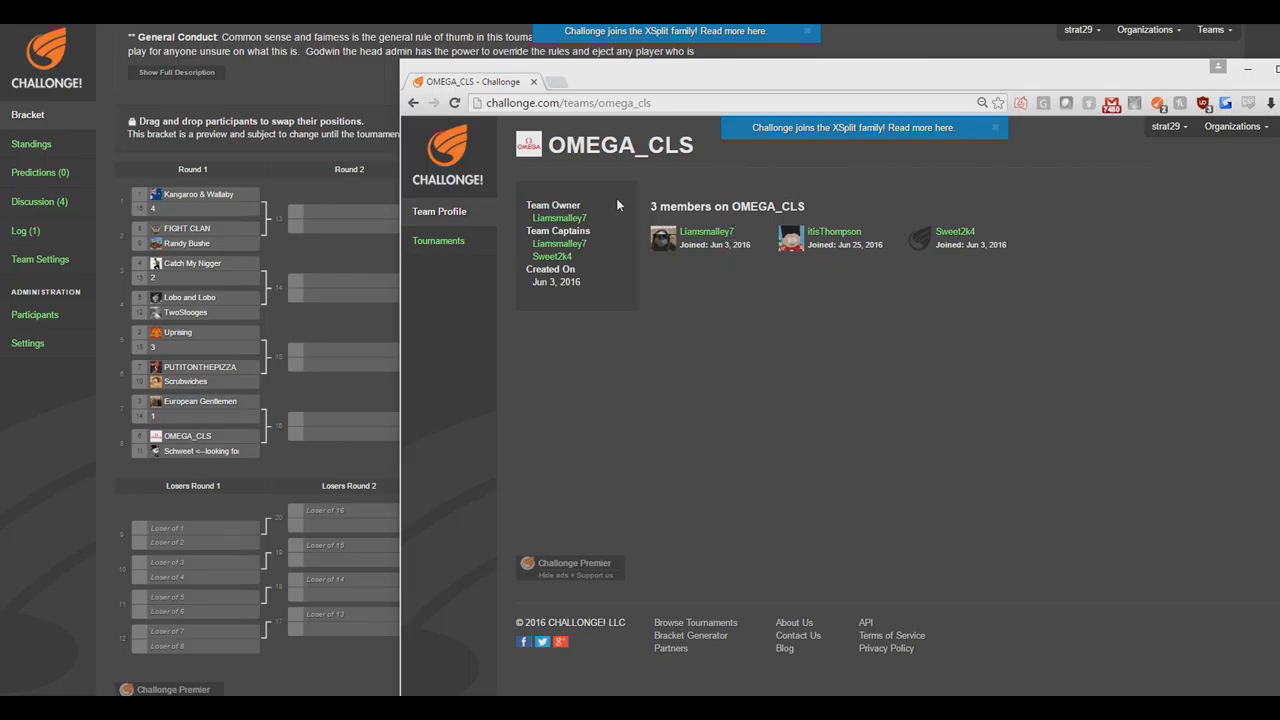
pyautogui.moveTo(910, 270)
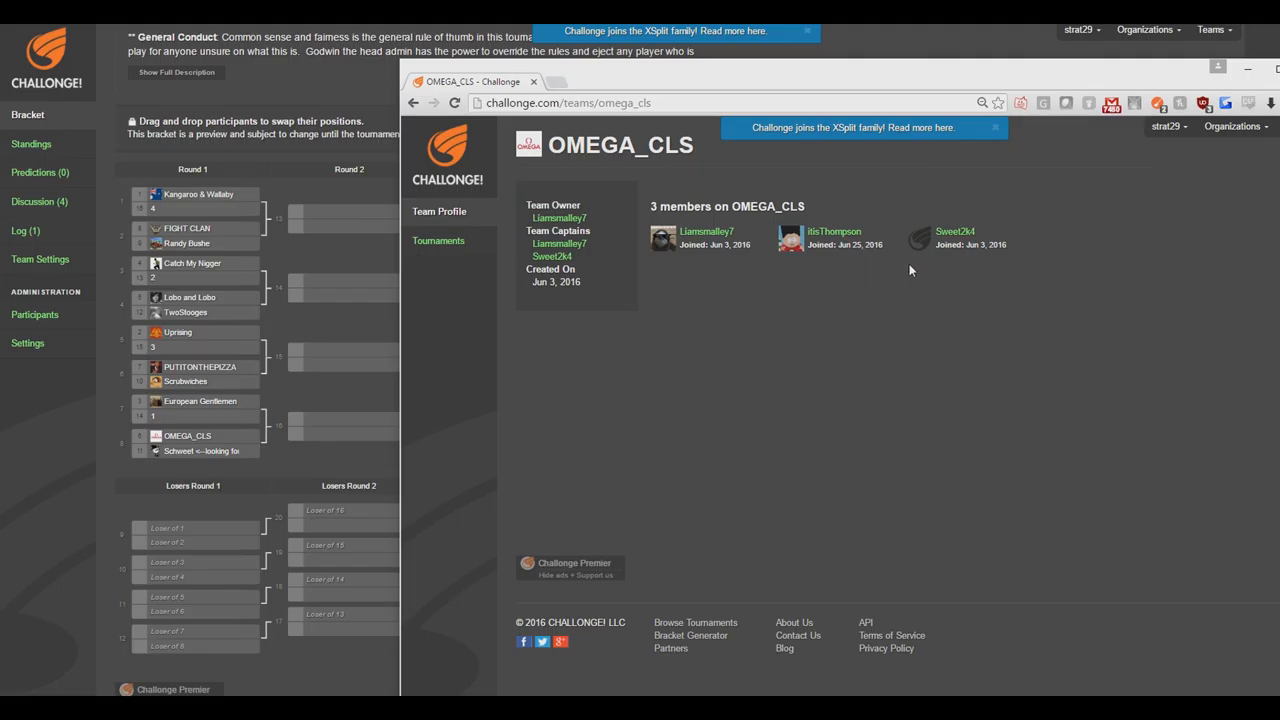
pyautogui.moveTo(783, 297)
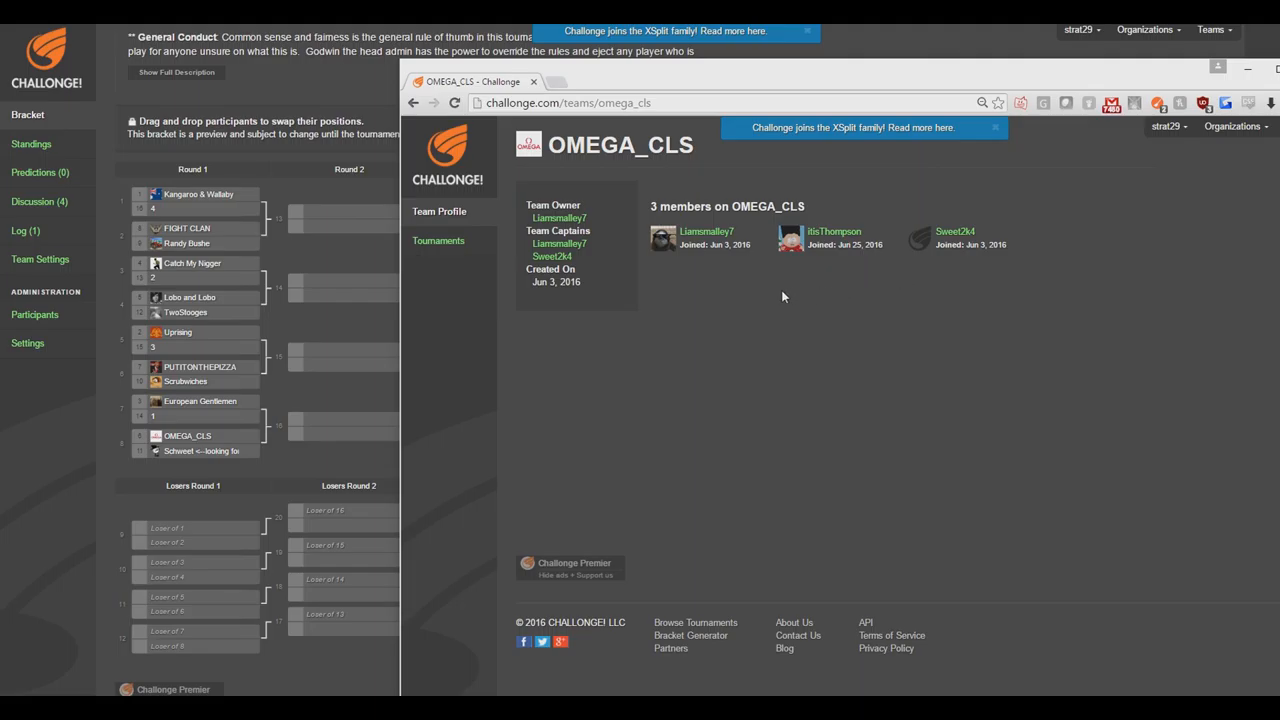
pyautogui.moveTo(232, 428)
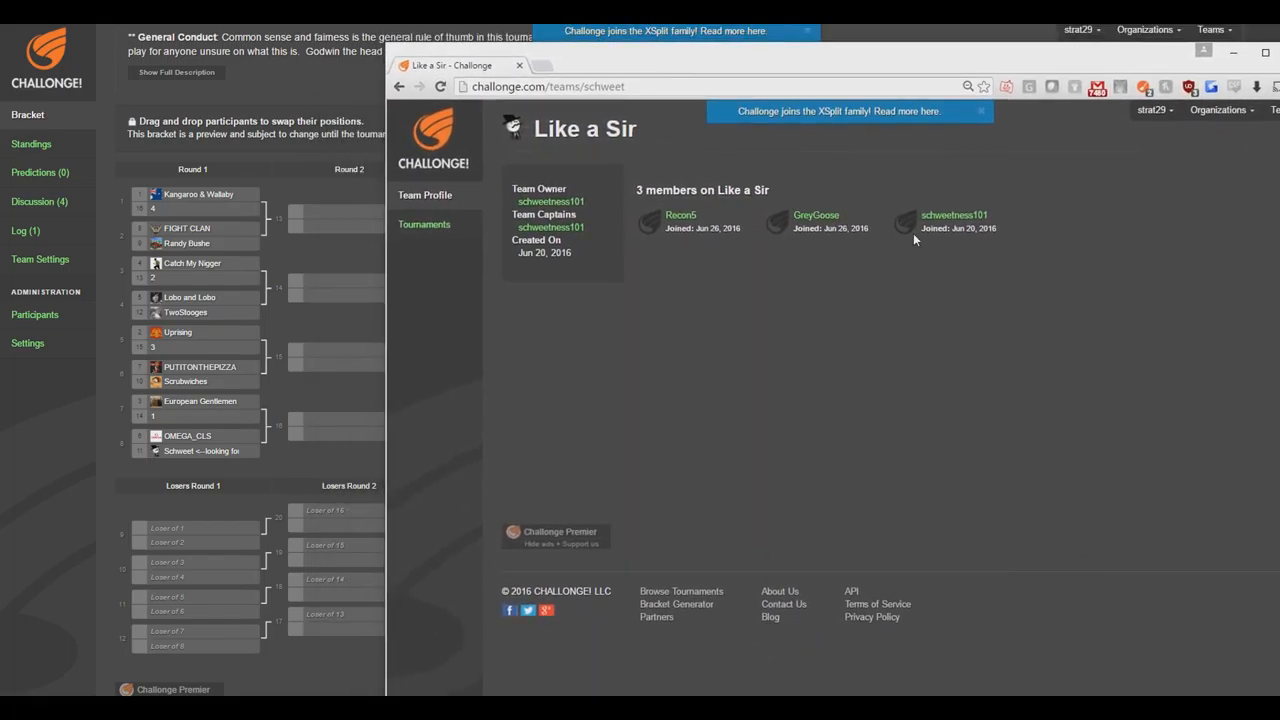
pyautogui.moveTo(798, 253)
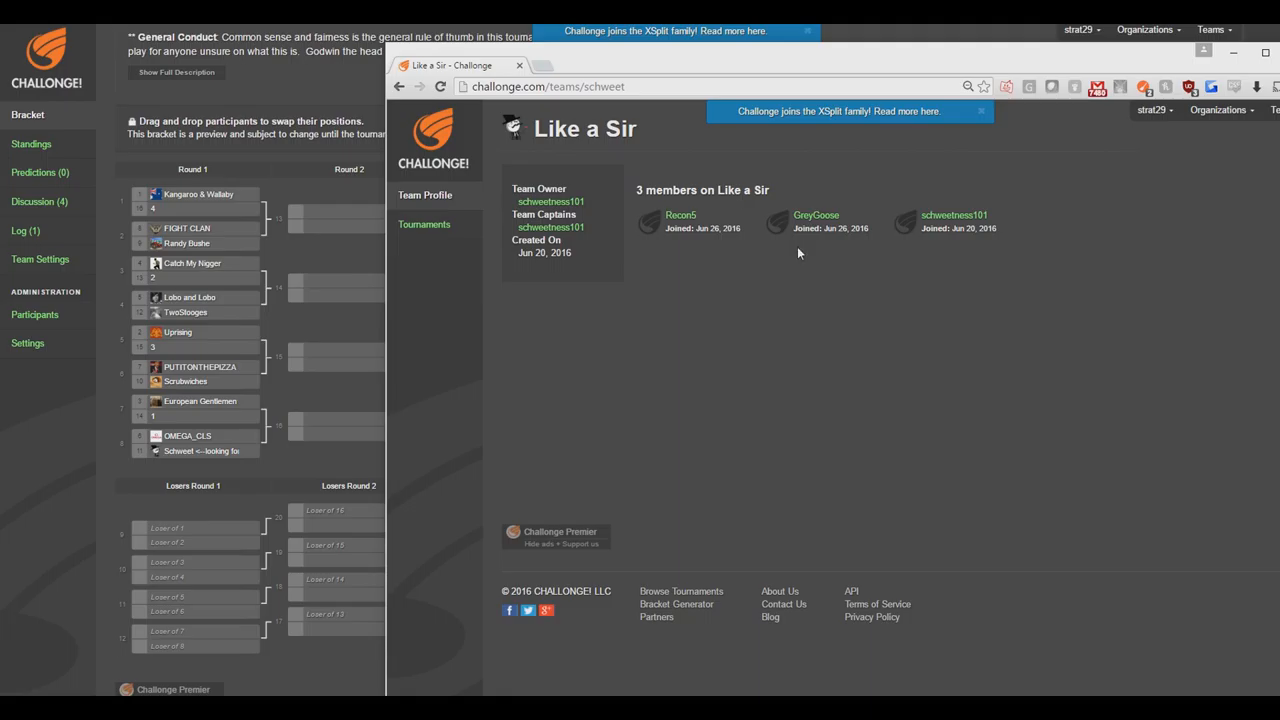
pyautogui.moveTo(331, 390)
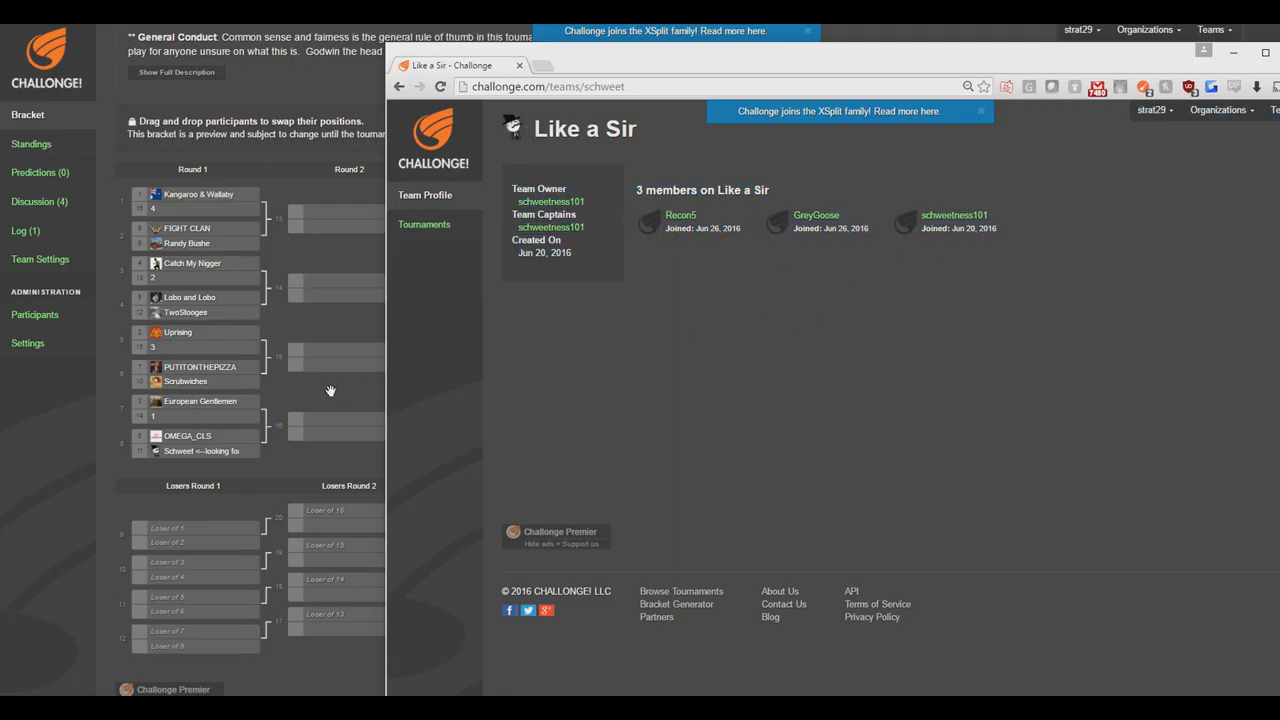
pyautogui.moveTo(232, 470)
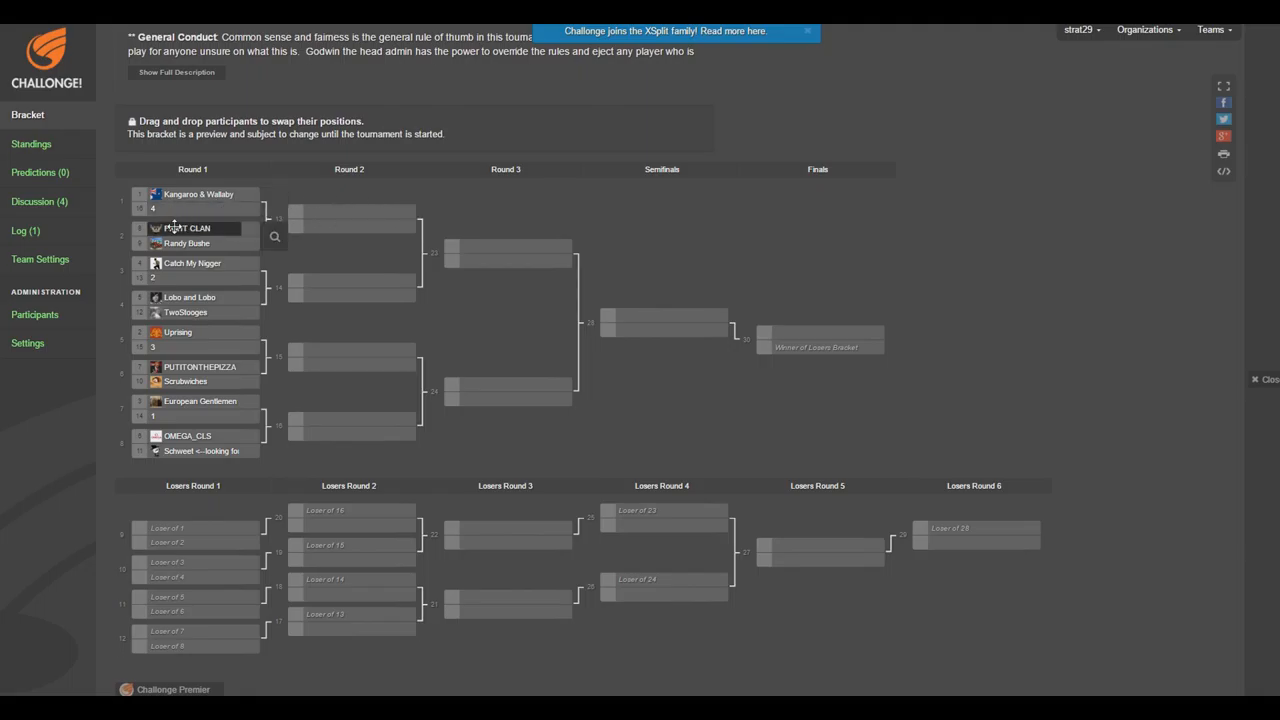
pyautogui.moveTo(390, 210)
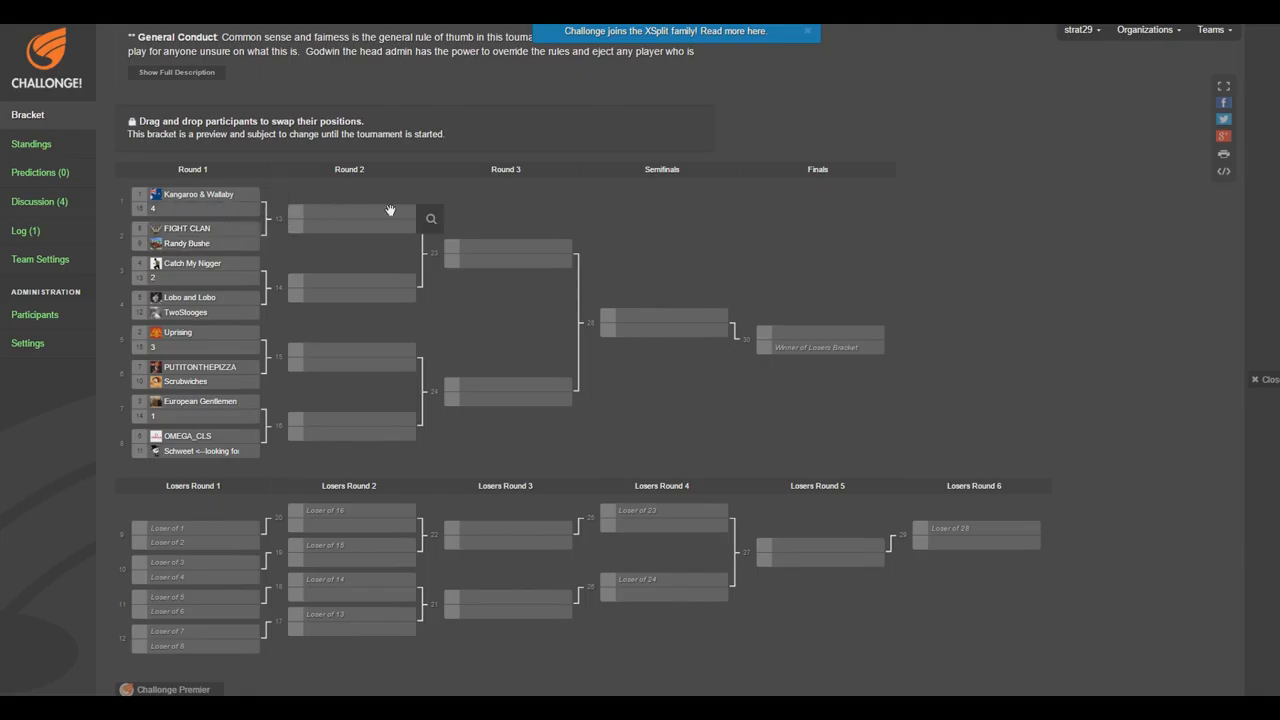
pyautogui.moveTo(324, 232)
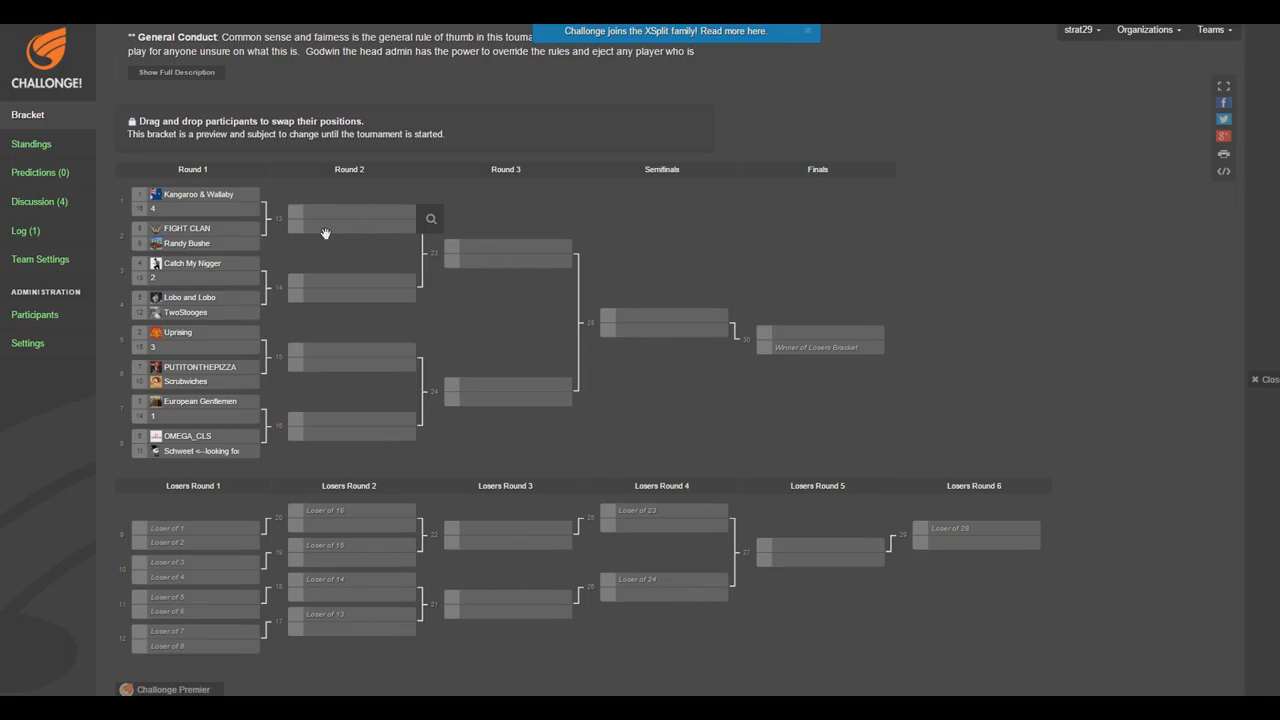
pyautogui.moveTo(366, 218)
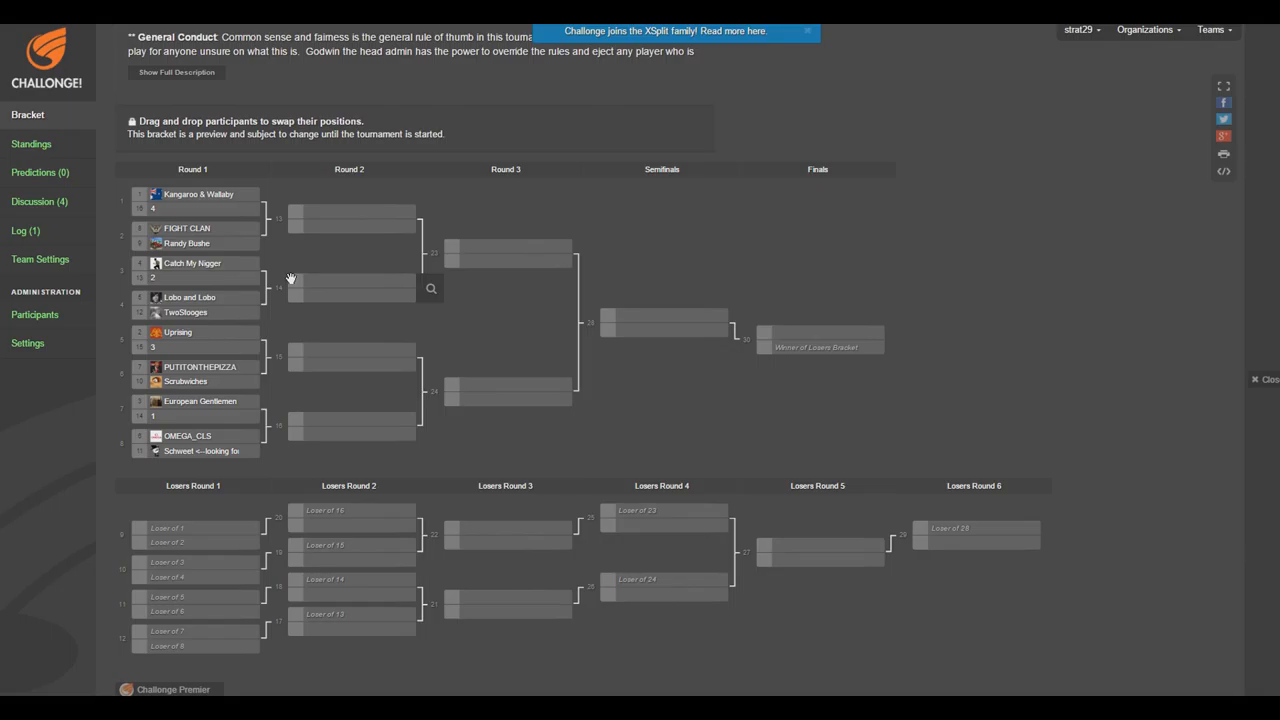
pyautogui.moveTo(250, 283)
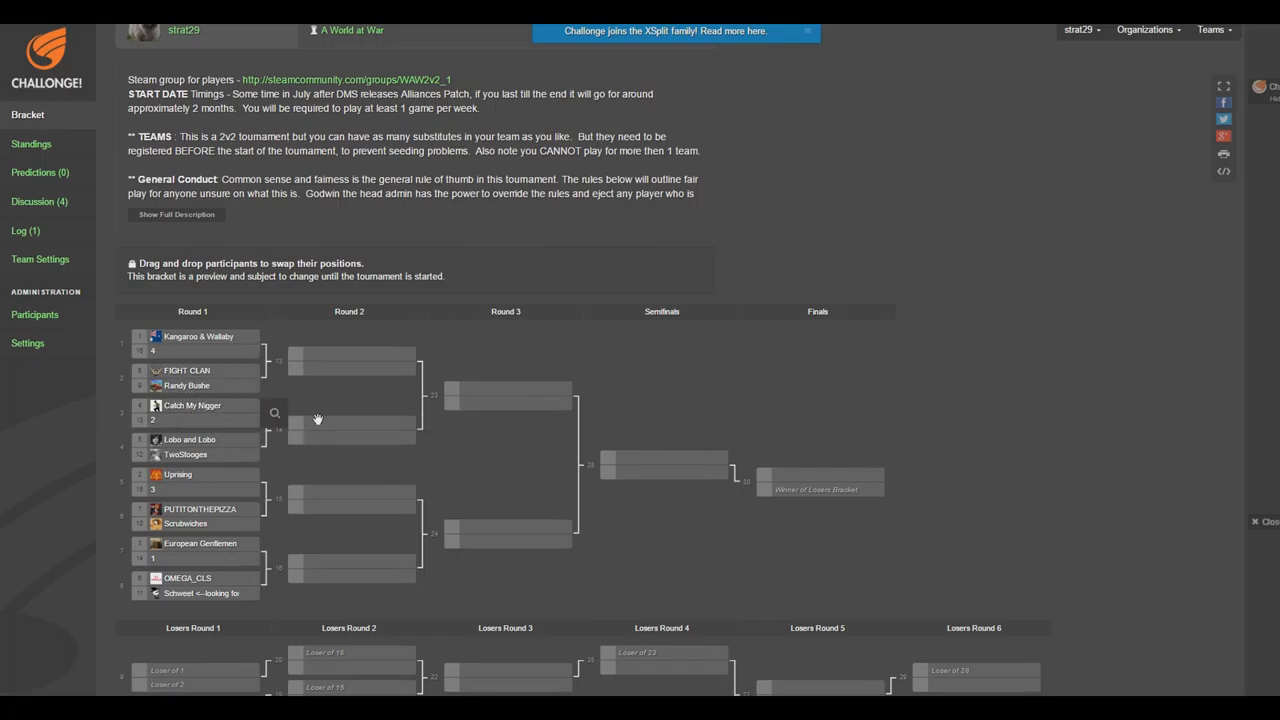
pyautogui.moveTo(292, 440)
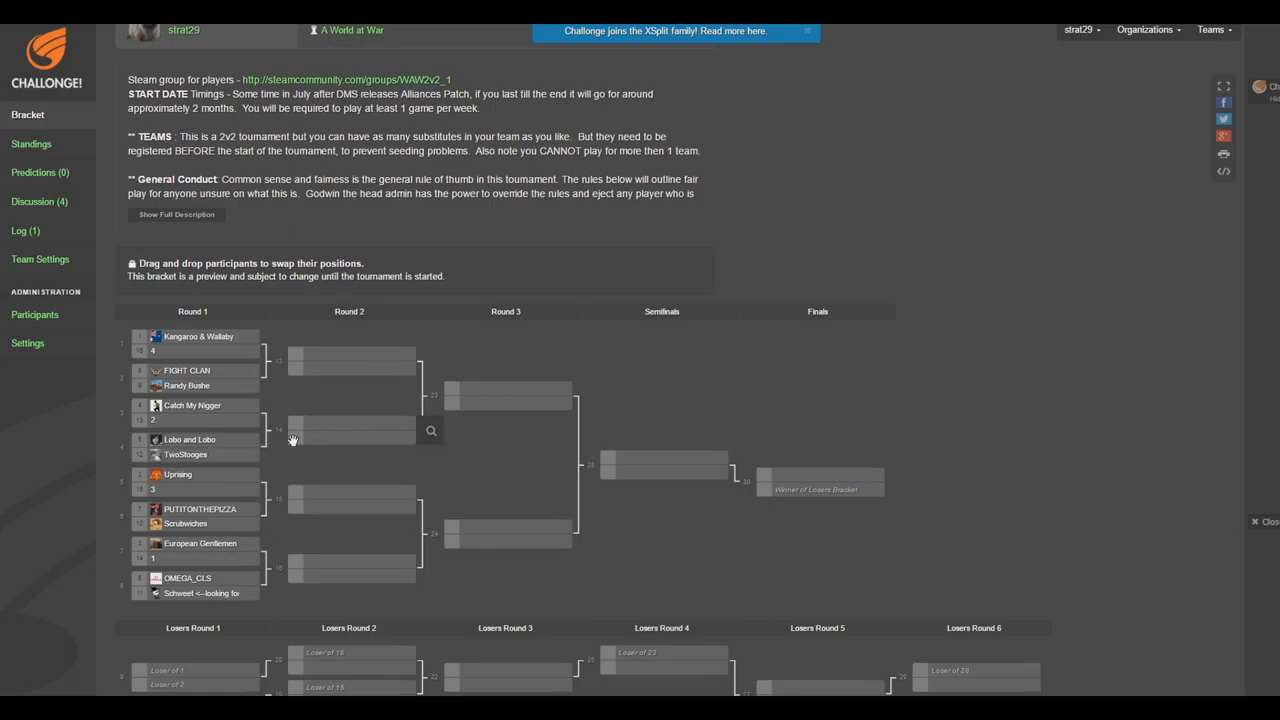
pyautogui.moveTo(358, 439)
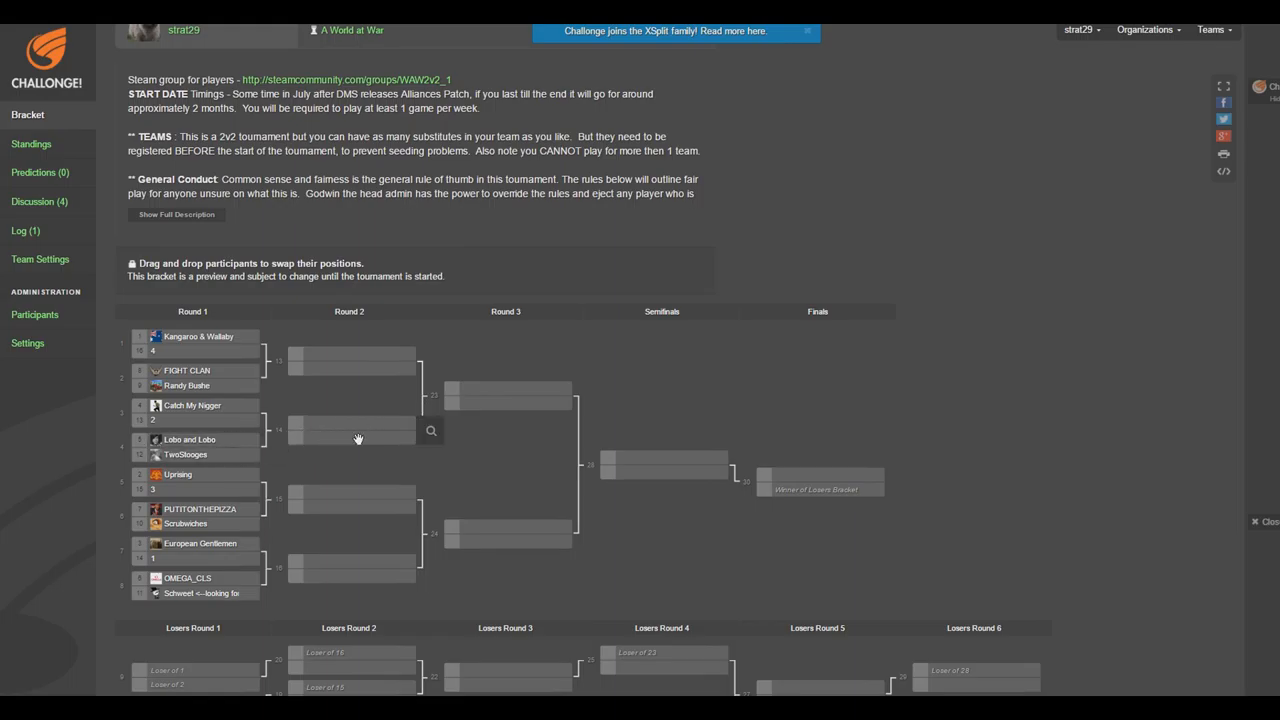
pyautogui.moveTo(509, 395)
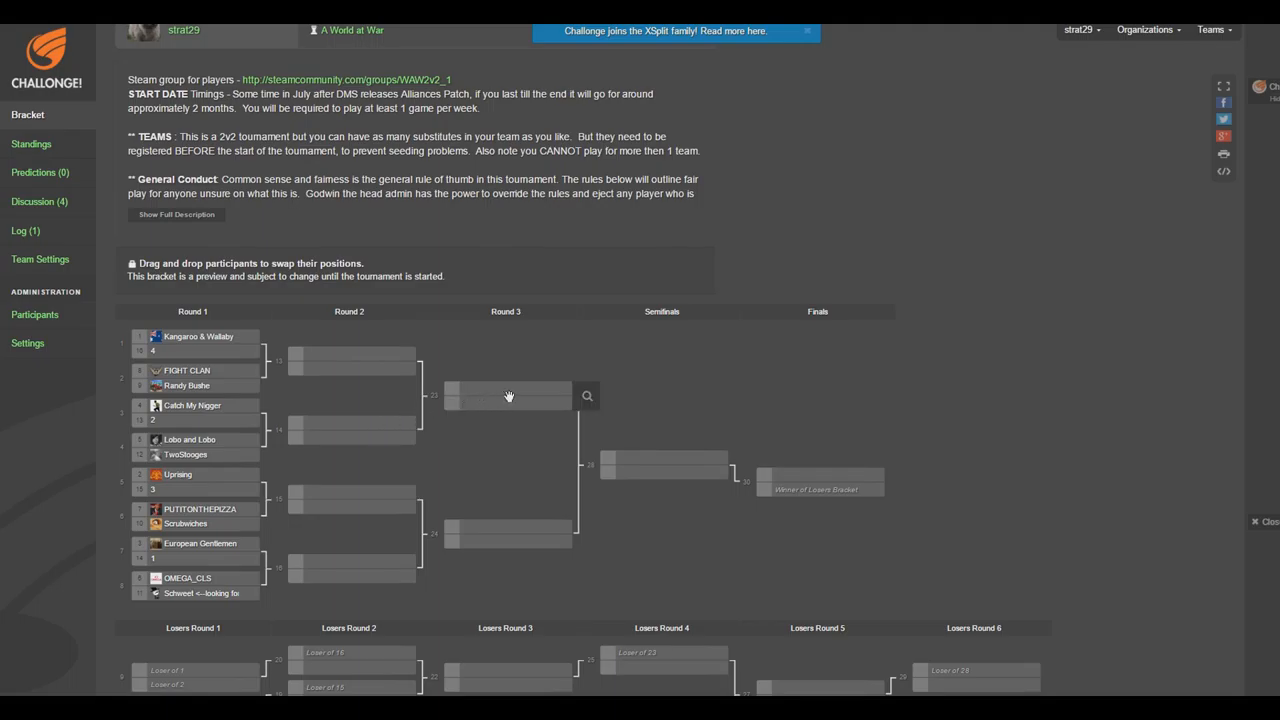
pyautogui.moveTo(530, 384)
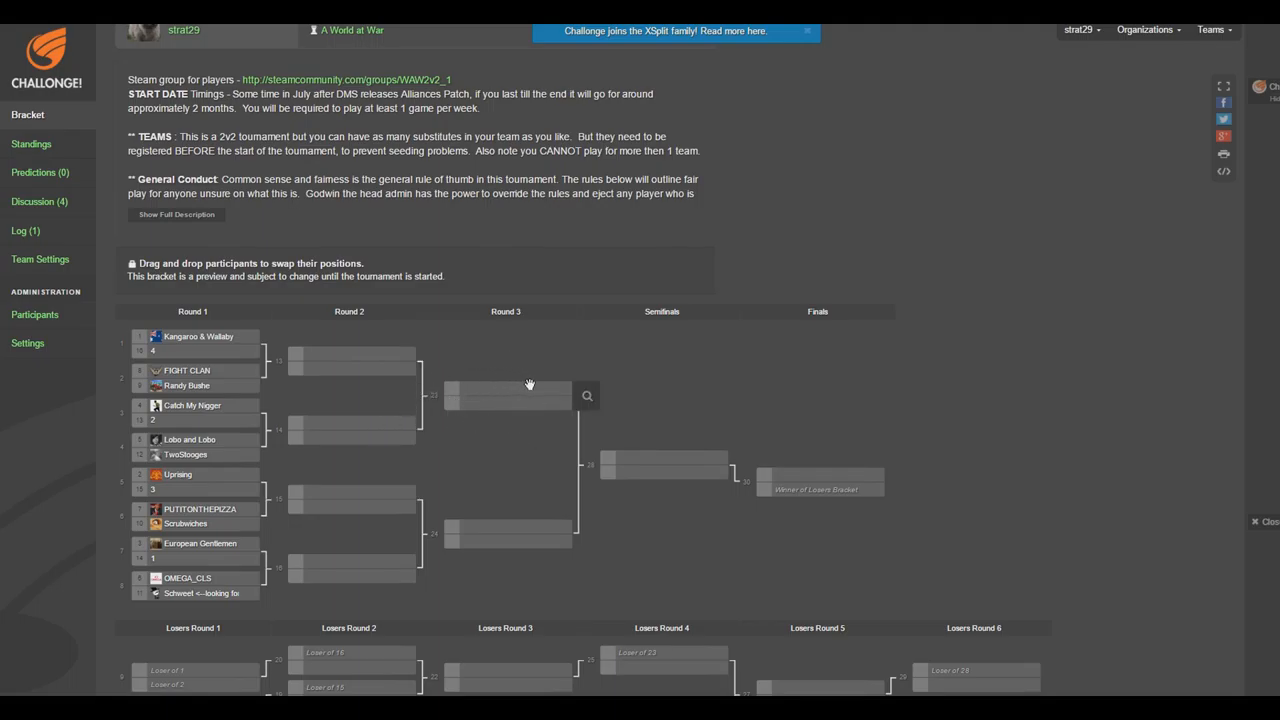
pyautogui.scroll(-3)
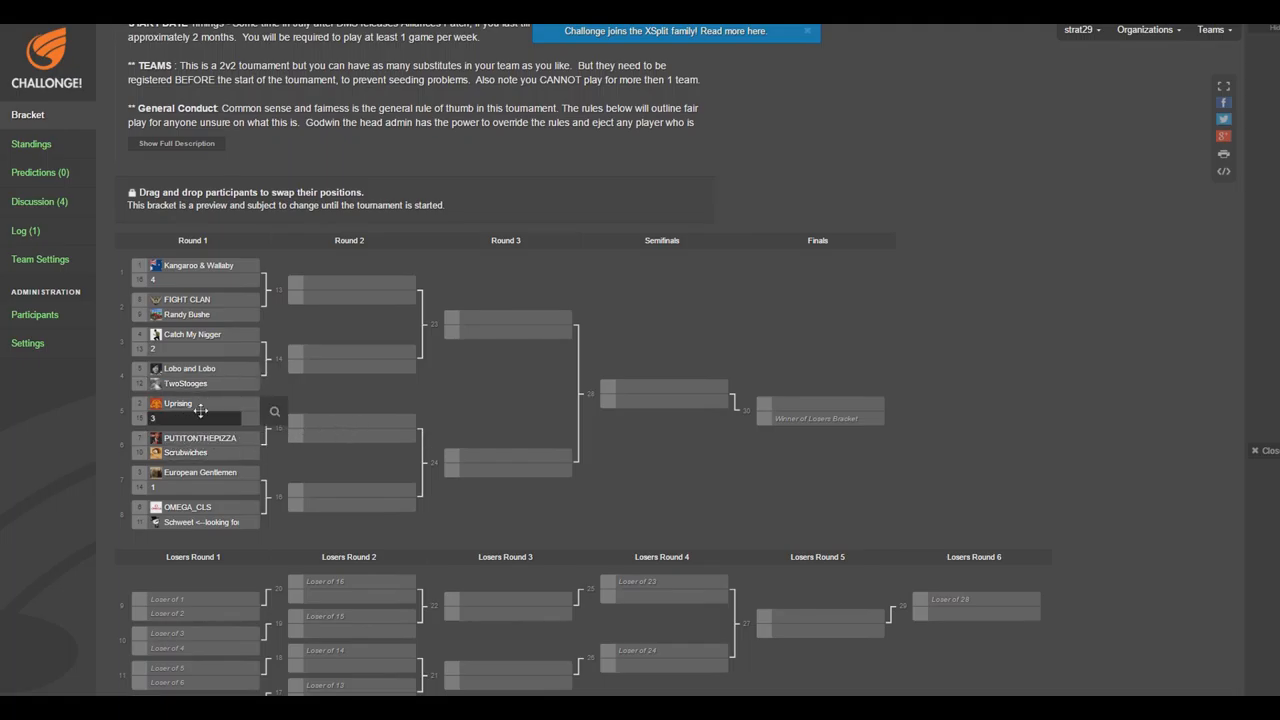
pyautogui.moveTo(508, 462)
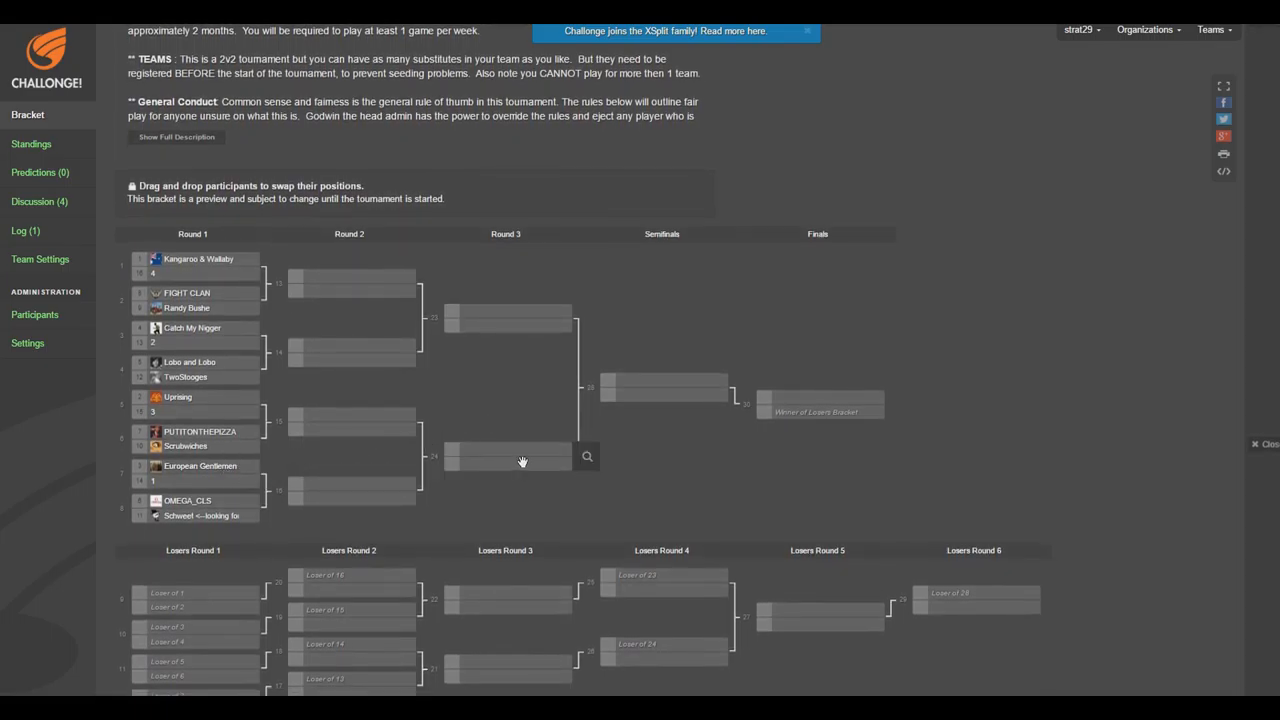
pyautogui.moveTo(450, 440)
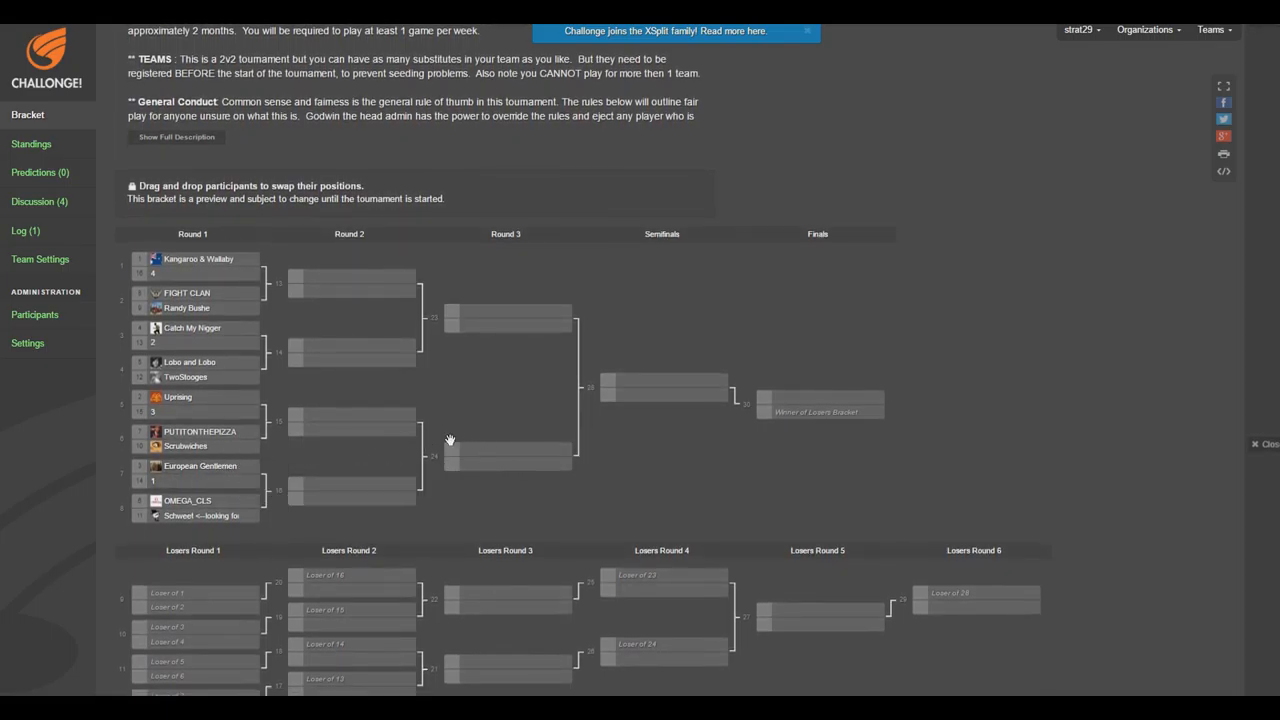
pyautogui.moveTo(450, 302)
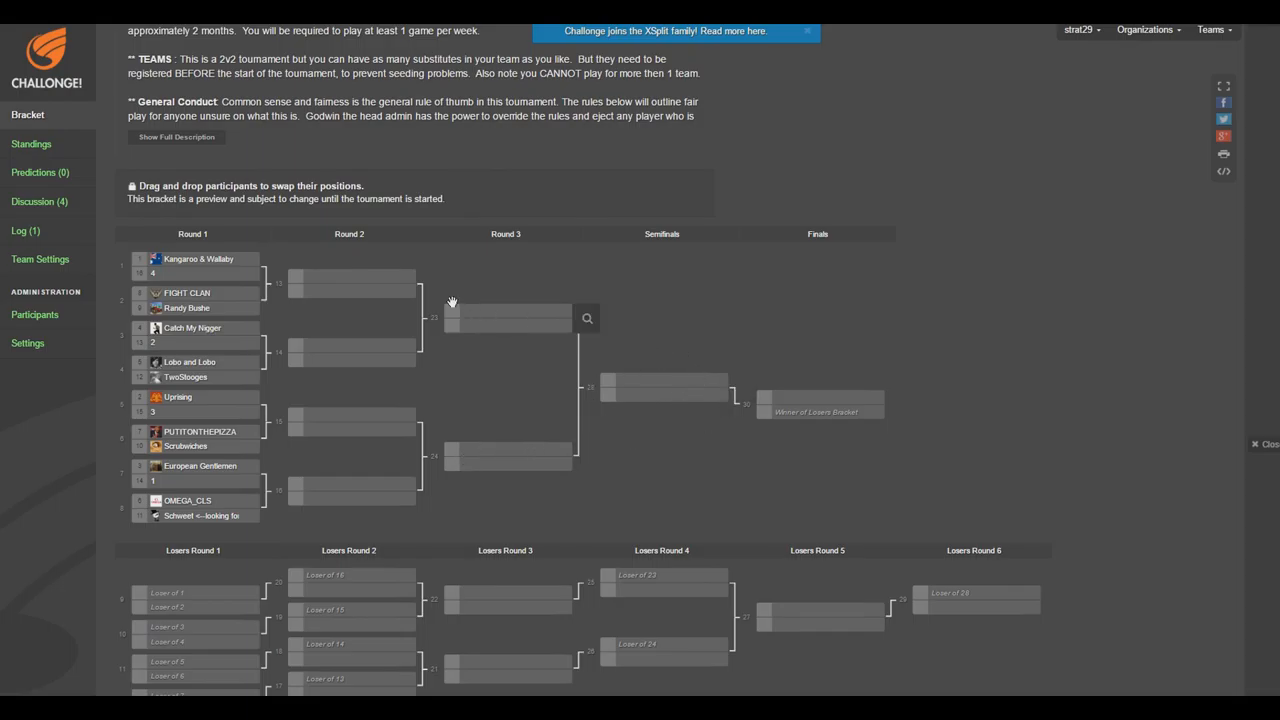
pyautogui.moveTo(250, 343)
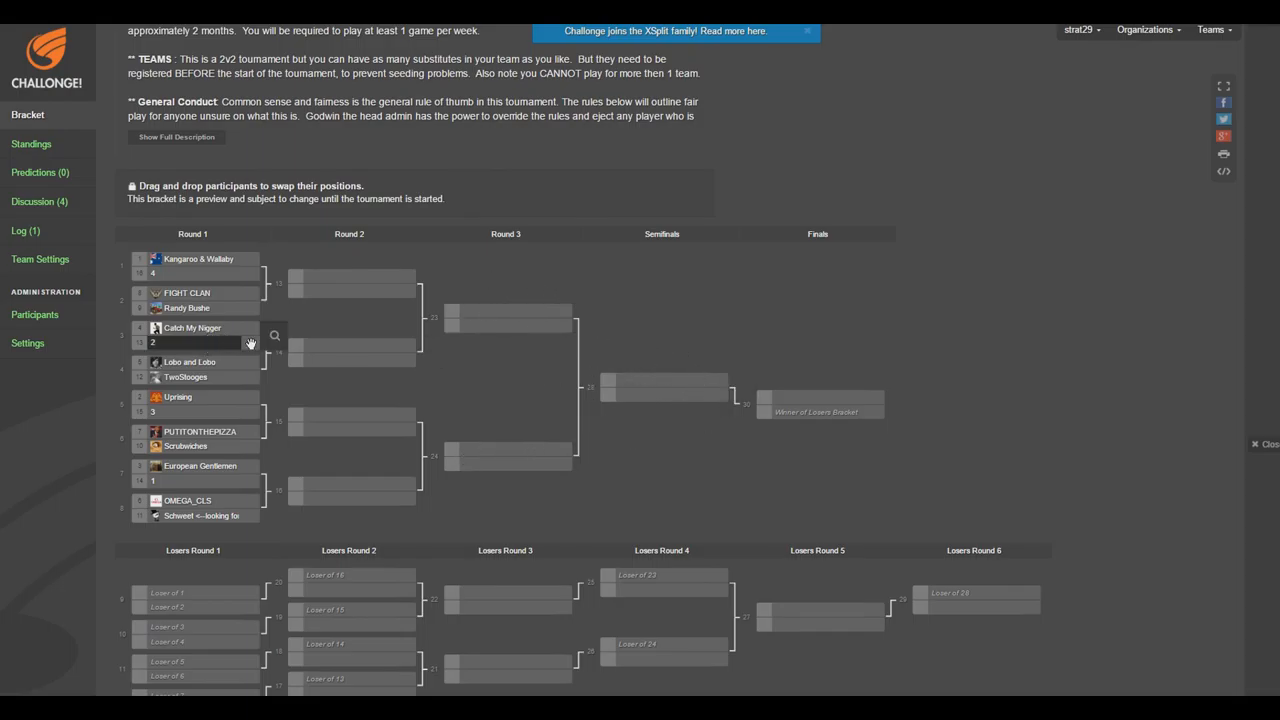
pyautogui.moveTo(617, 364)
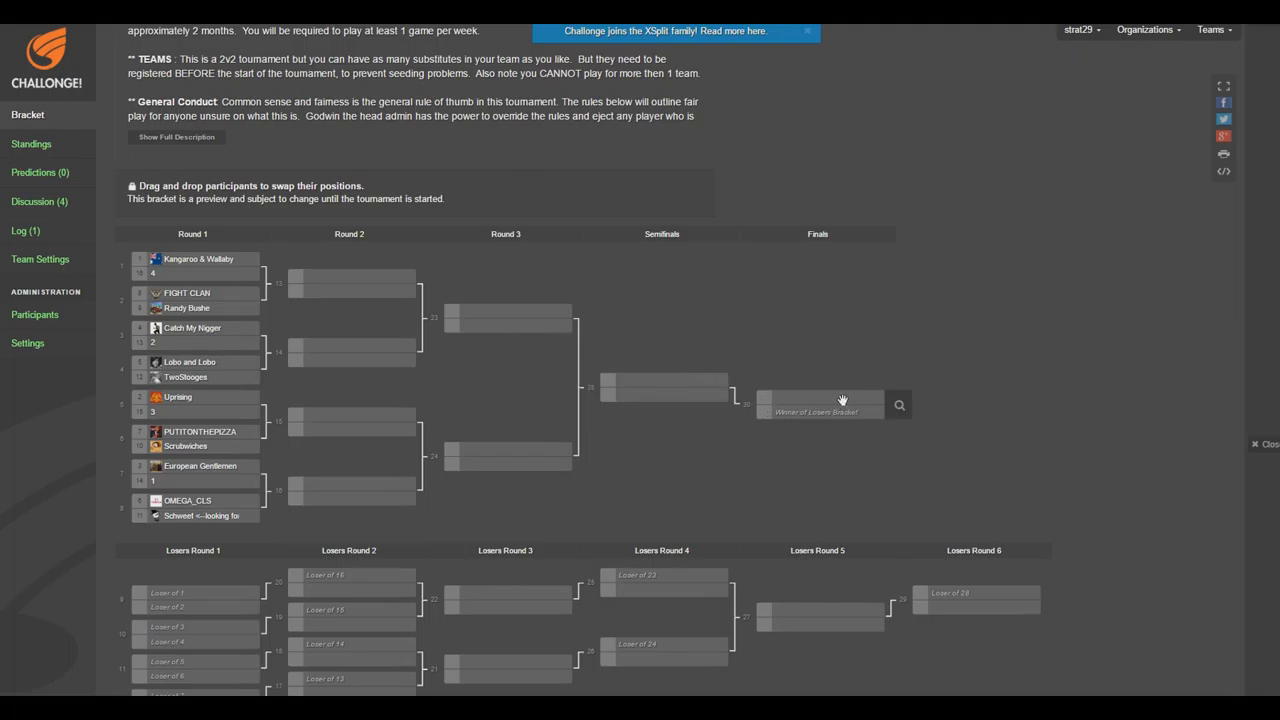
pyautogui.scroll(-3)
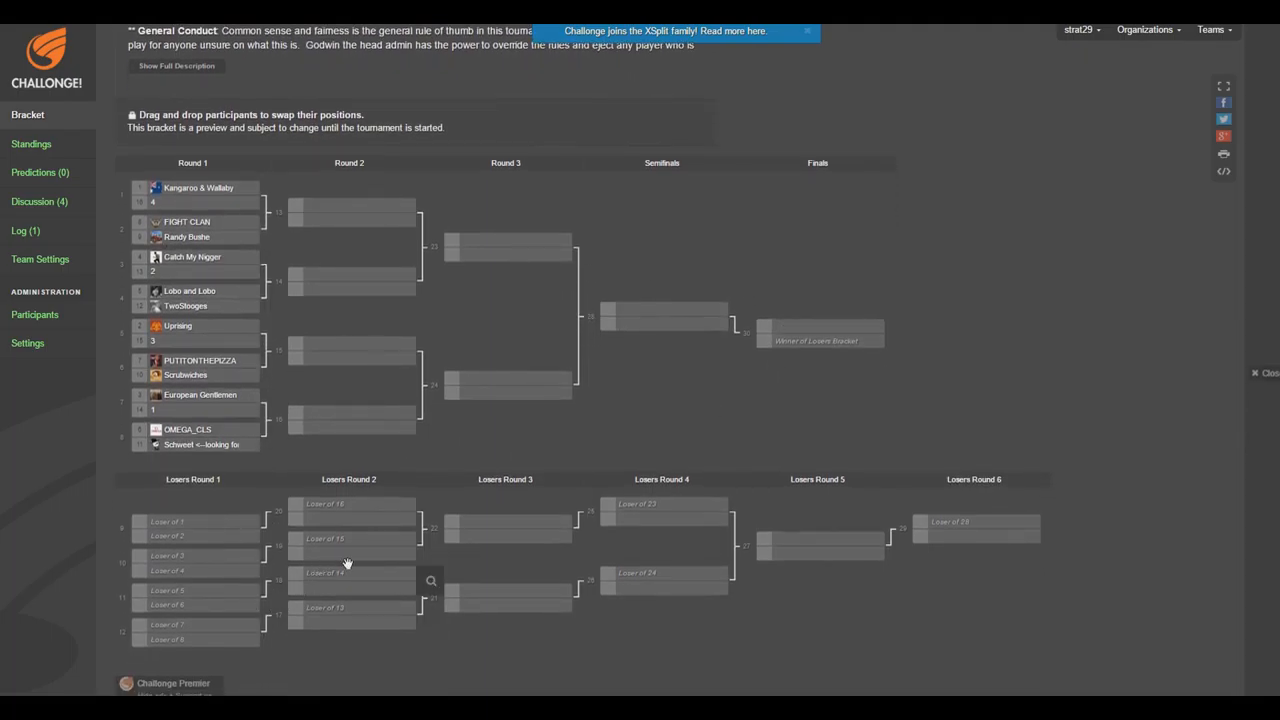
pyautogui.moveTo(893, 535)
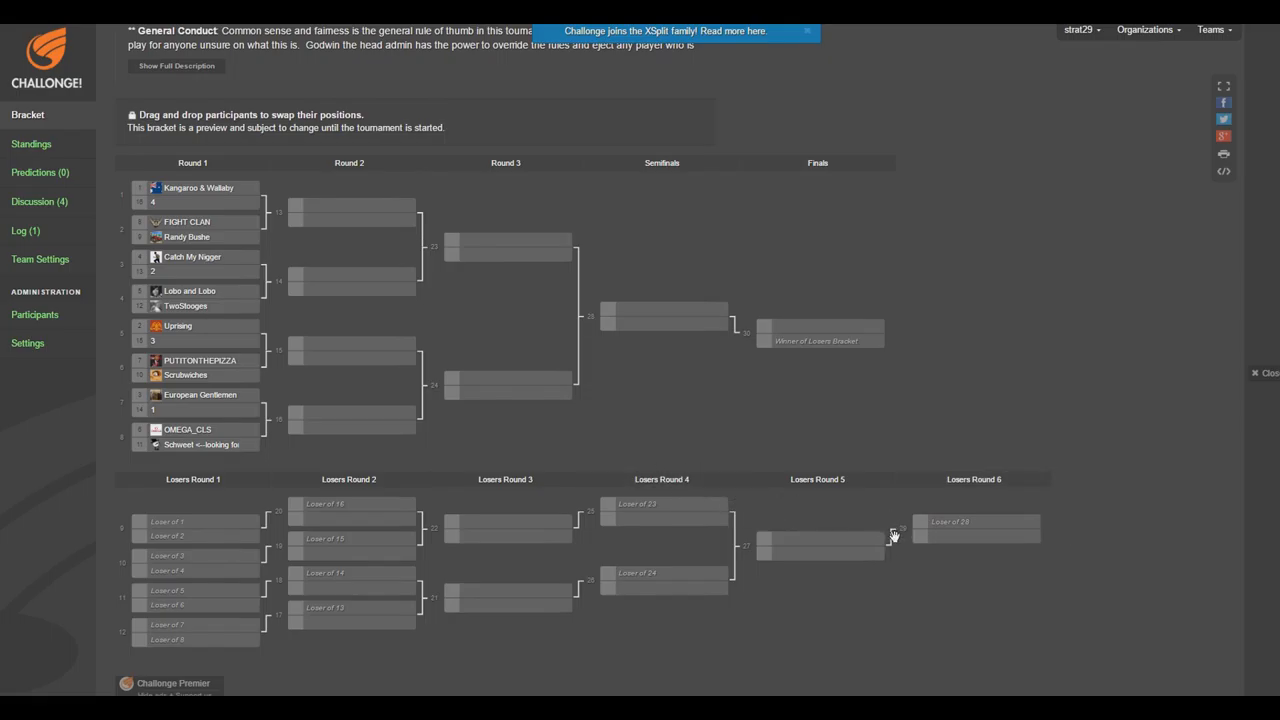
pyautogui.moveTo(880, 518)
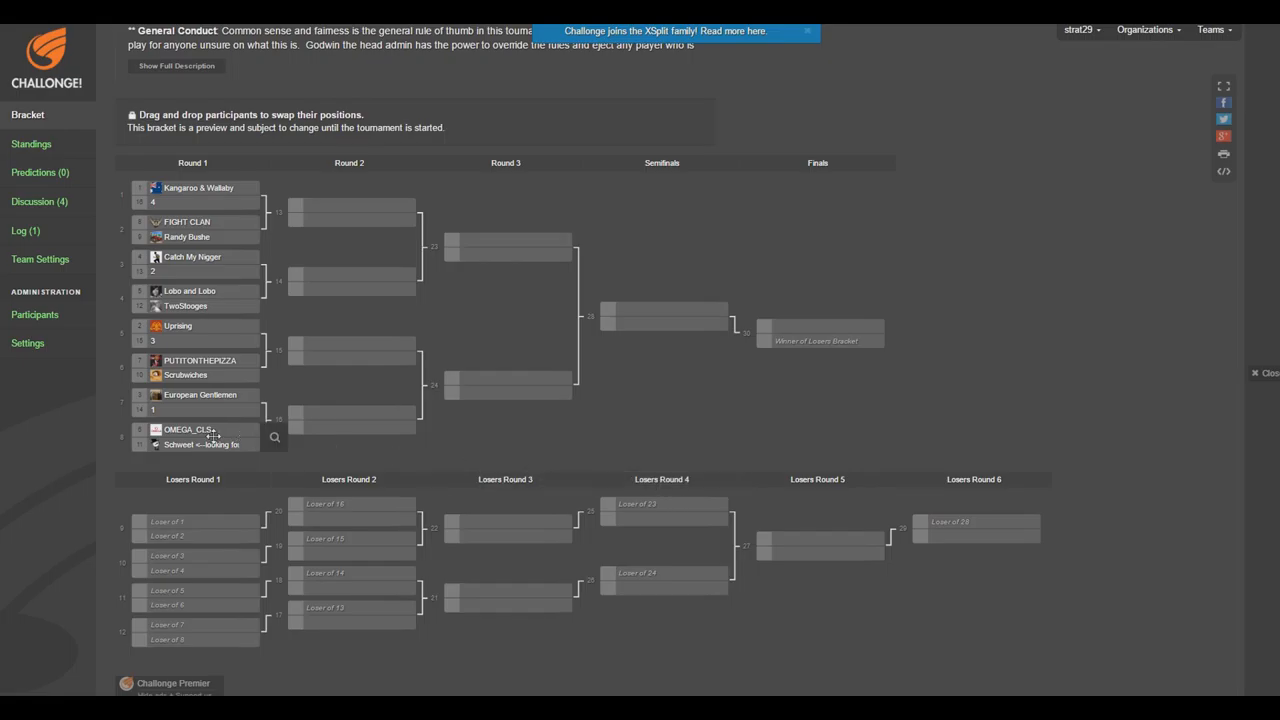
pyautogui.moveTo(888, 508)
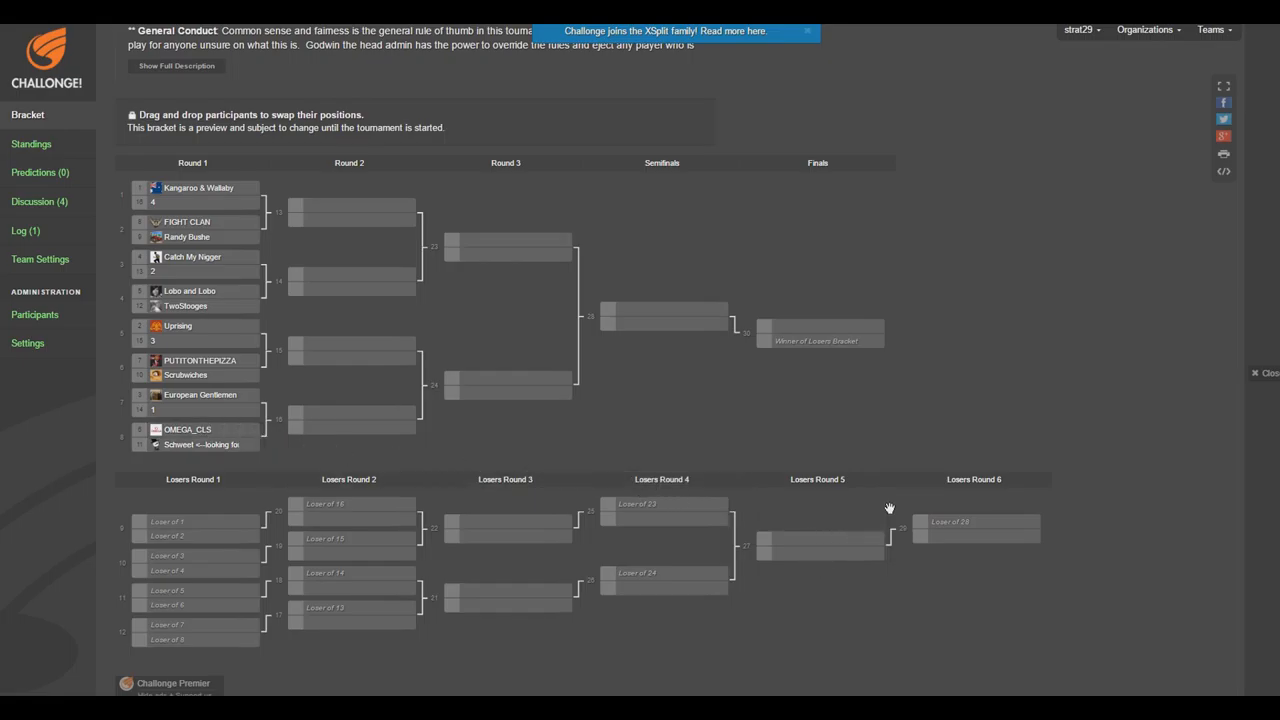
pyautogui.moveTo(812, 465)
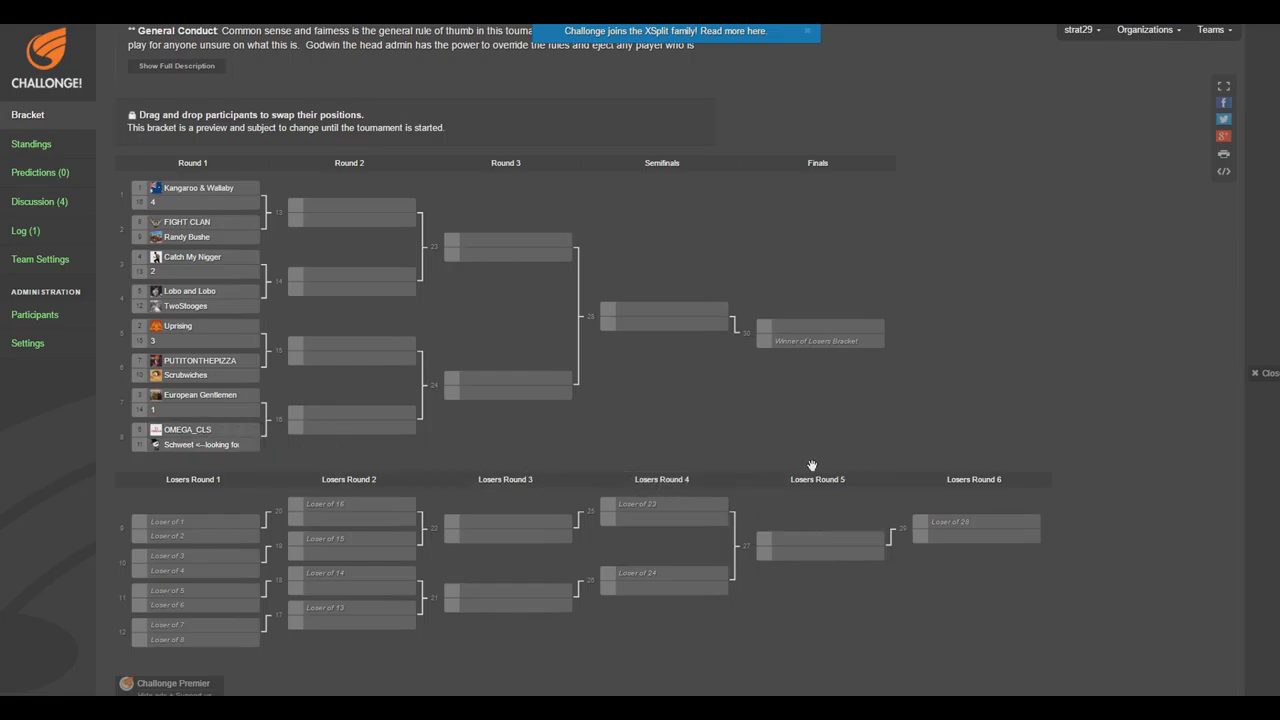
pyautogui.moveTo(812, 361)
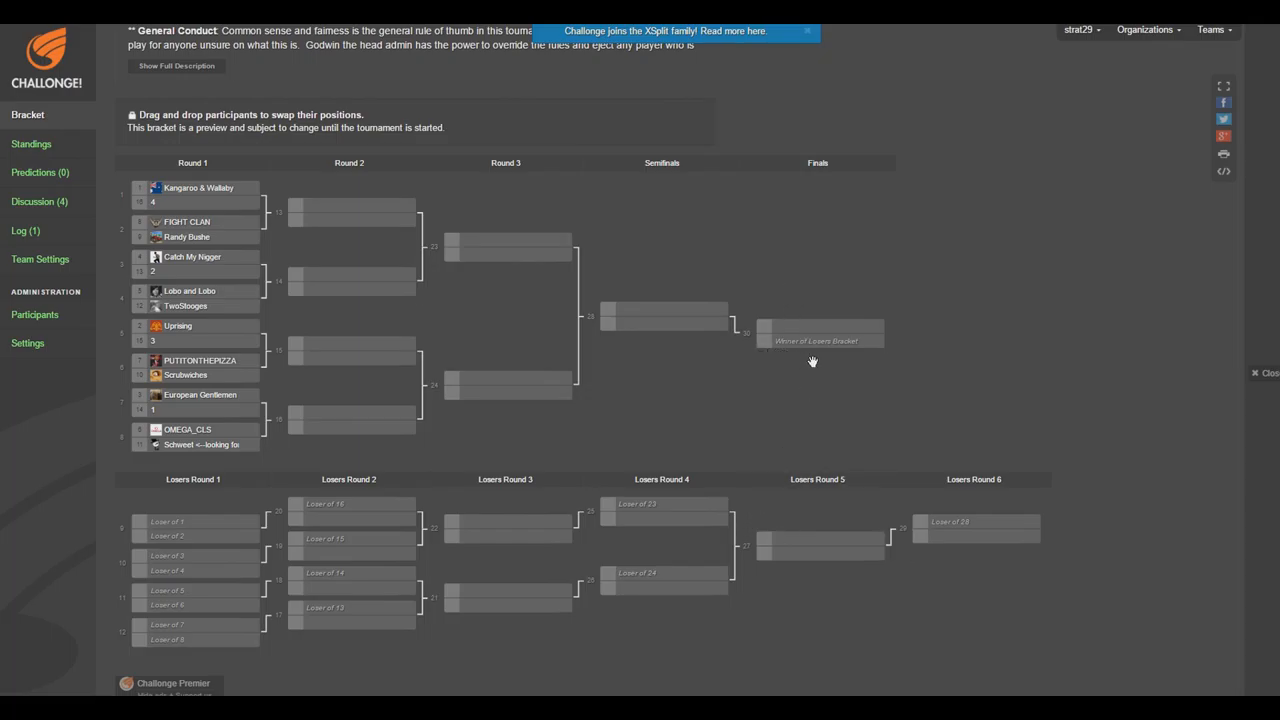
# Open WAW_2v2_Open_1 to bracket predictions and start creating a new prediction.
pyautogui.scroll(3)
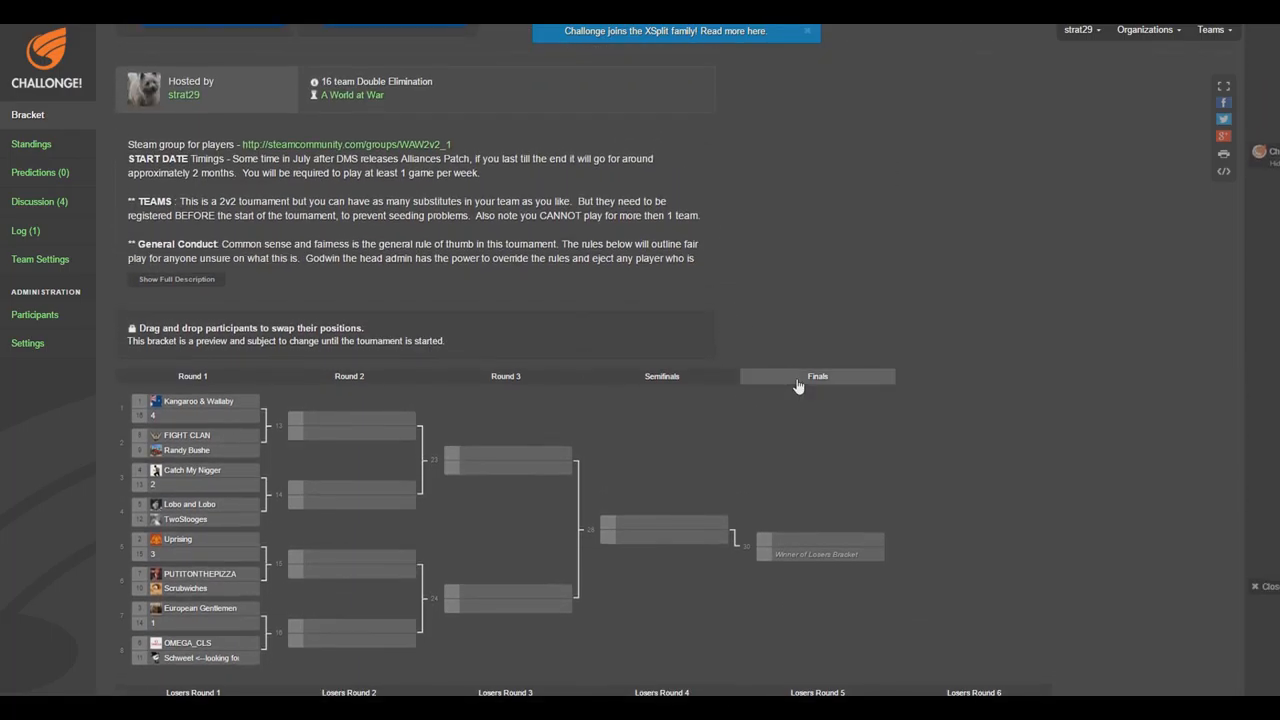
pyautogui.scroll(3)
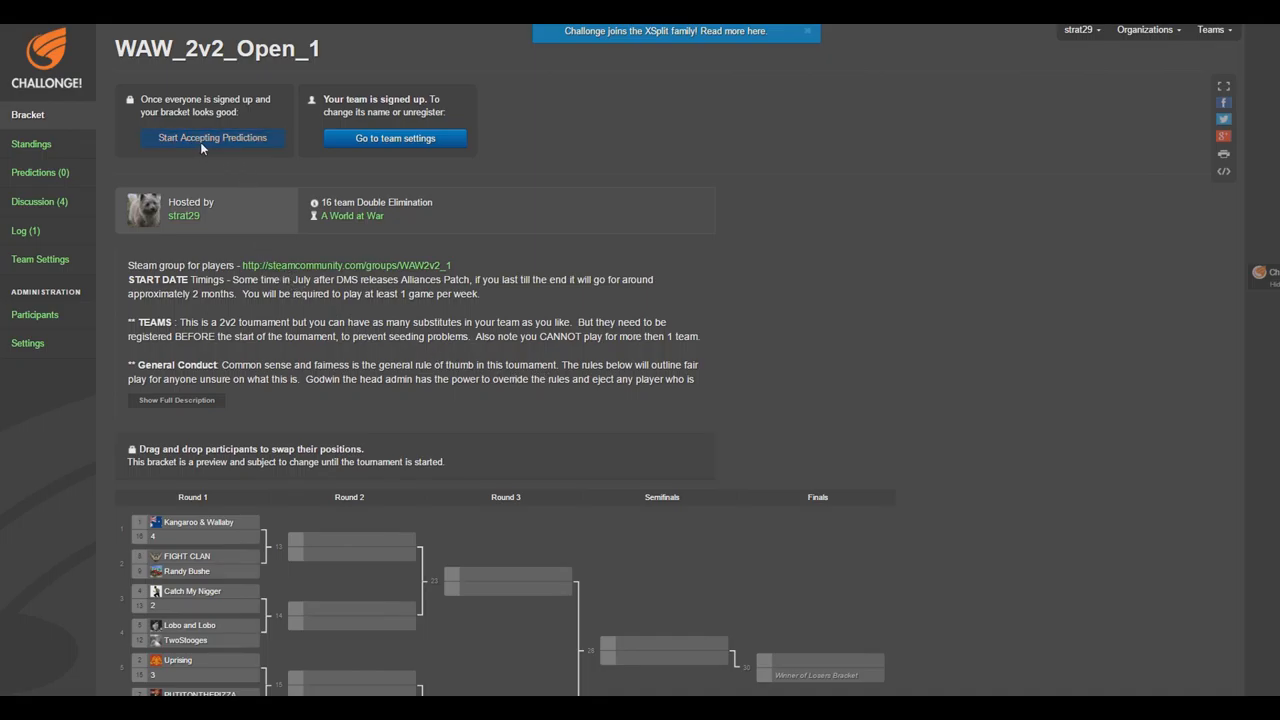
pyautogui.click(212, 137)
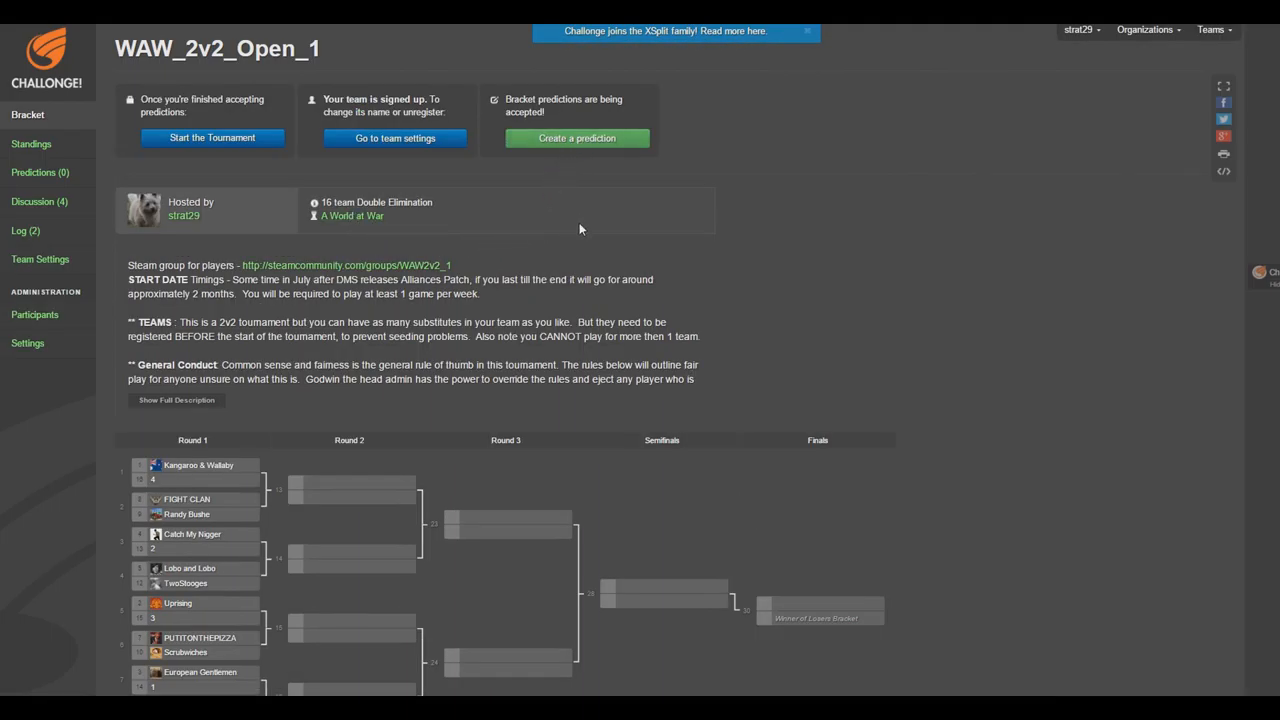
pyautogui.moveTo(608, 150)
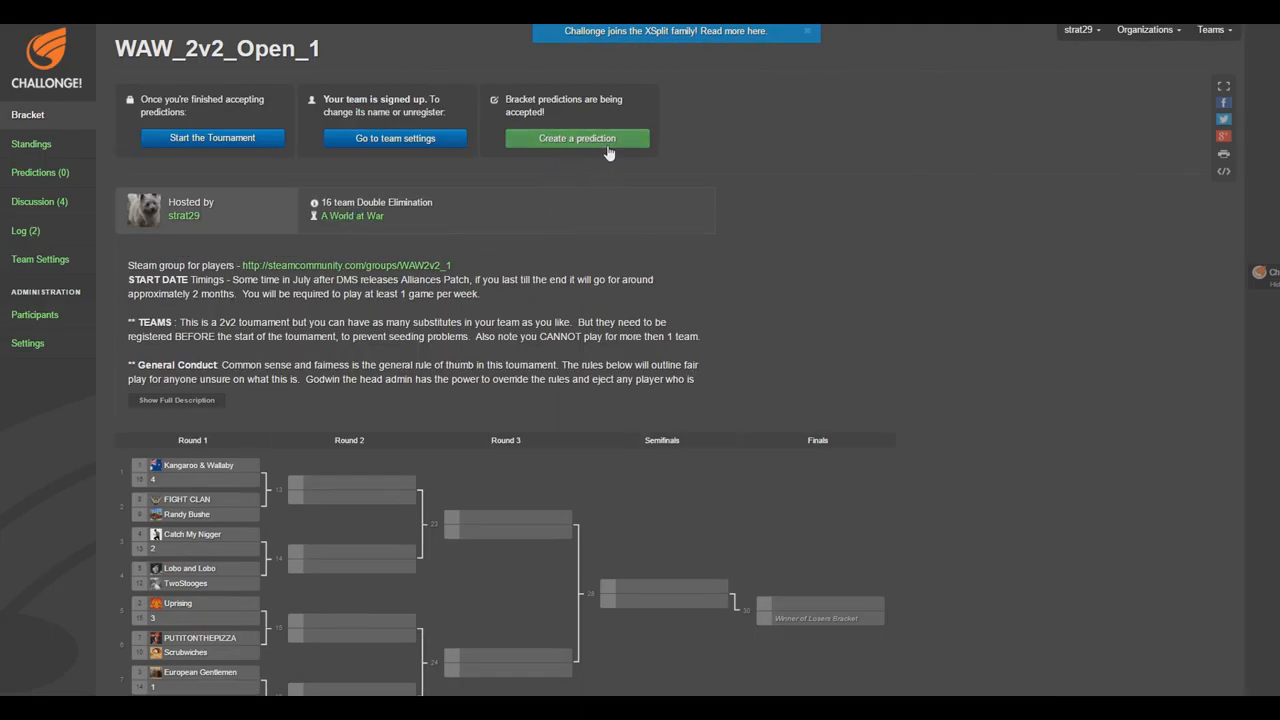
pyautogui.moveTo(478, 267)
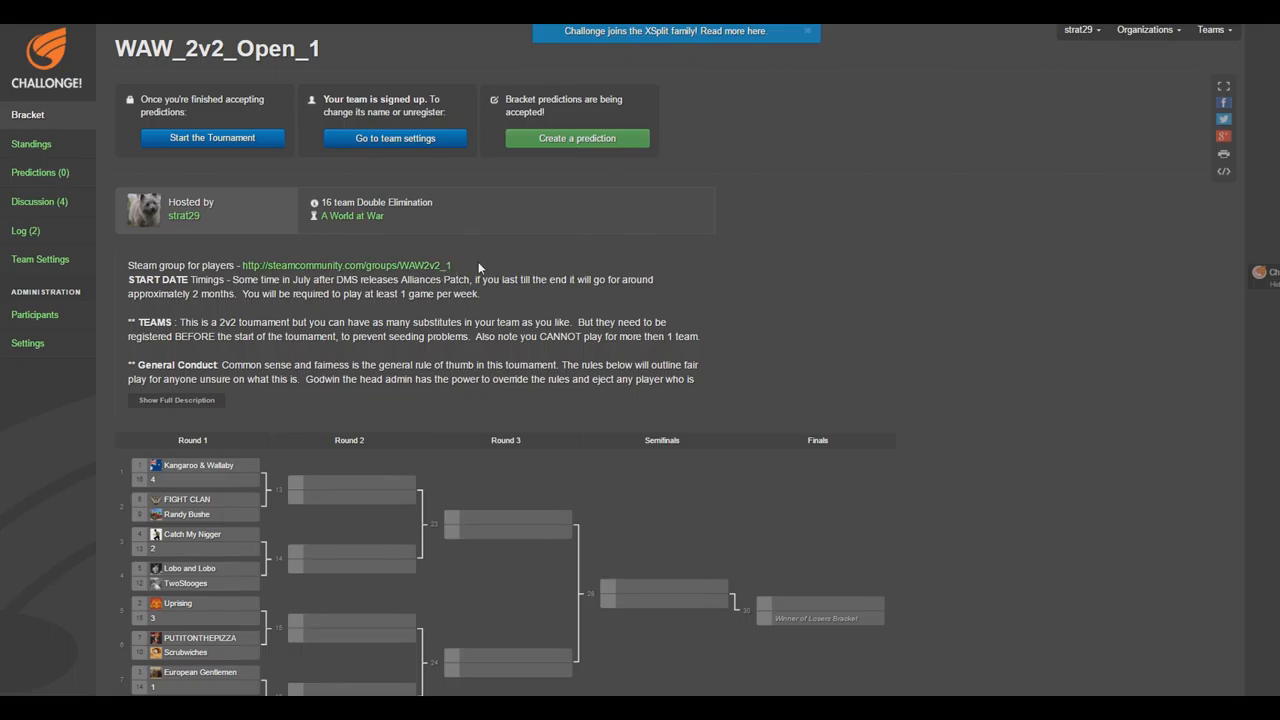
pyautogui.click(577, 138)
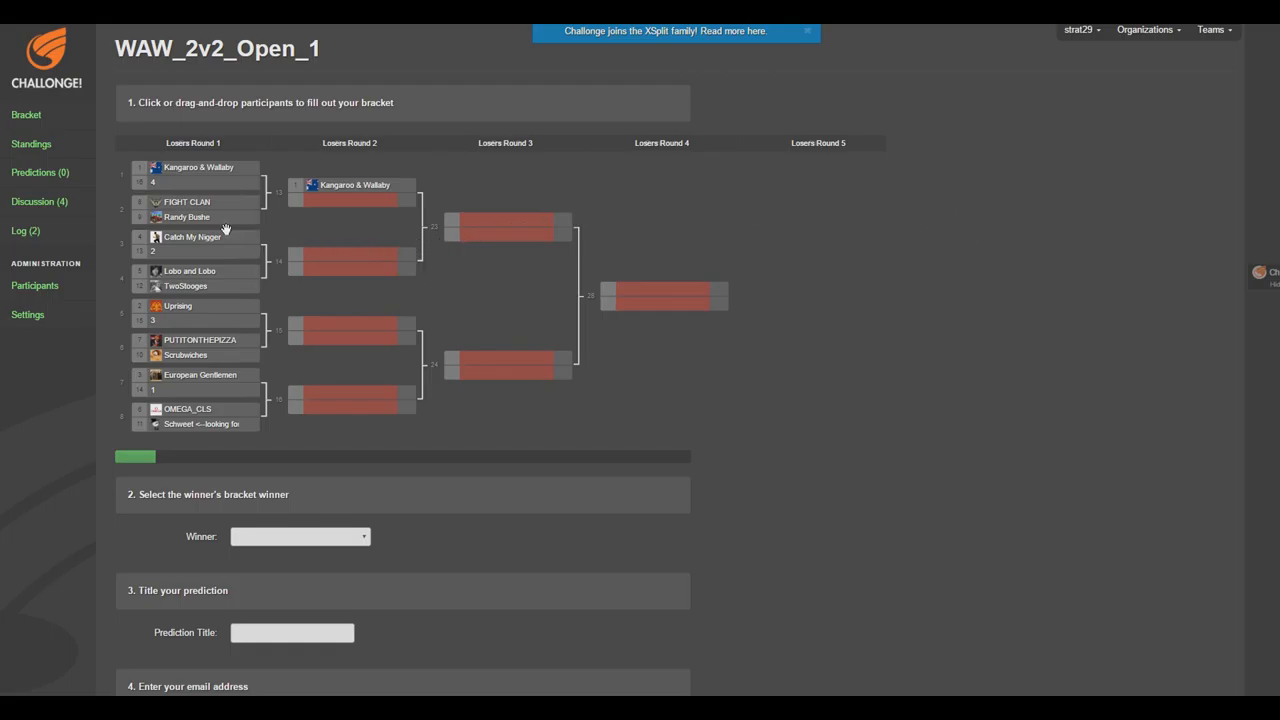
pyautogui.moveTo(1187, 93)
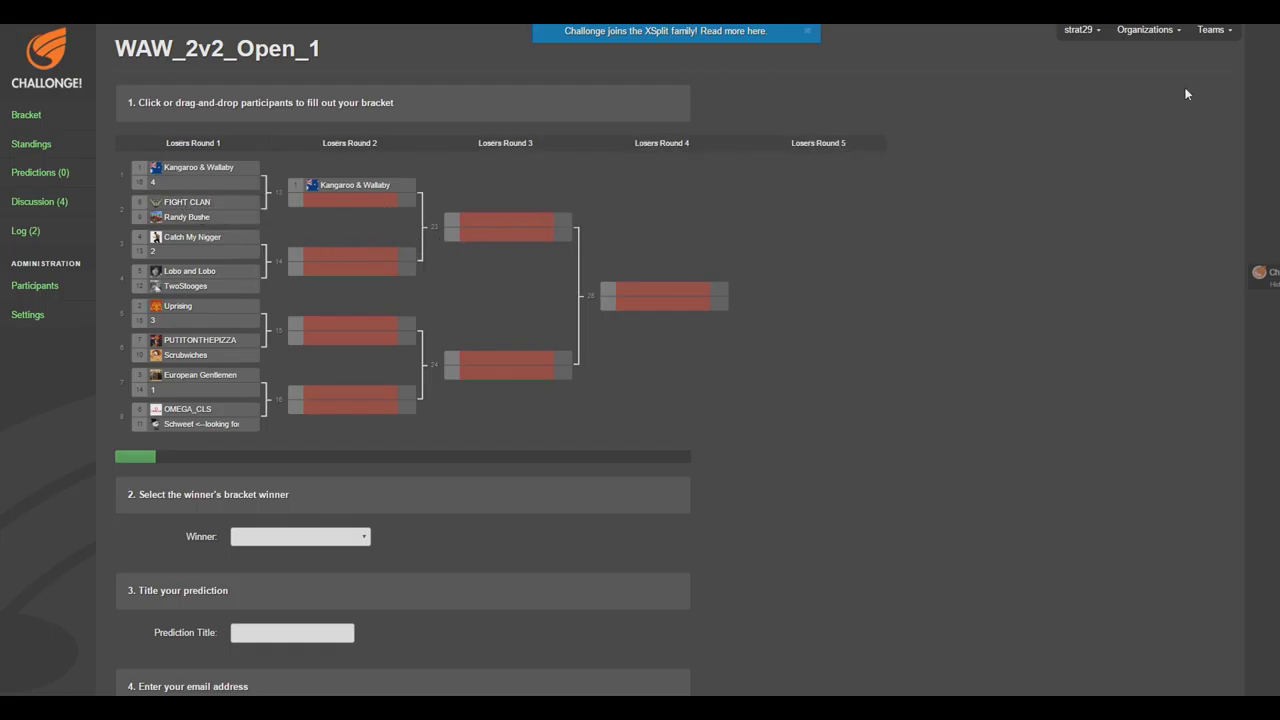
pyautogui.moveTo(222, 211)
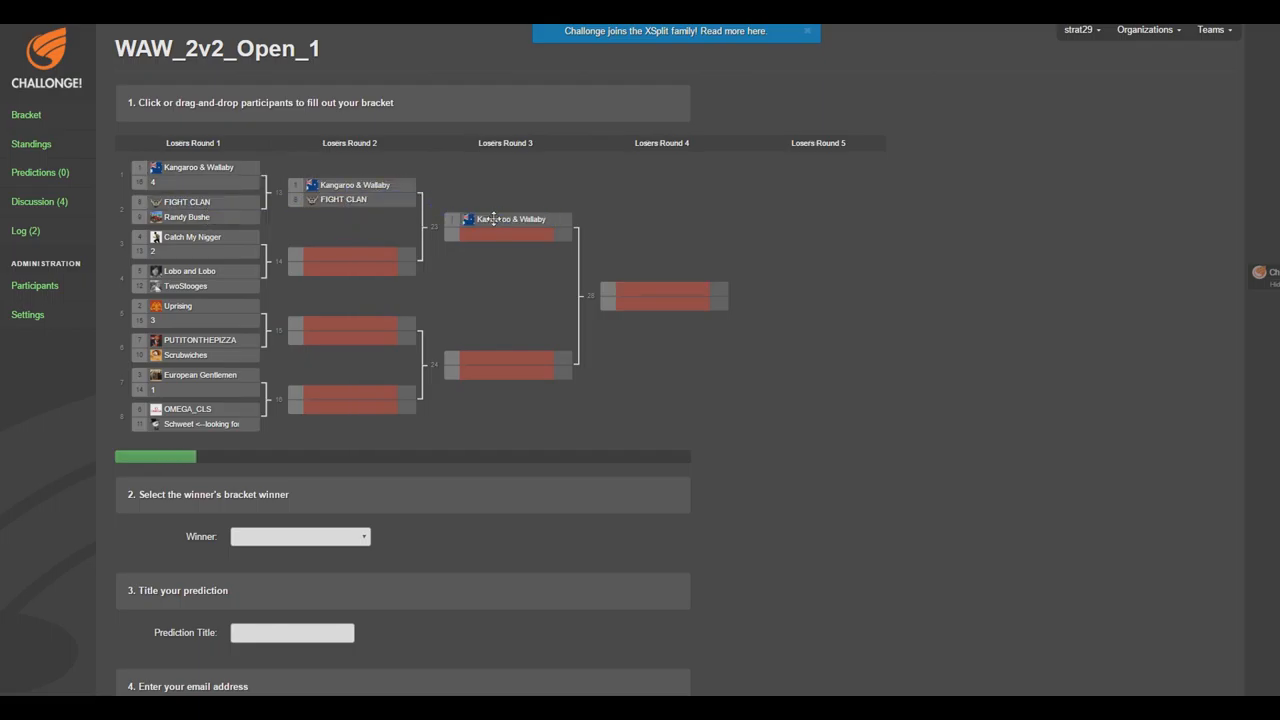
# Advance both match 3 teams, including Lobo and Lobo, into Round 2 of the prediction.
pyautogui.click(360, 270)
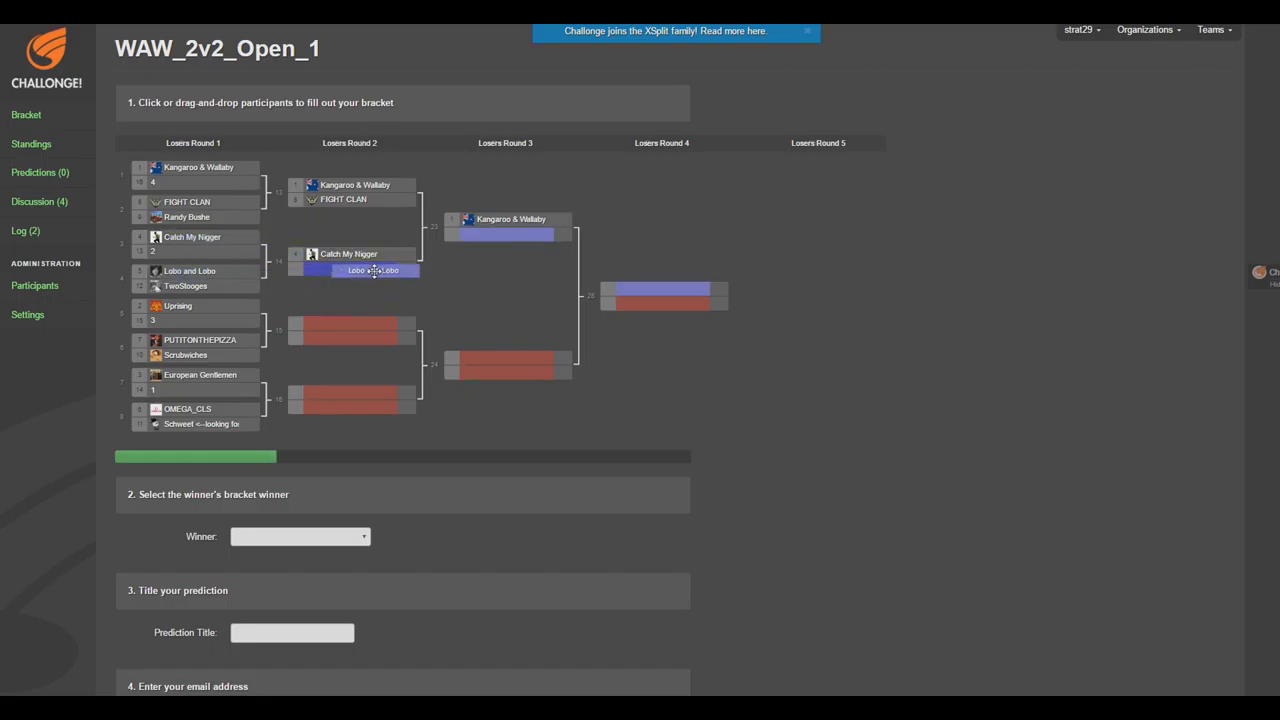
pyautogui.click(348, 253)
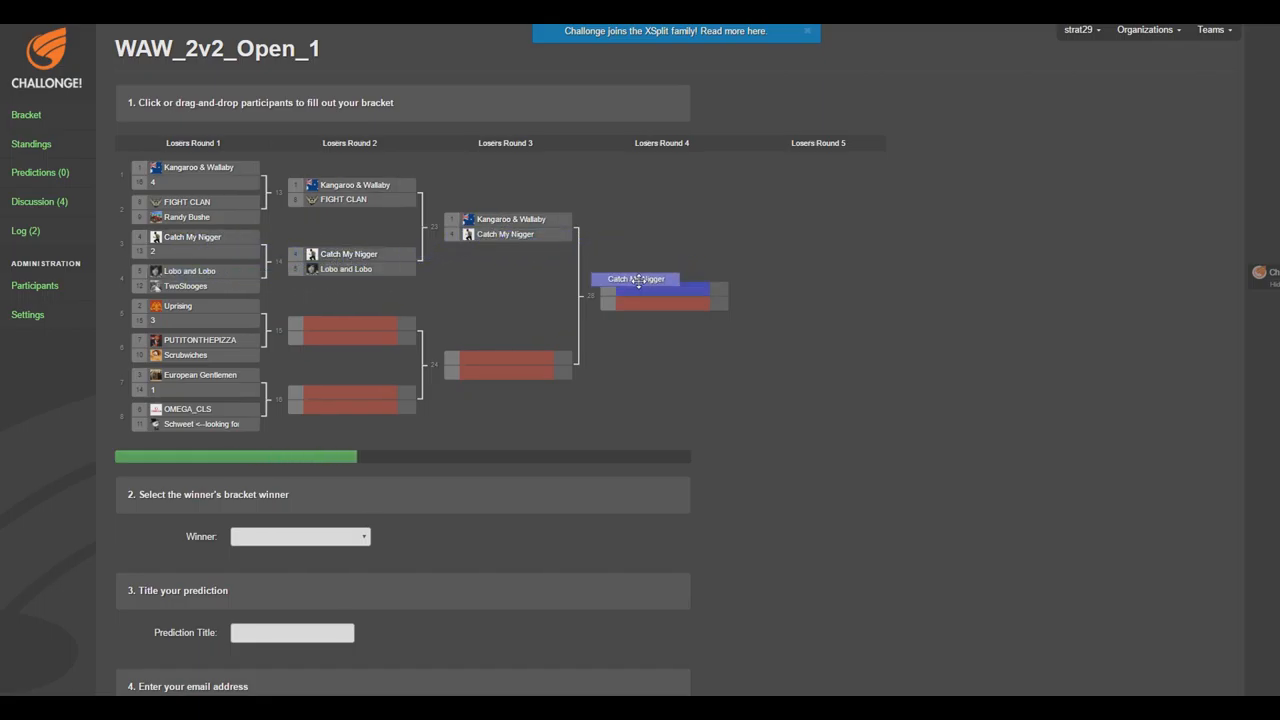